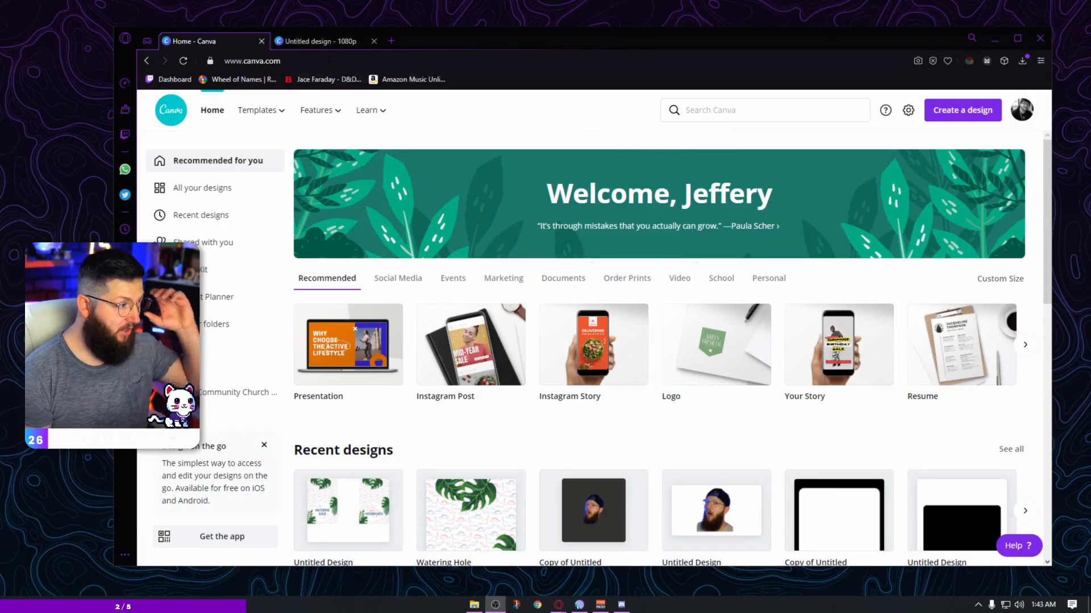
Step: Search Create a design for 'intro' and start a YouTube Intro design
click(250, 61)
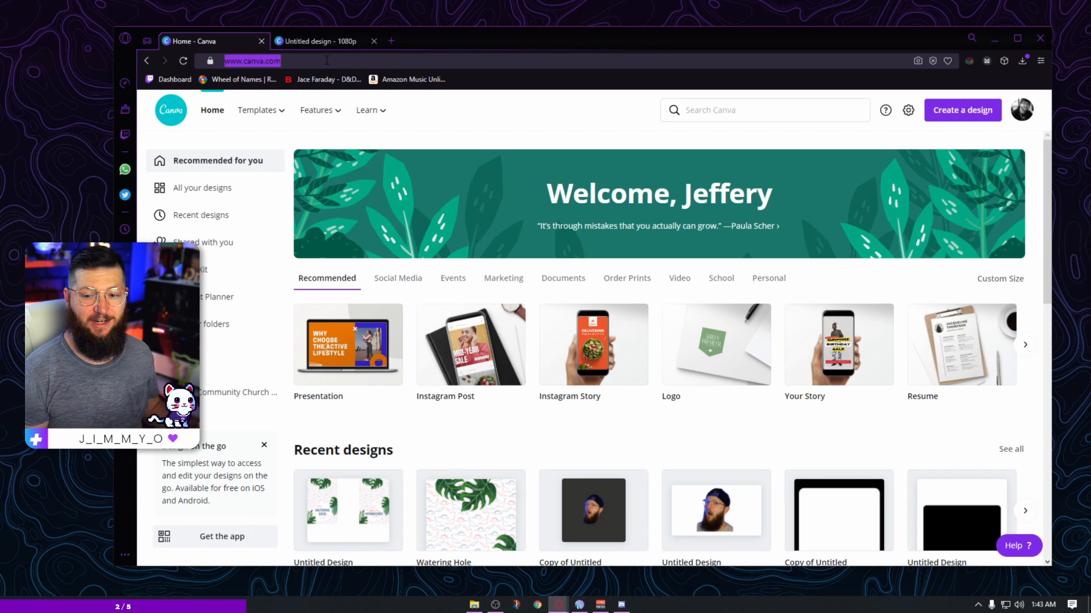
click(366, 110)
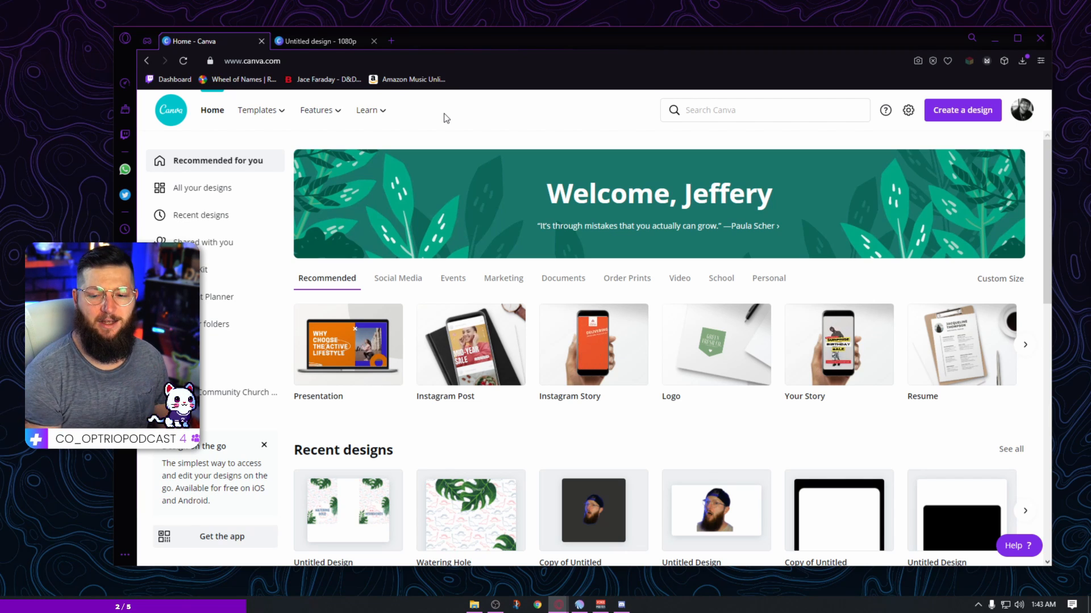
mouse_move(966, 140)
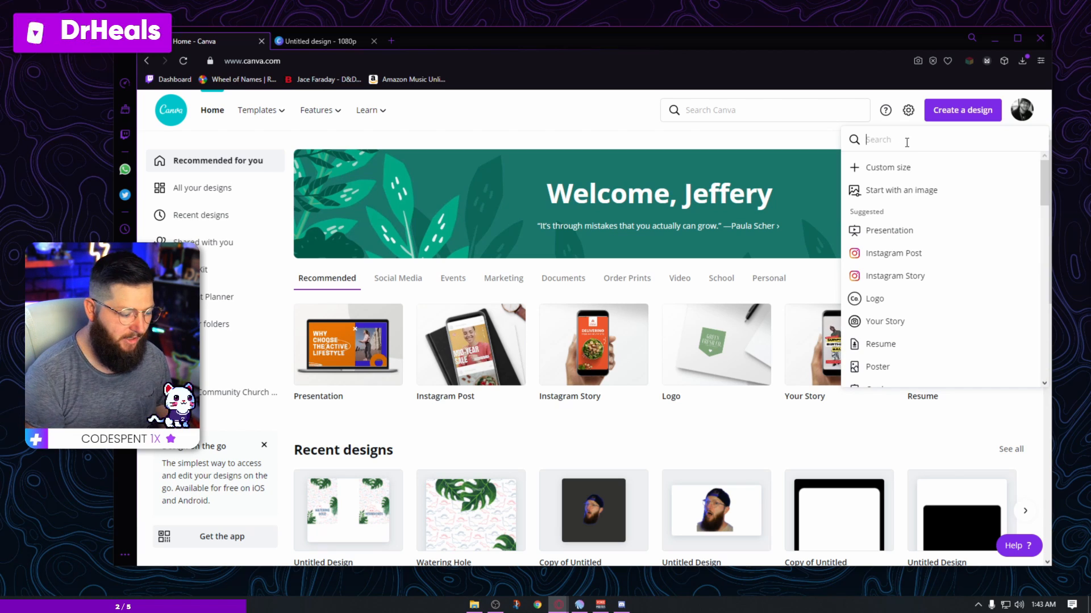
text(intro)
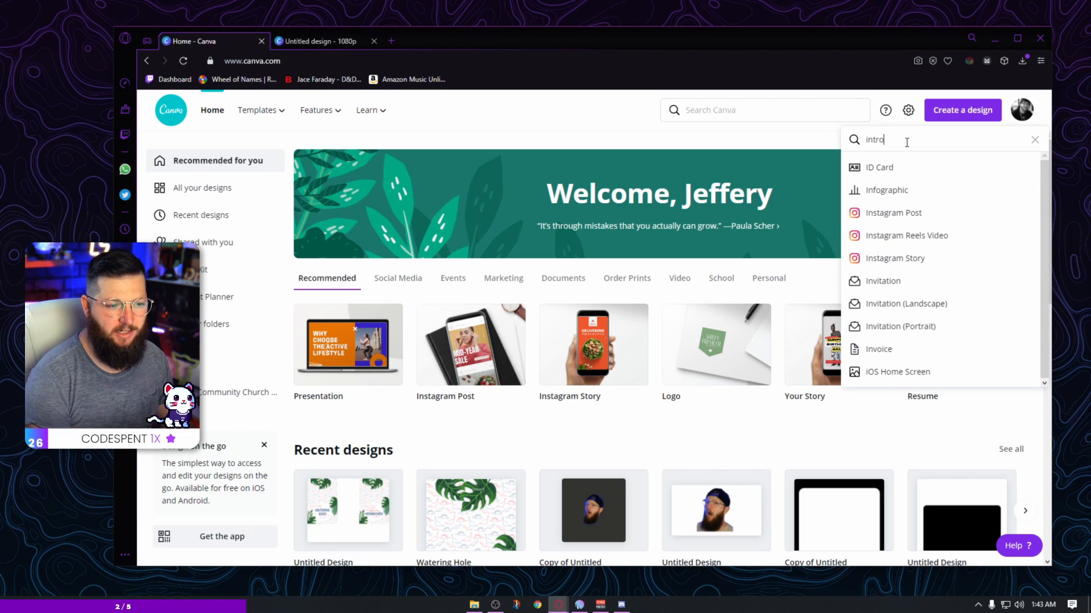
click(879, 167)
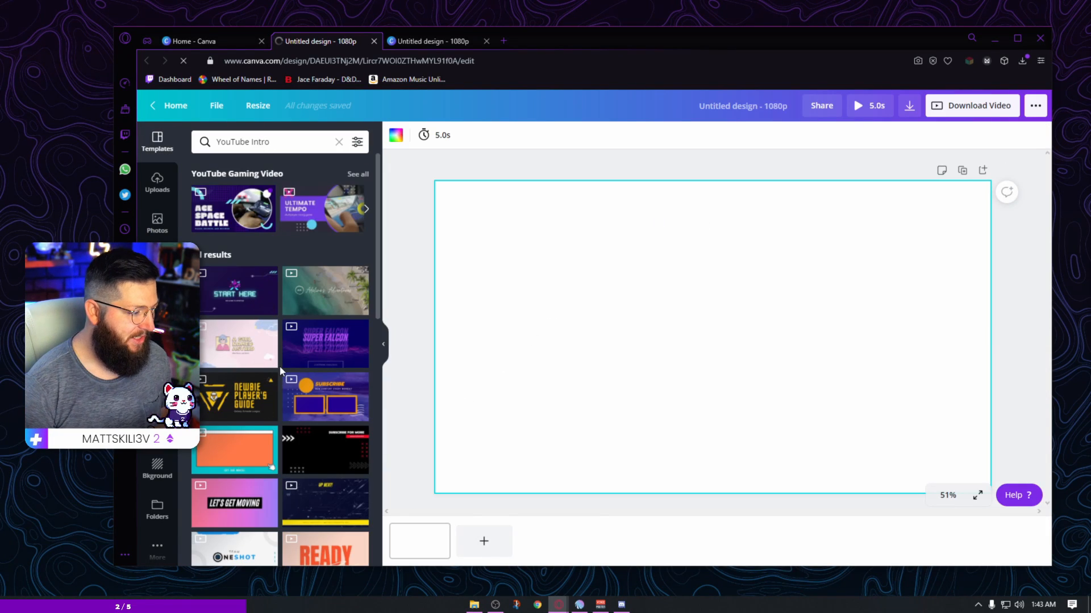
scroll(down, 3)
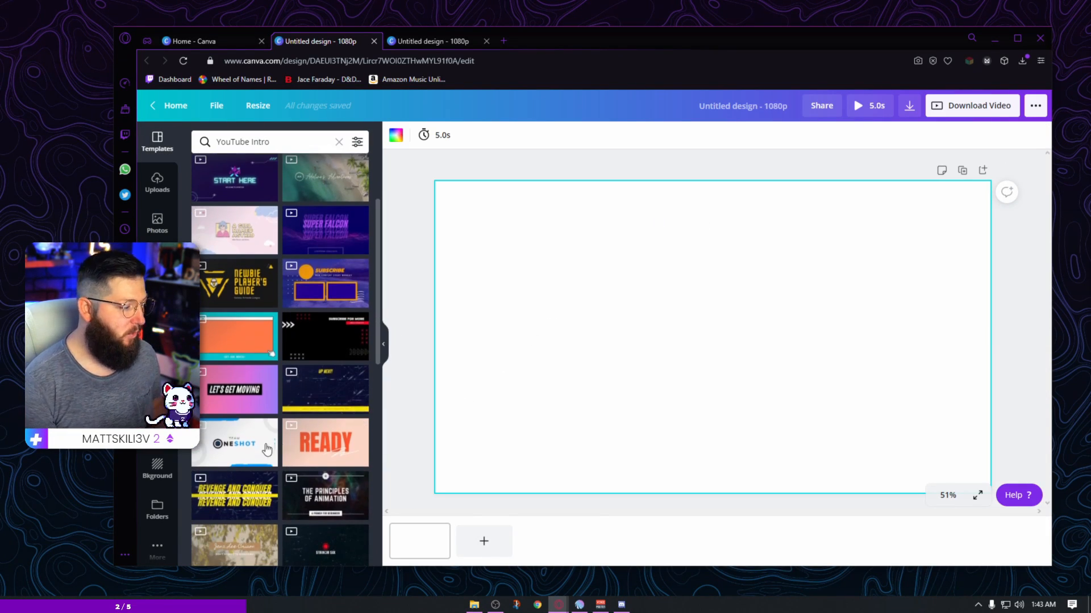
scroll(down, 3)
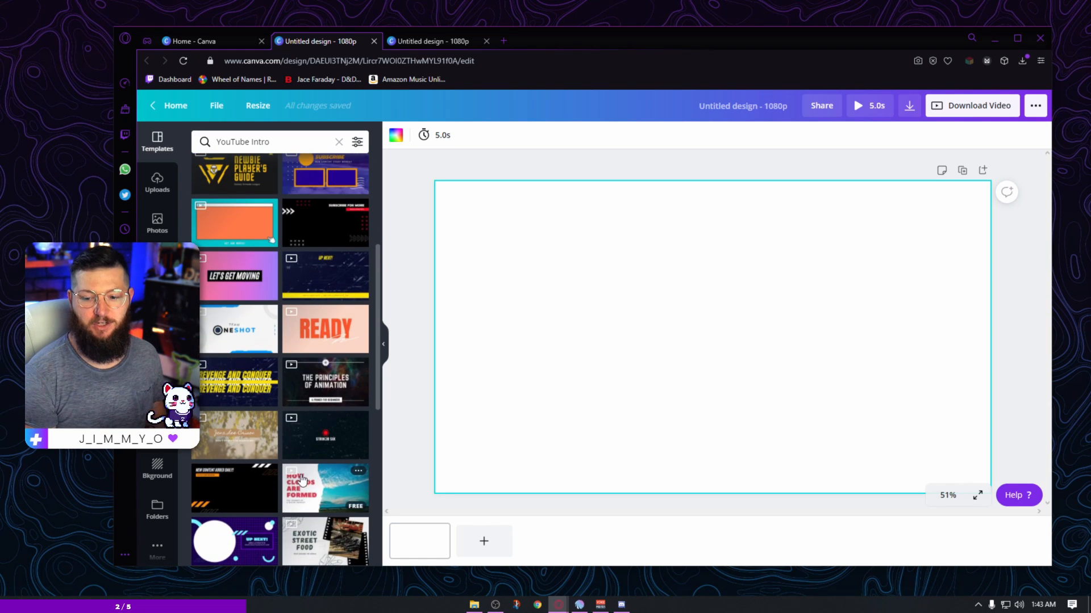
scroll(down, 3)
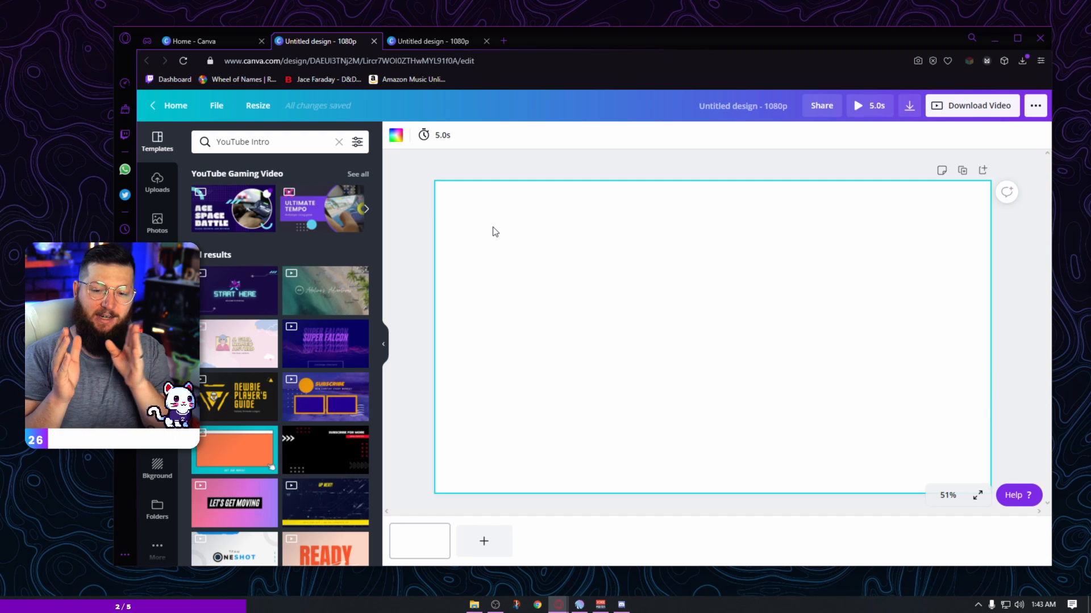
mouse_move(414, 500)
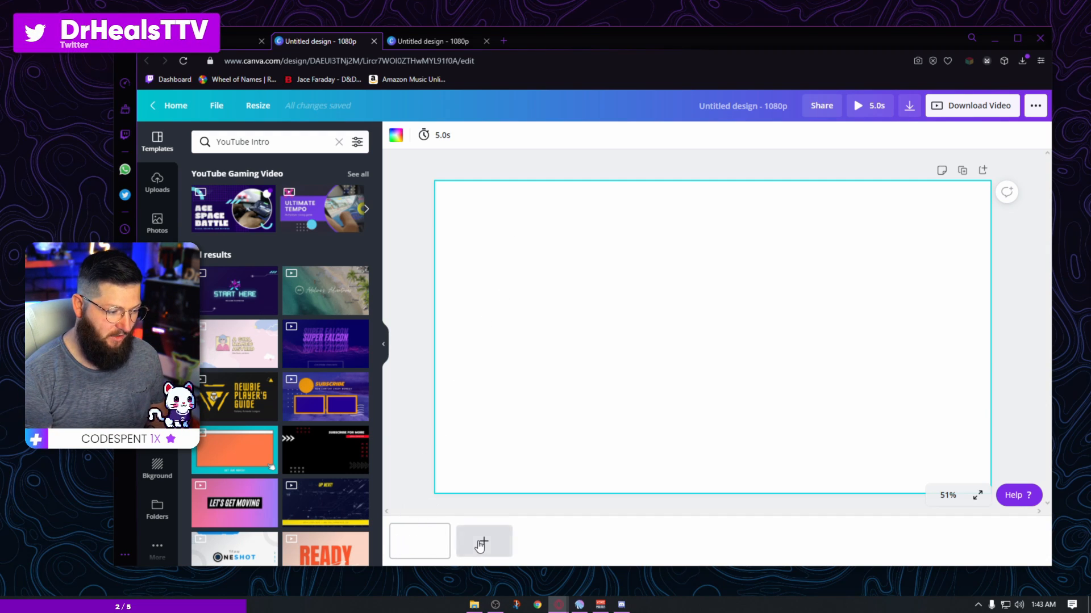
click(483, 541)
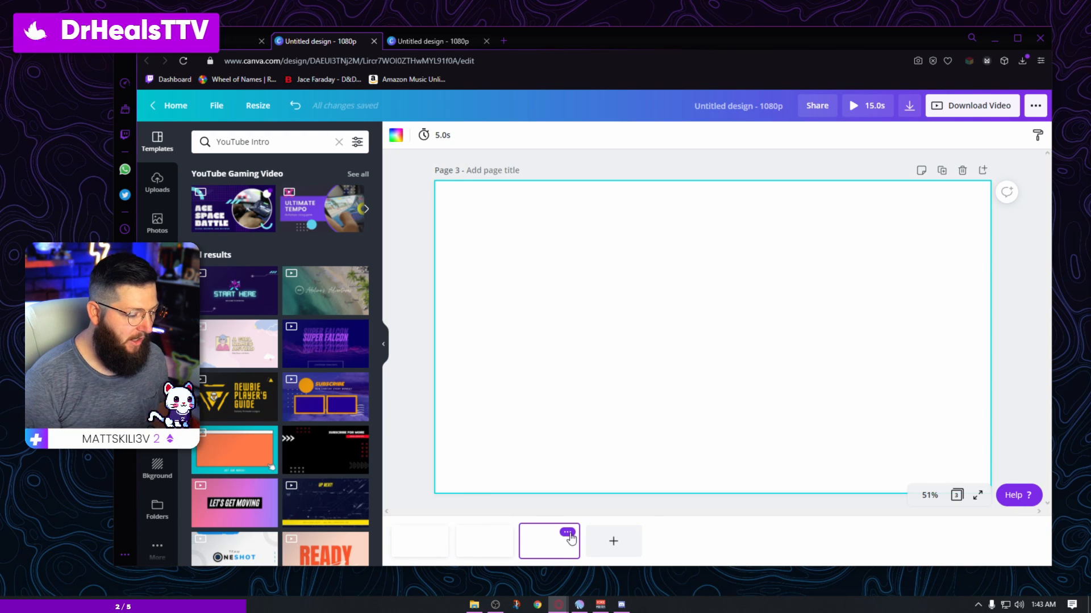
click(570, 537)
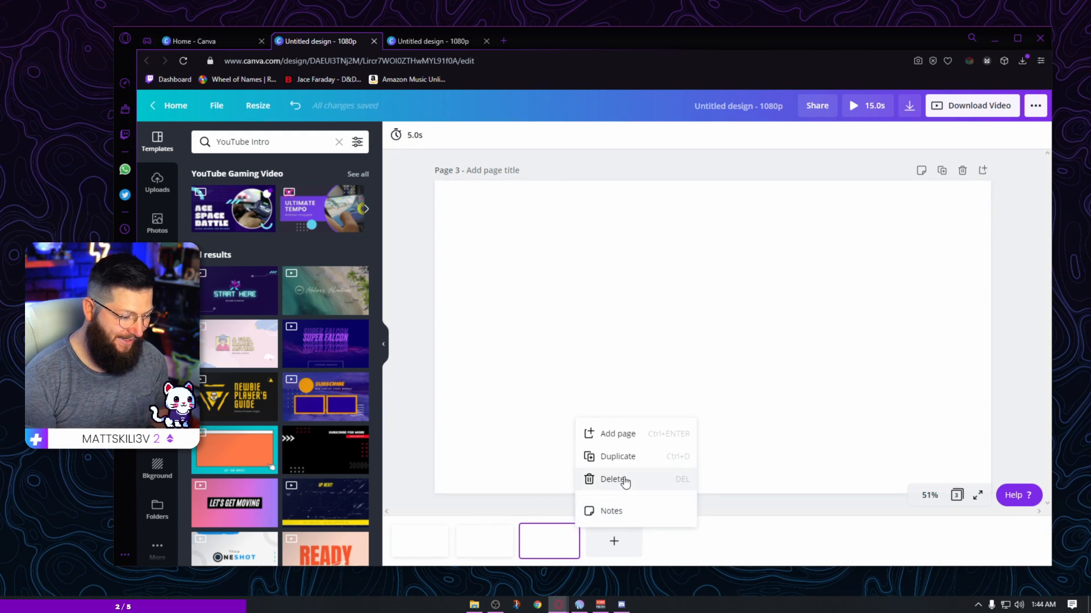
click(615, 480)
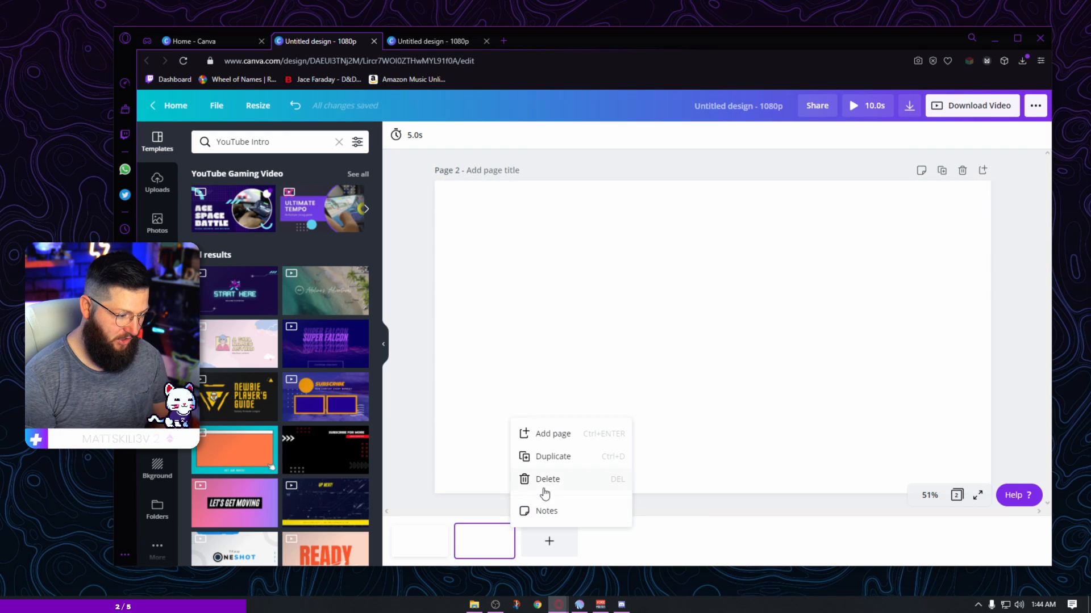
click(547, 479)
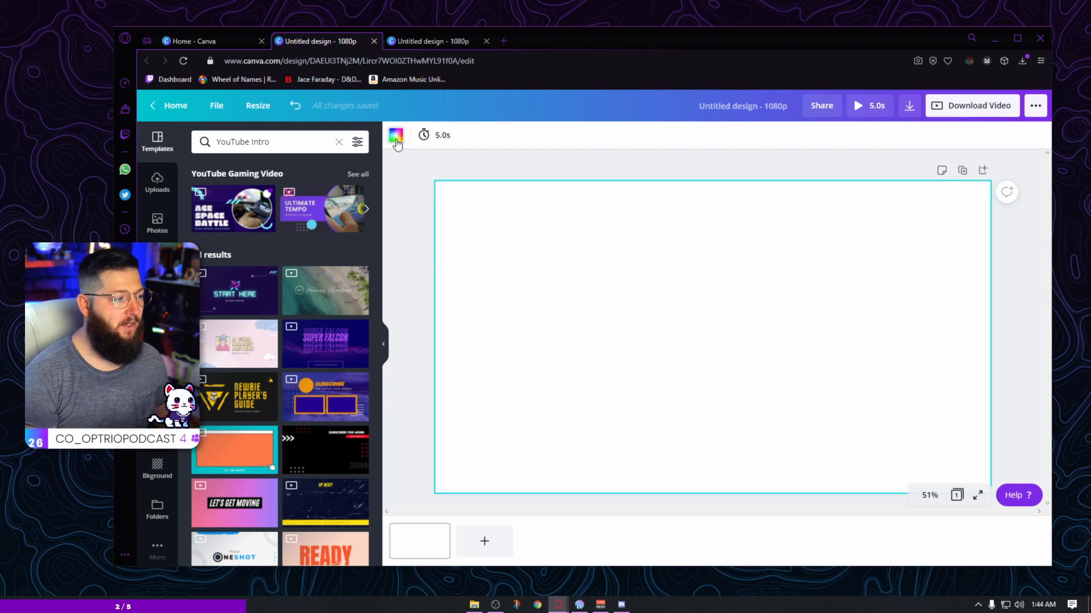
Step: Fill the page background with black from the Default Colors
click(396, 135)
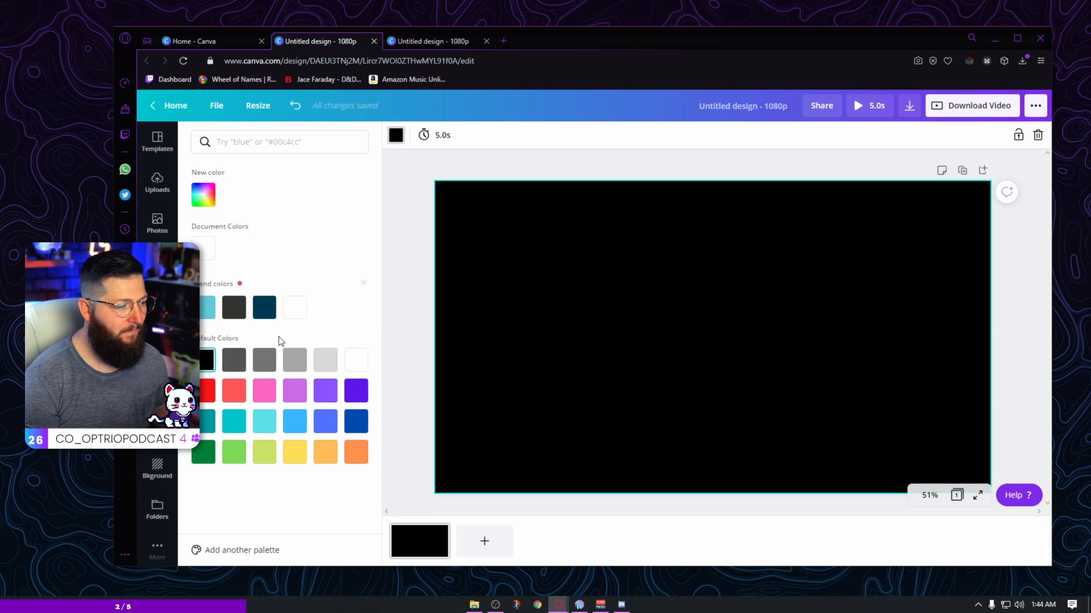
click(203, 194)
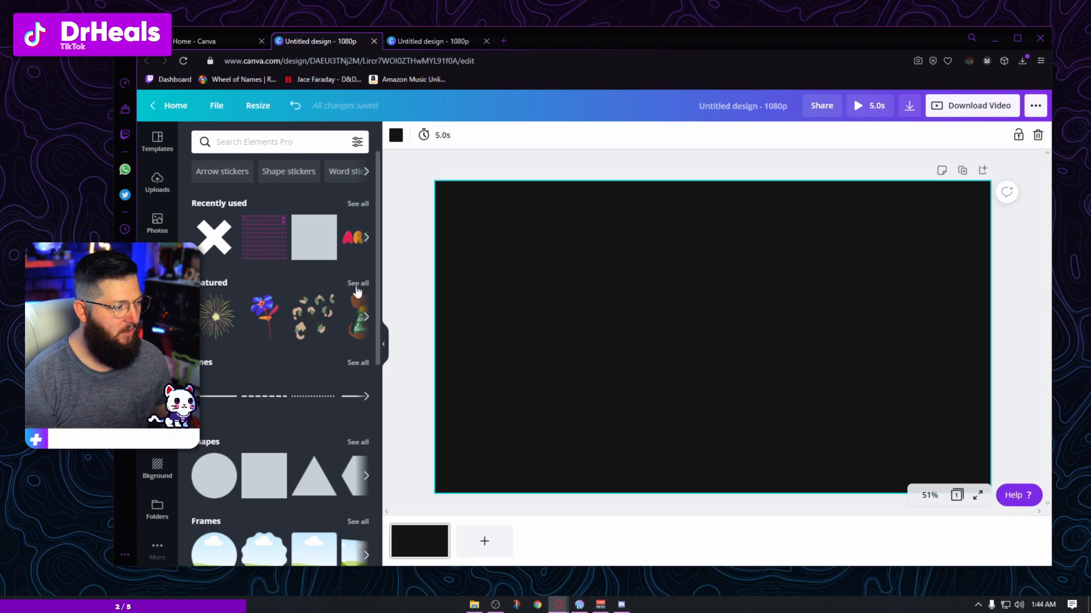
scroll(down, 3)
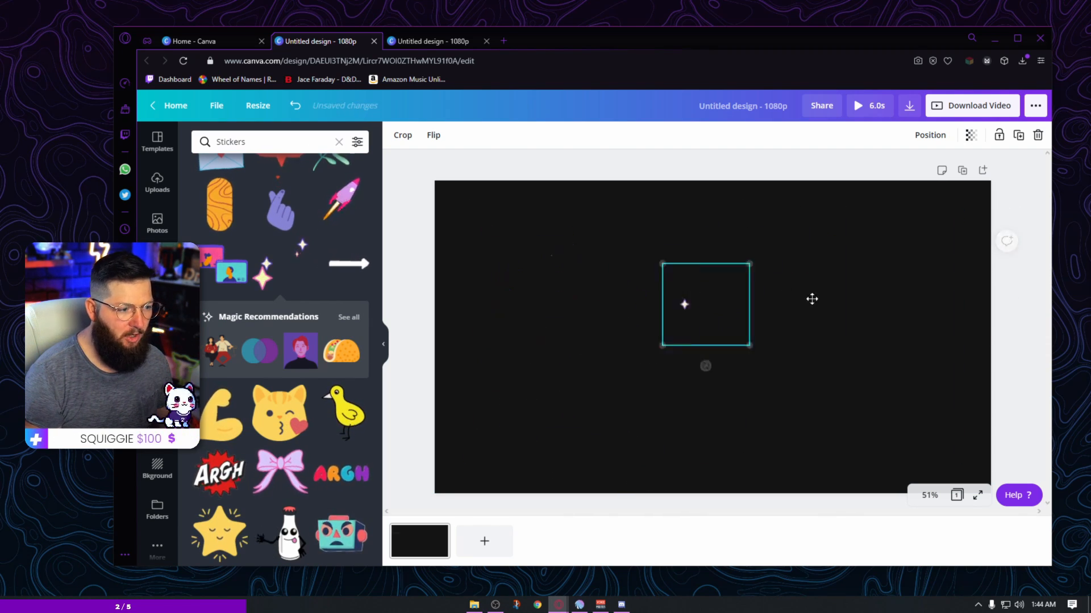
click(433, 135)
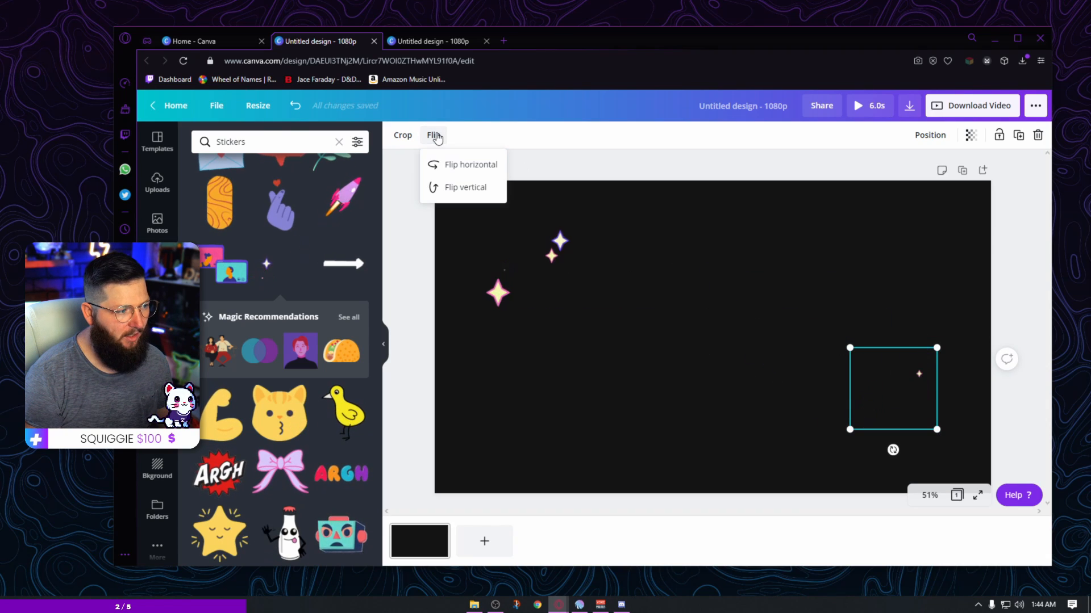
click(471, 164)
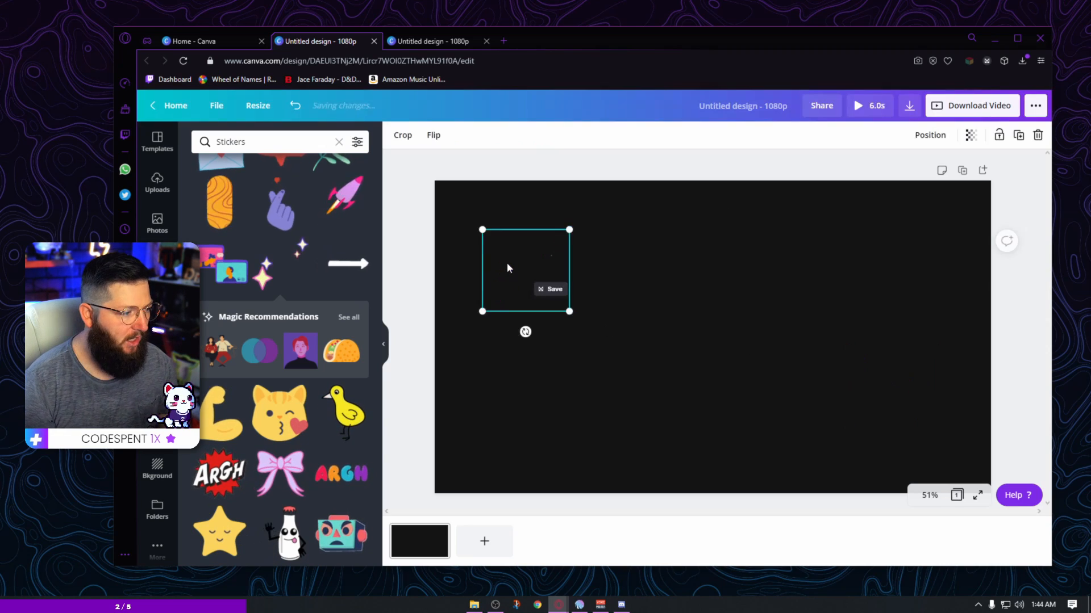
click(264, 142)
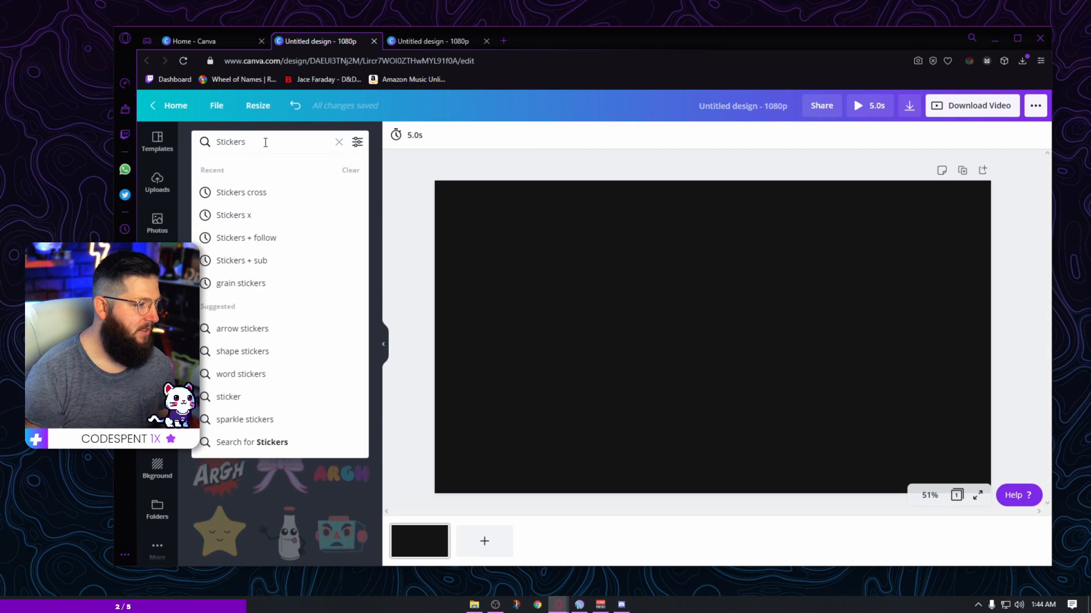
Step: Add purple X stickers and drag them toward the page's left and upper-right edges
click(233, 215)
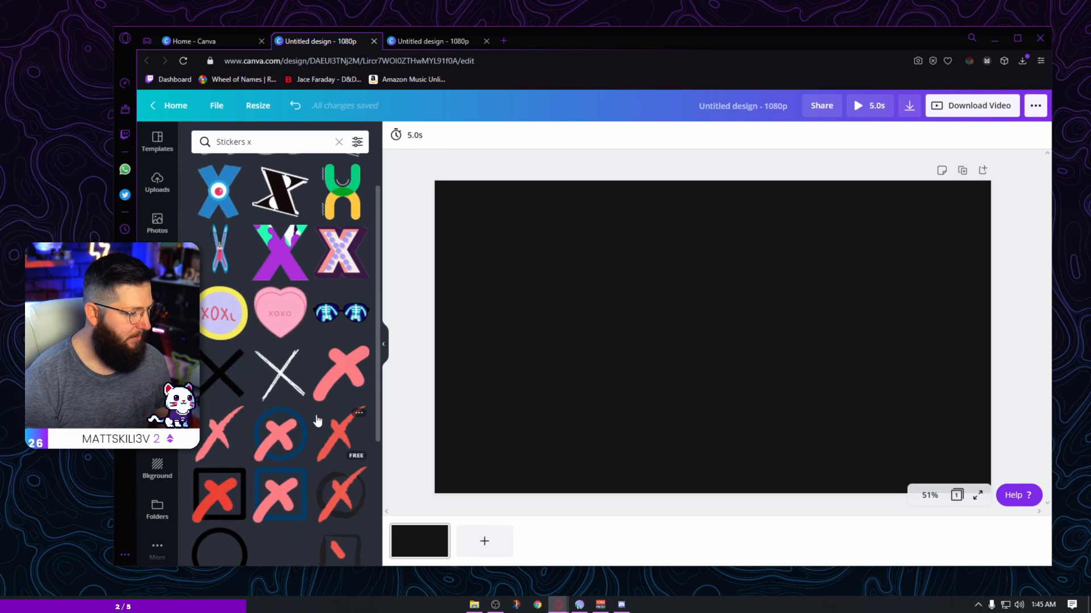
scroll(down, 3)
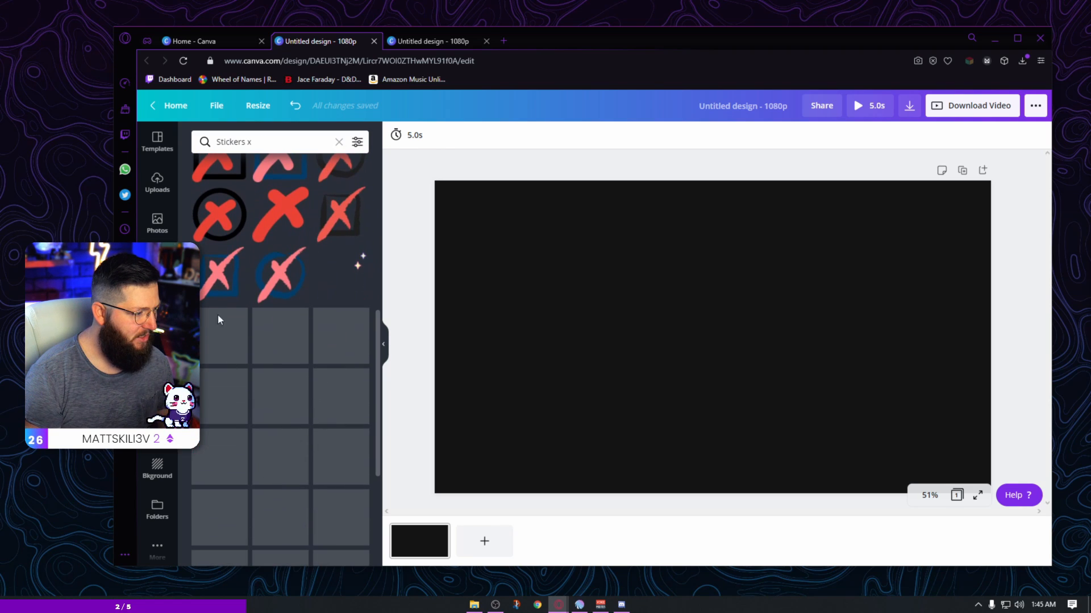
scroll(down, 3)
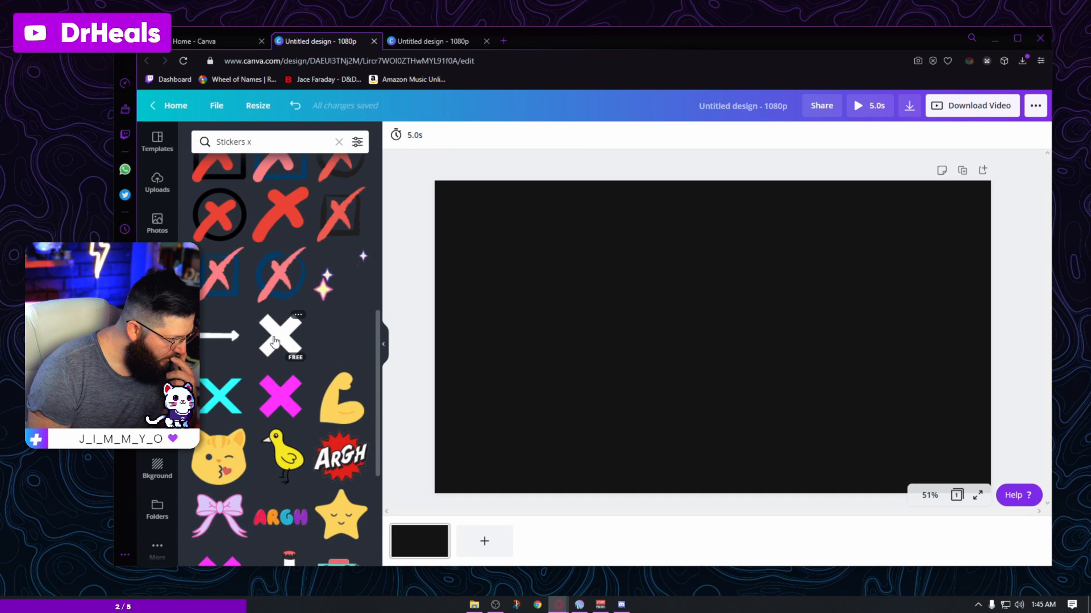
click(279, 336)
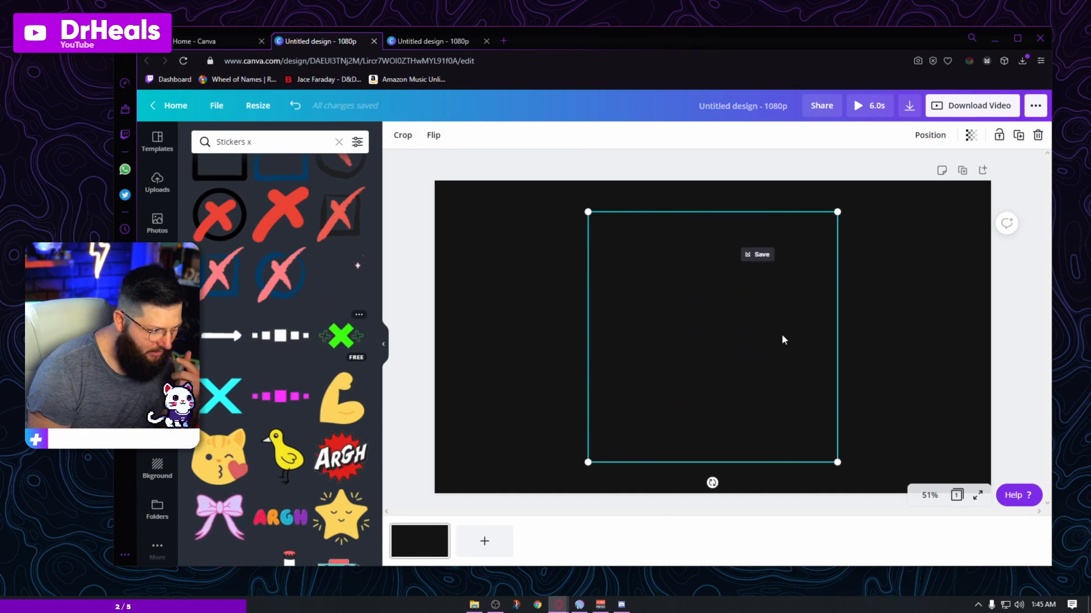
scroll(down, 3)
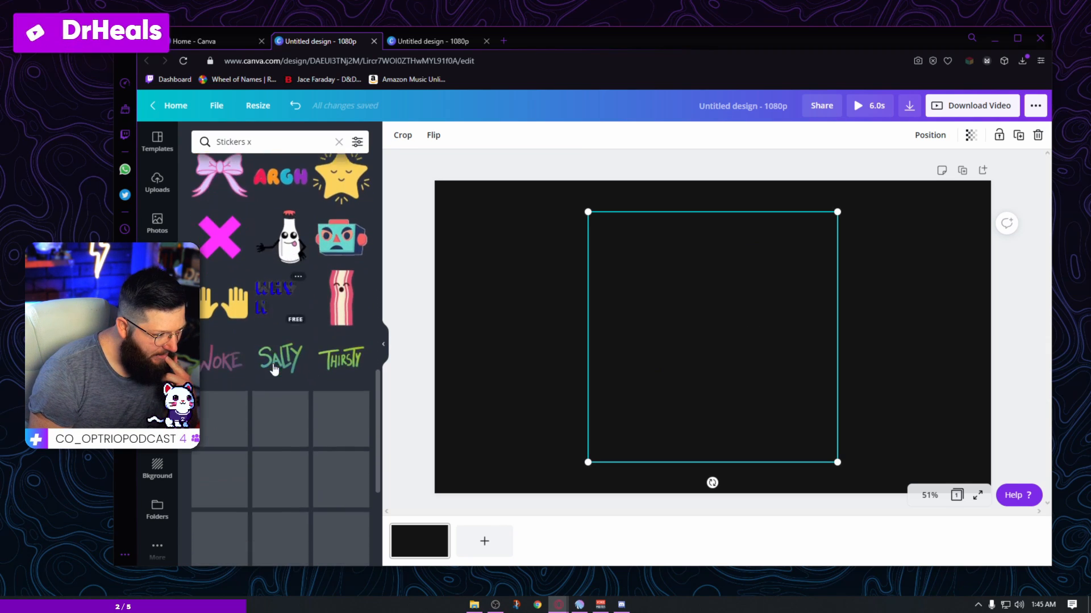
scroll(down, 3)
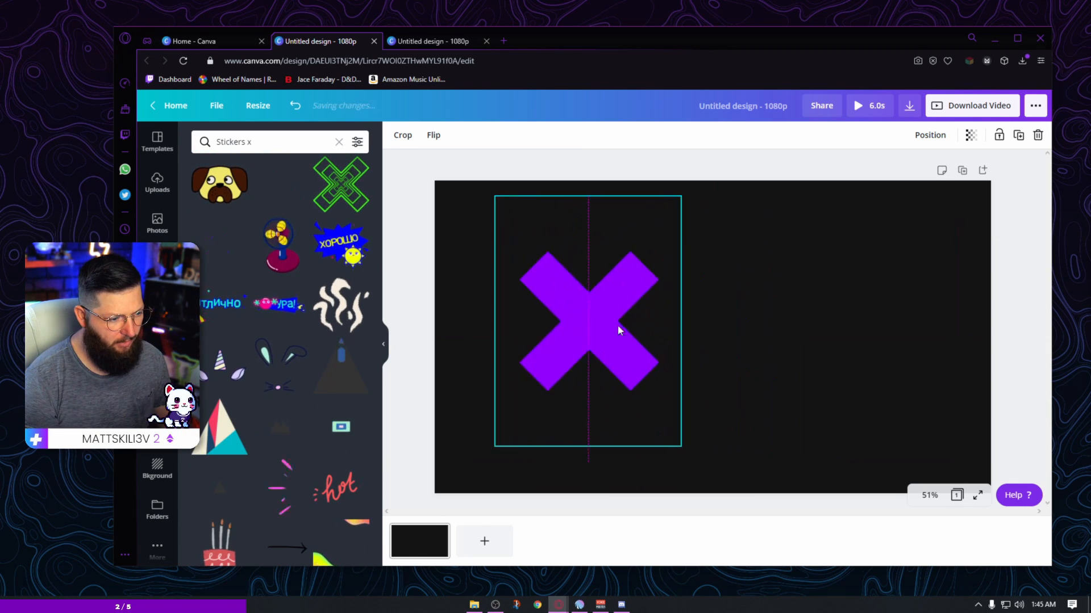
drag(619, 330, 574, 334)
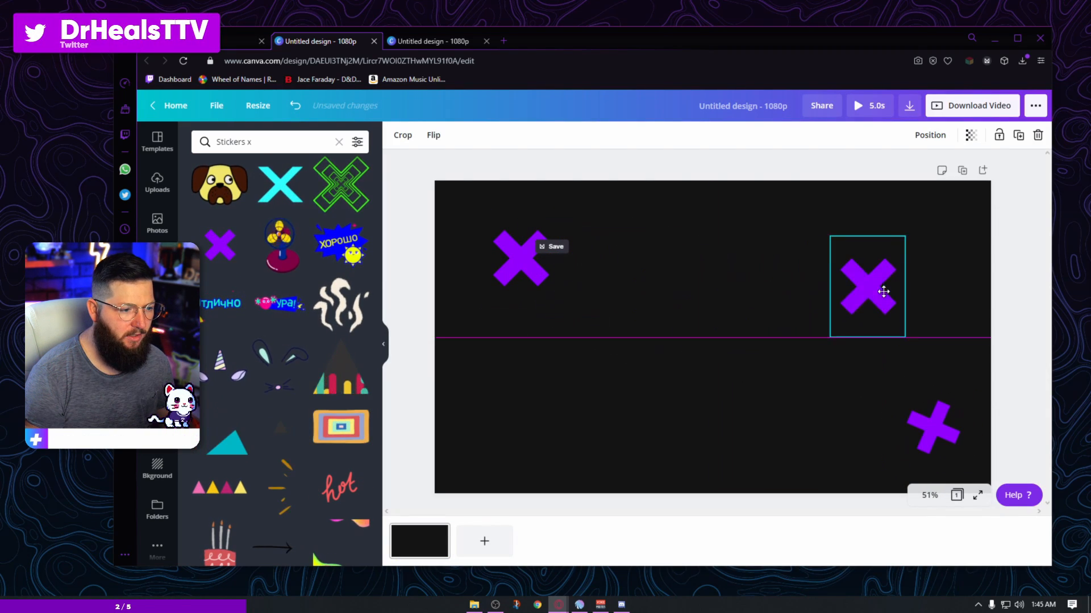
drag(868, 285, 567, 473)
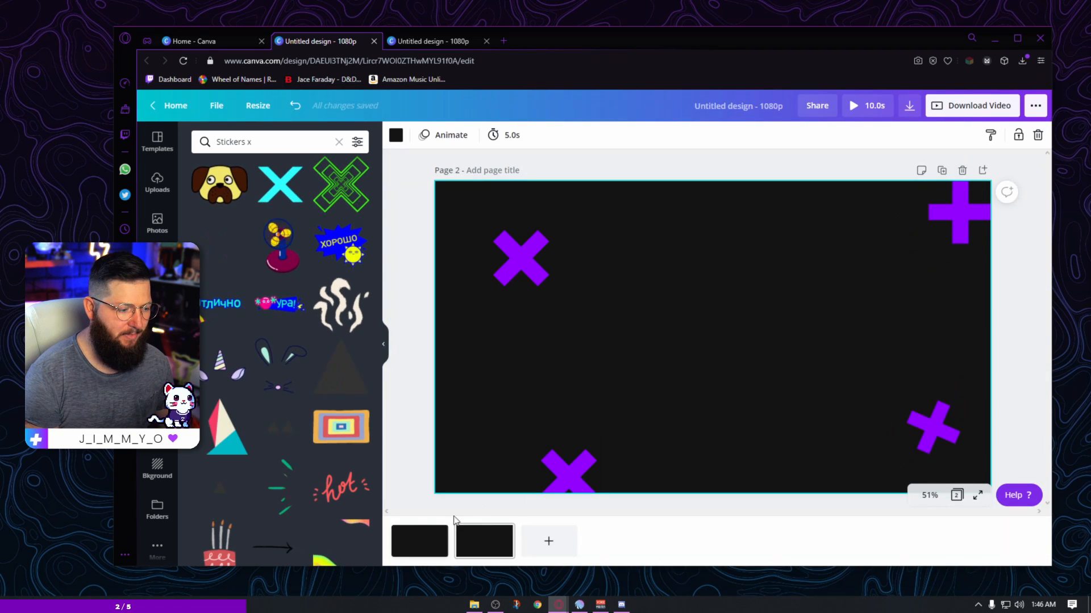
click(419, 541)
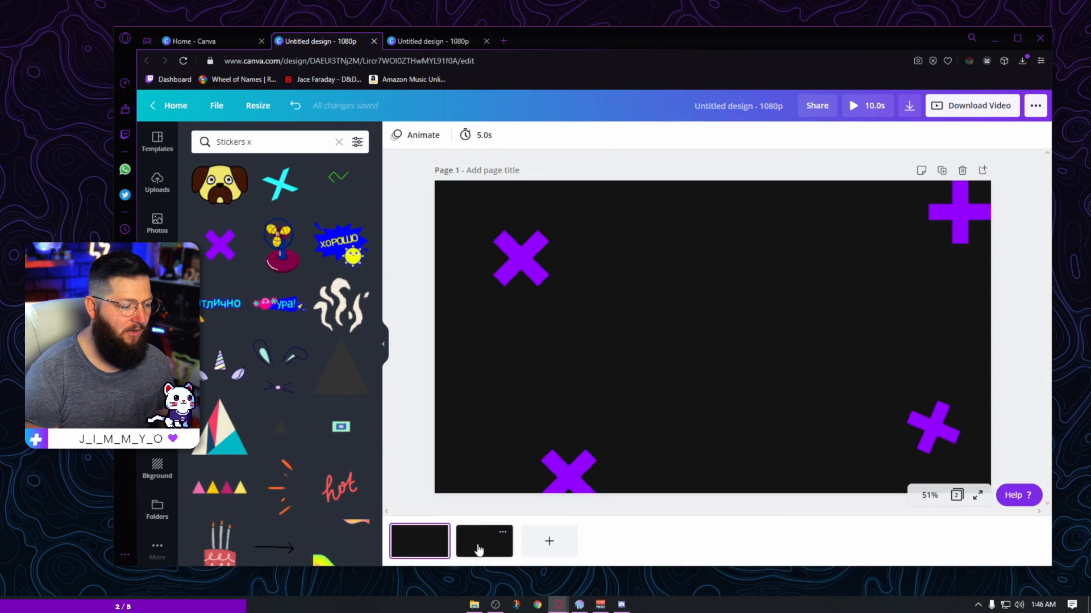
click(484, 541)
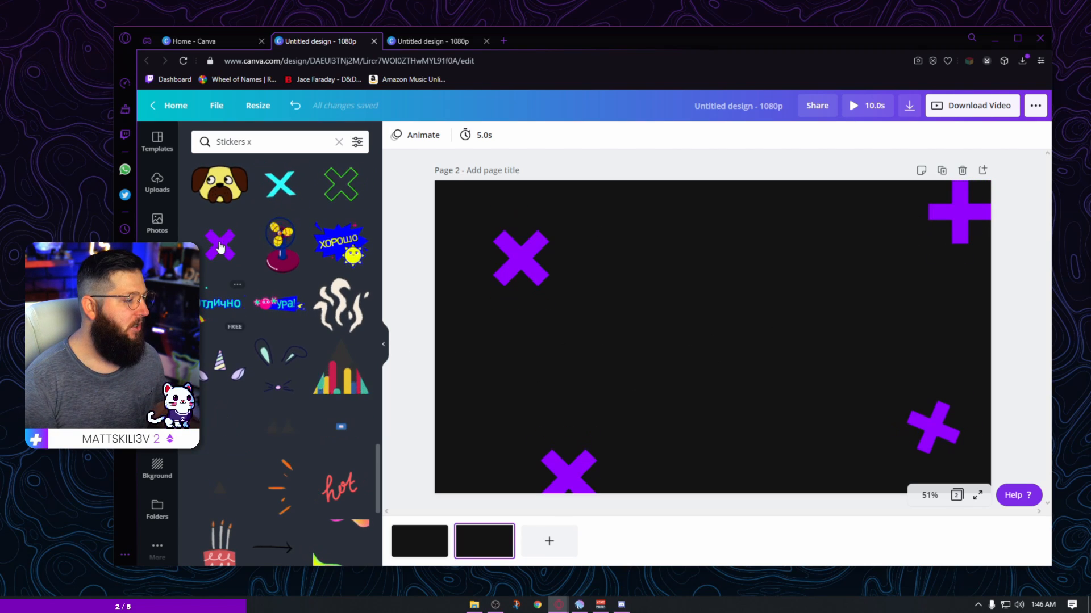
click(339, 142)
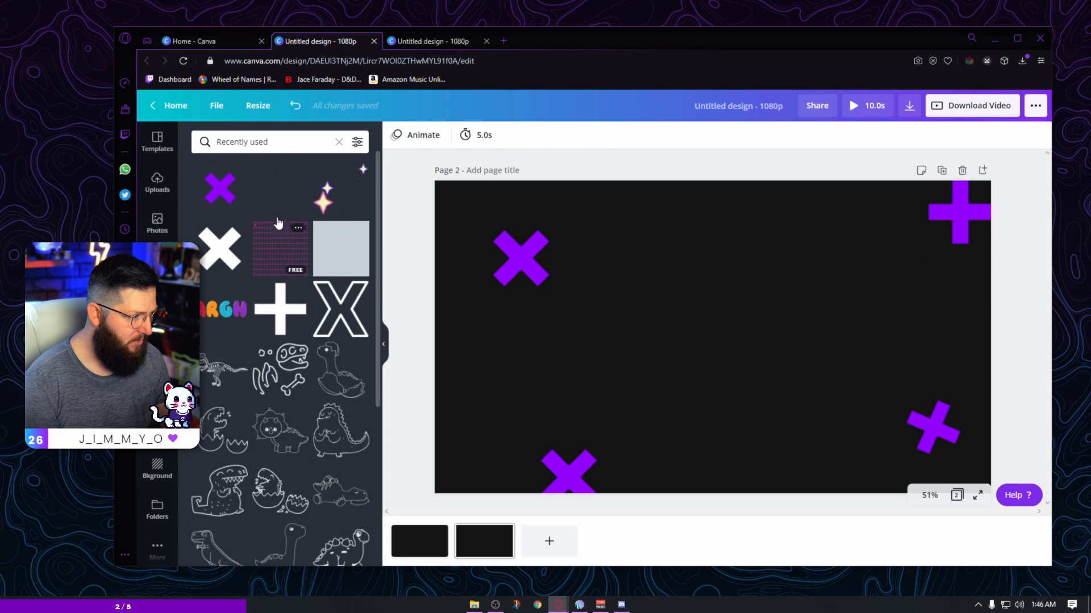
Step: Search 'stickers' and cross stickers, then add the dotted grid sticker to page 2
click(272, 142)
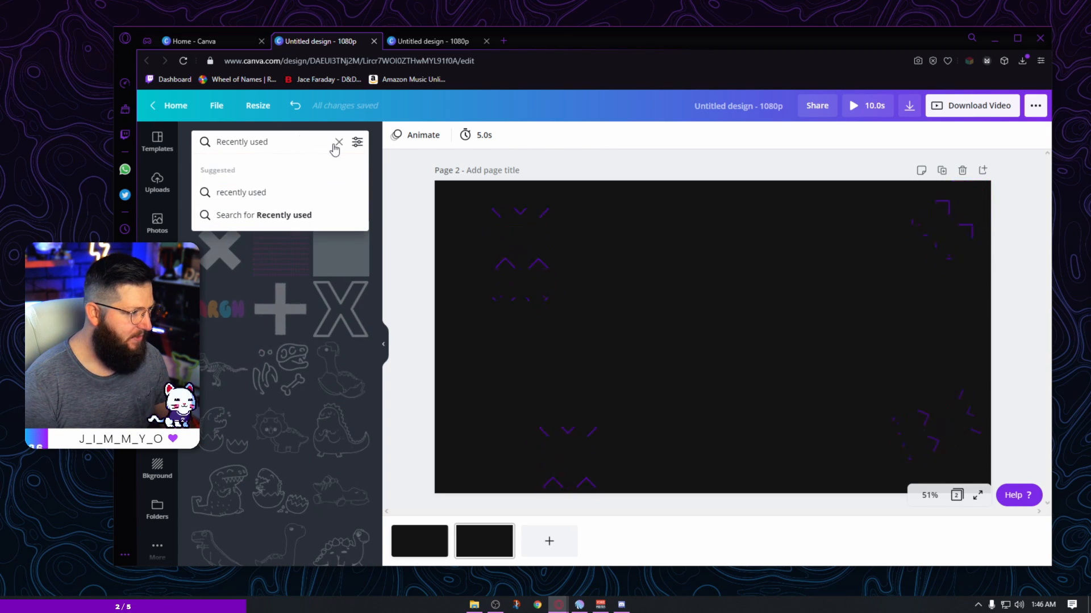
text(s)
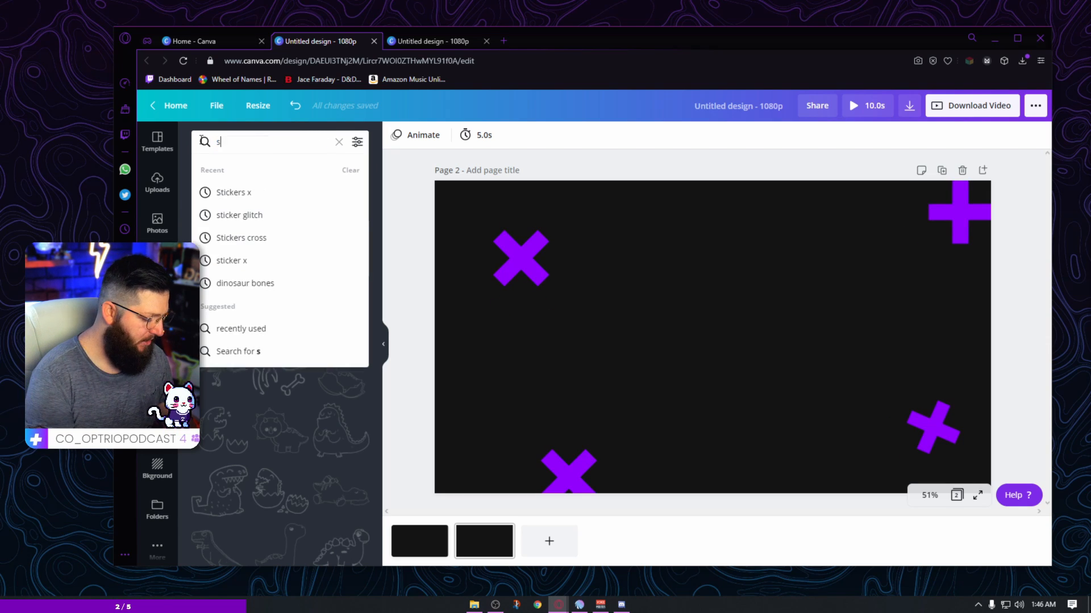
text(tickers)
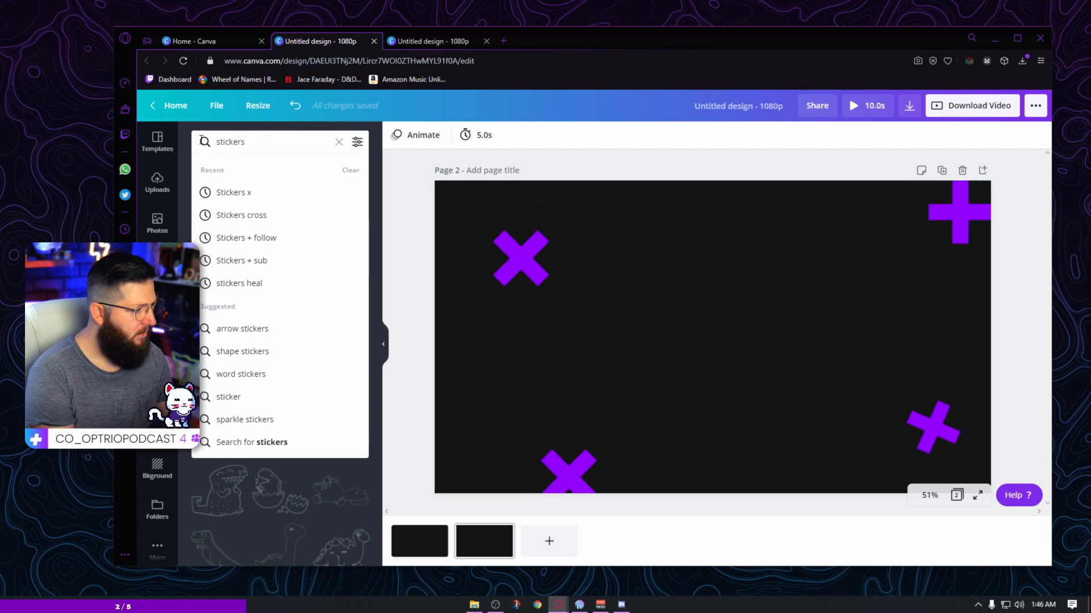
click(240, 215)
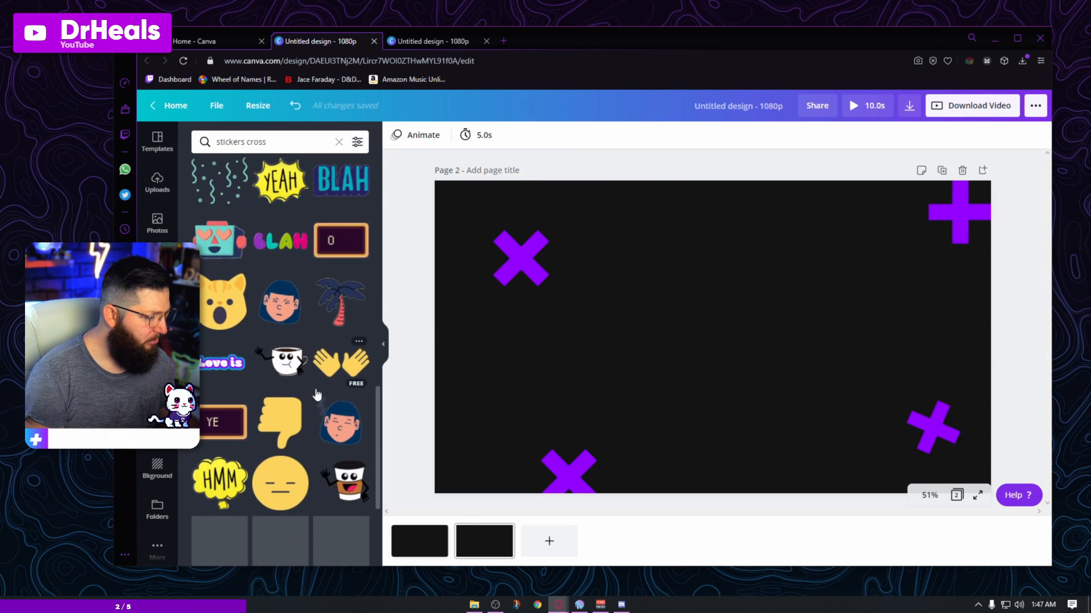
click(271, 142)
text(x)
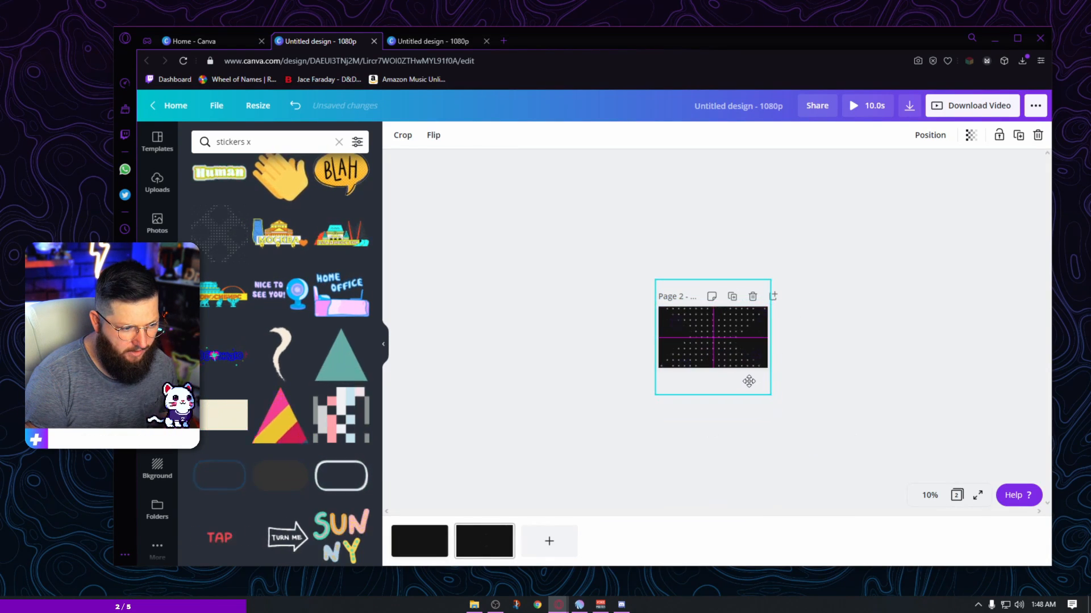
Step: Fit page 2 in view and send the dot grid to back, behind the crosses
click(712, 338)
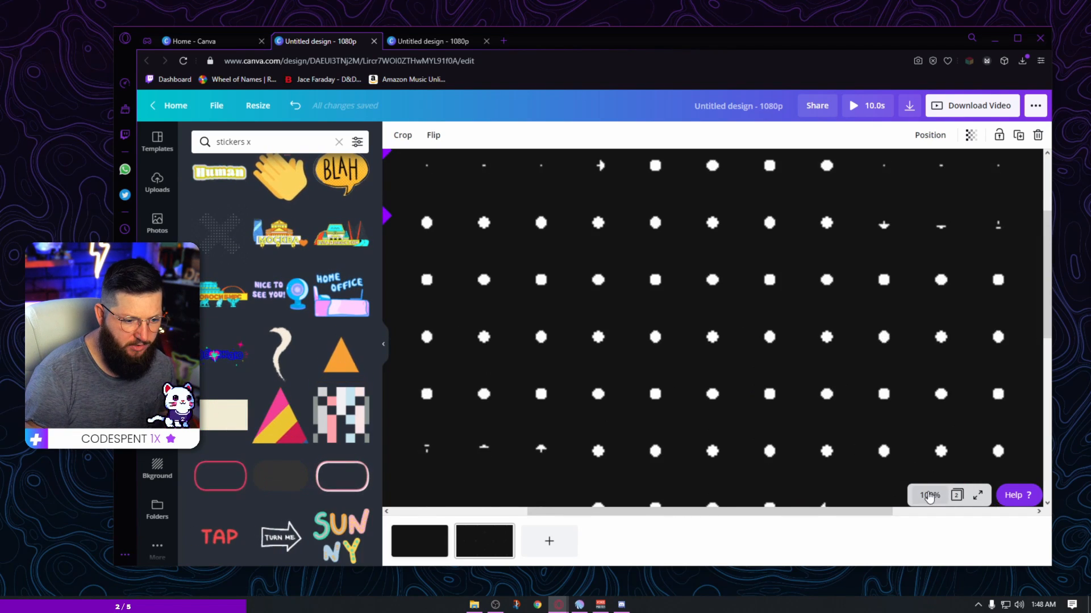
click(930, 495)
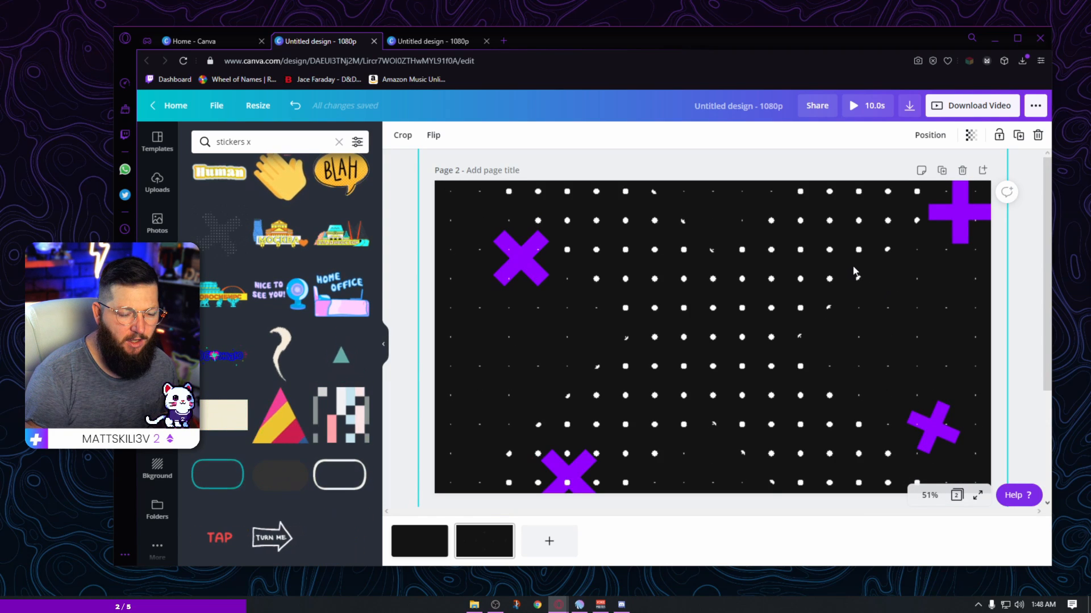
click(929, 135)
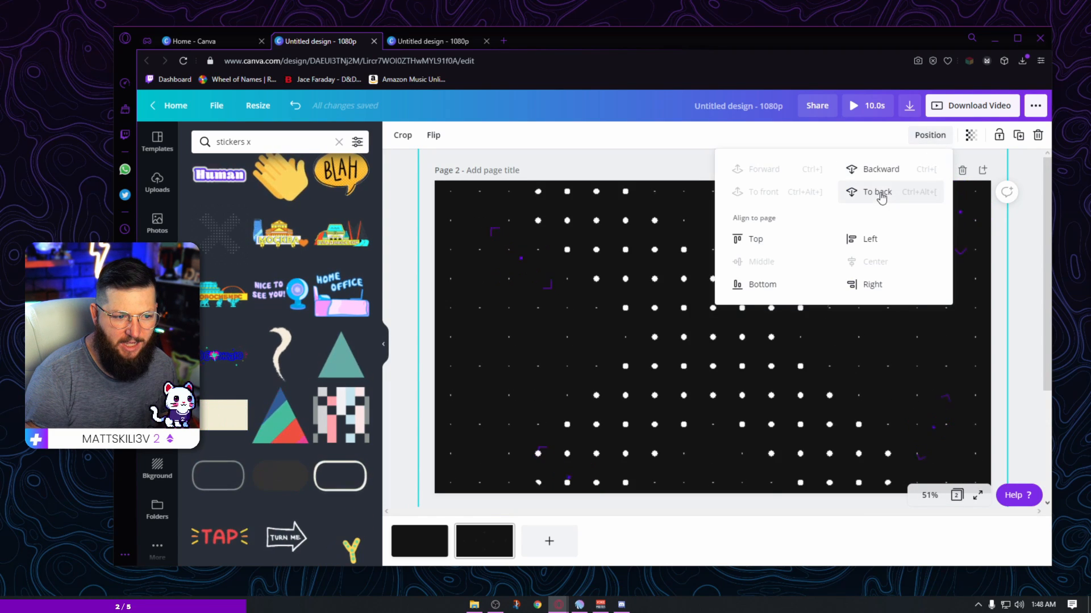
click(877, 192)
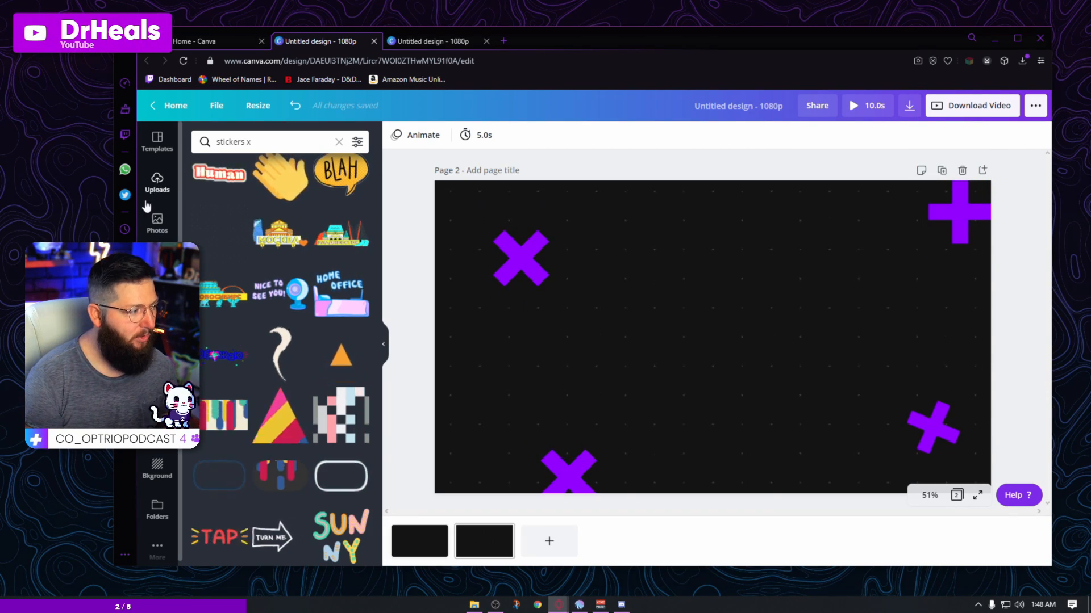
Step: Add the DrHeals logo from Uploads to page 2, then duplicate it as page 3
click(157, 183)
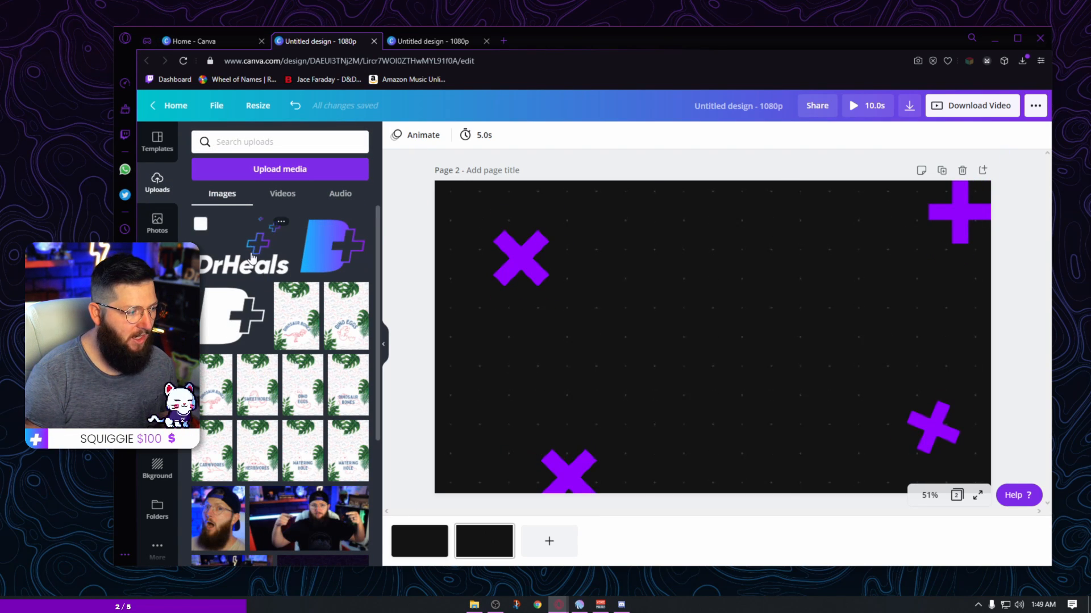
click(244, 261)
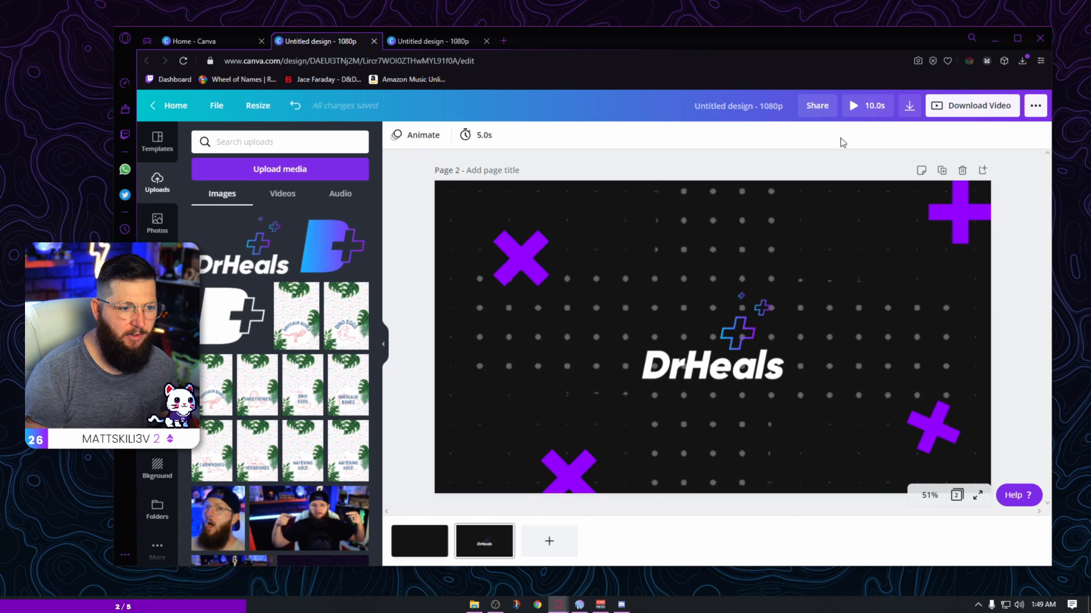
click(941, 170)
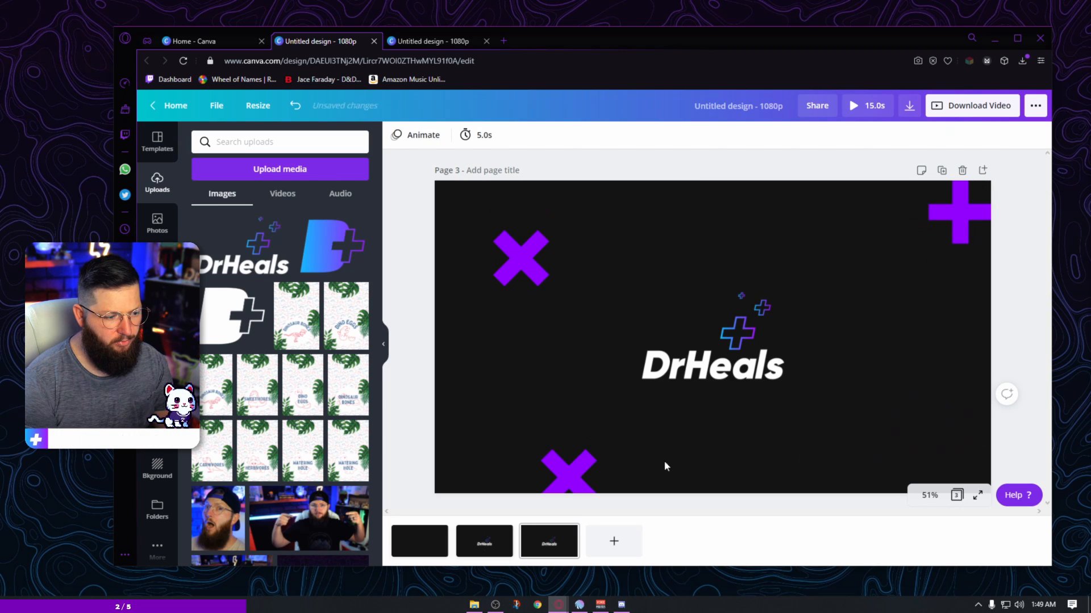
Step: Delete the crosses from page 3 and apply the Pop animation to page 1
click(958, 212)
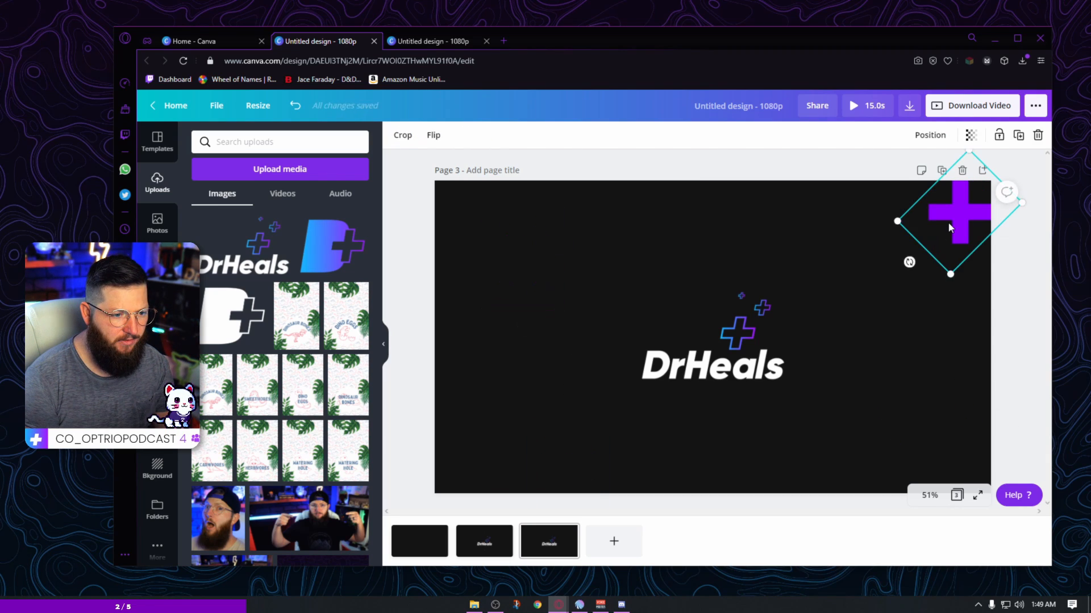
click(937, 378)
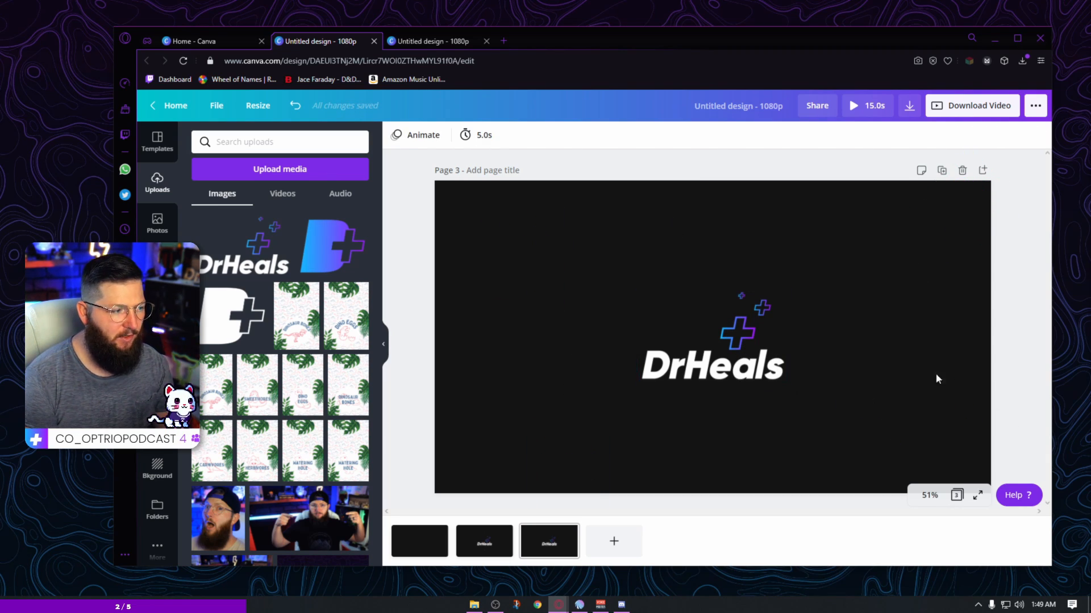
mouse_move(419, 541)
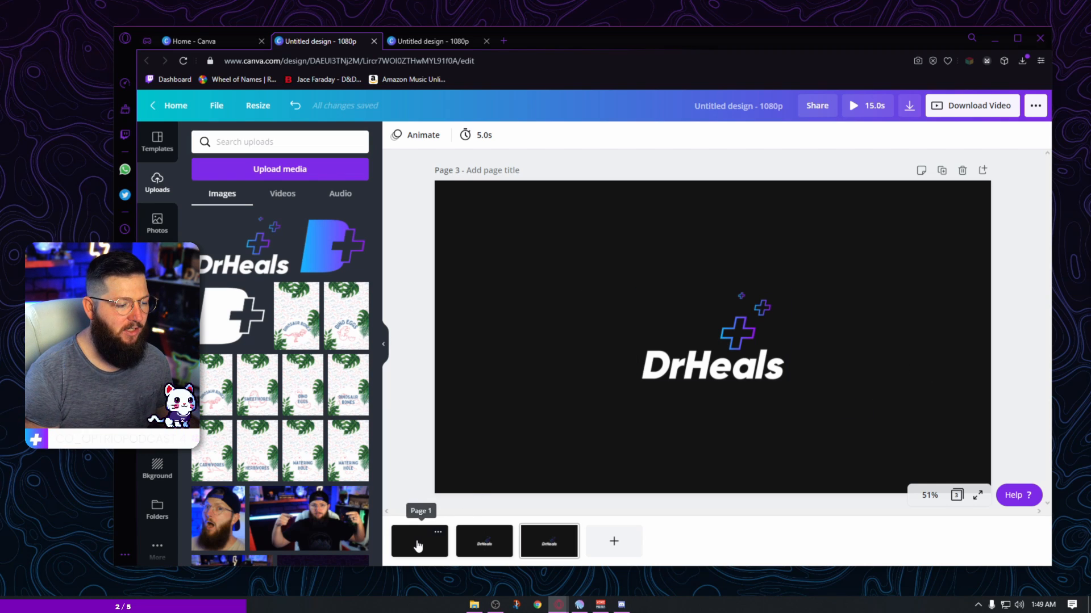
click(419, 541)
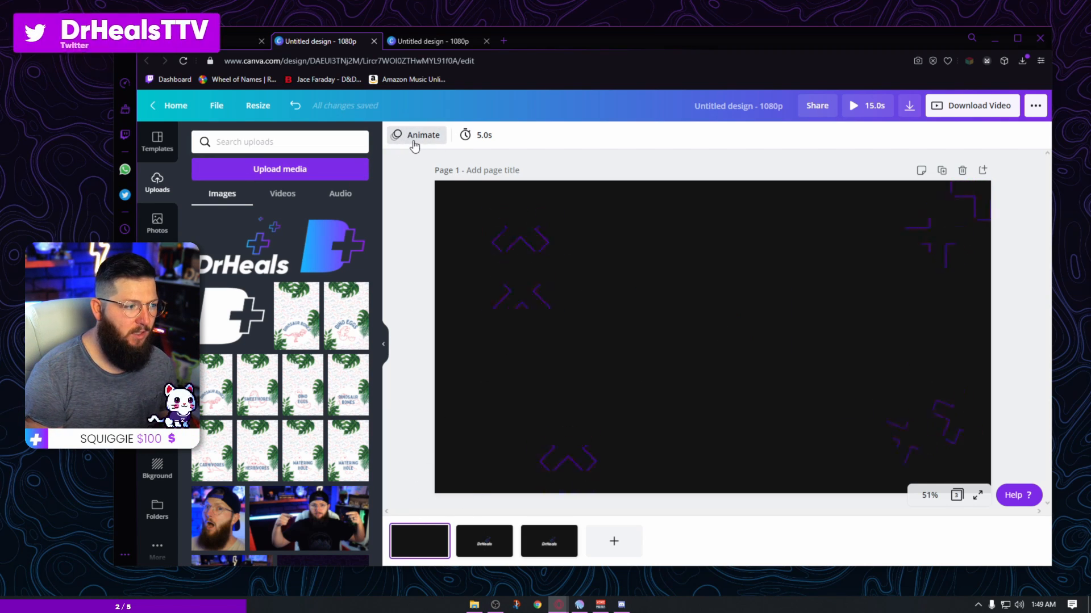
click(422, 135)
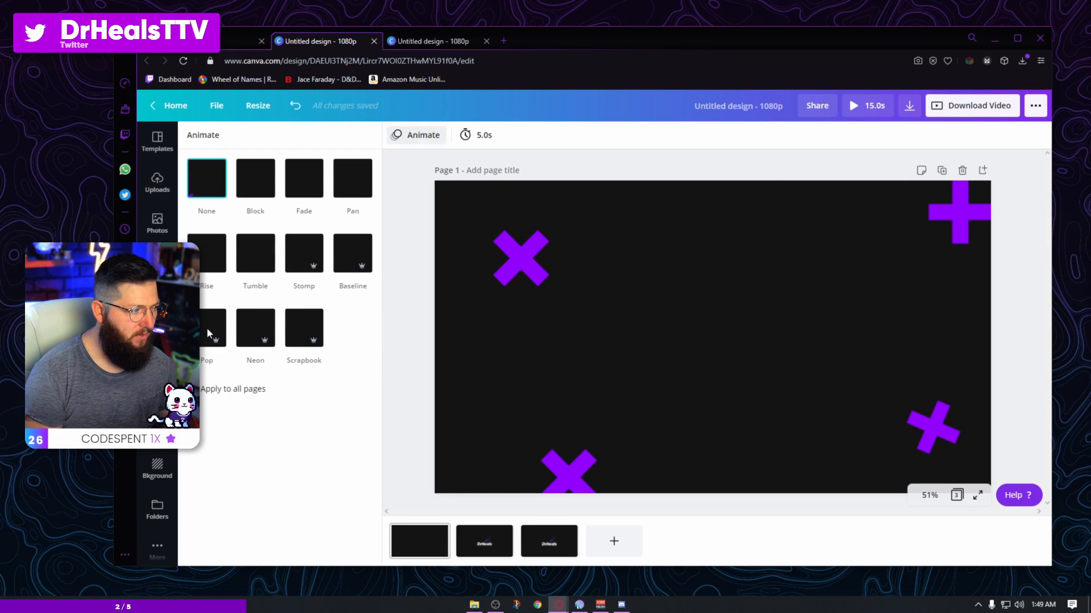
click(214, 327)
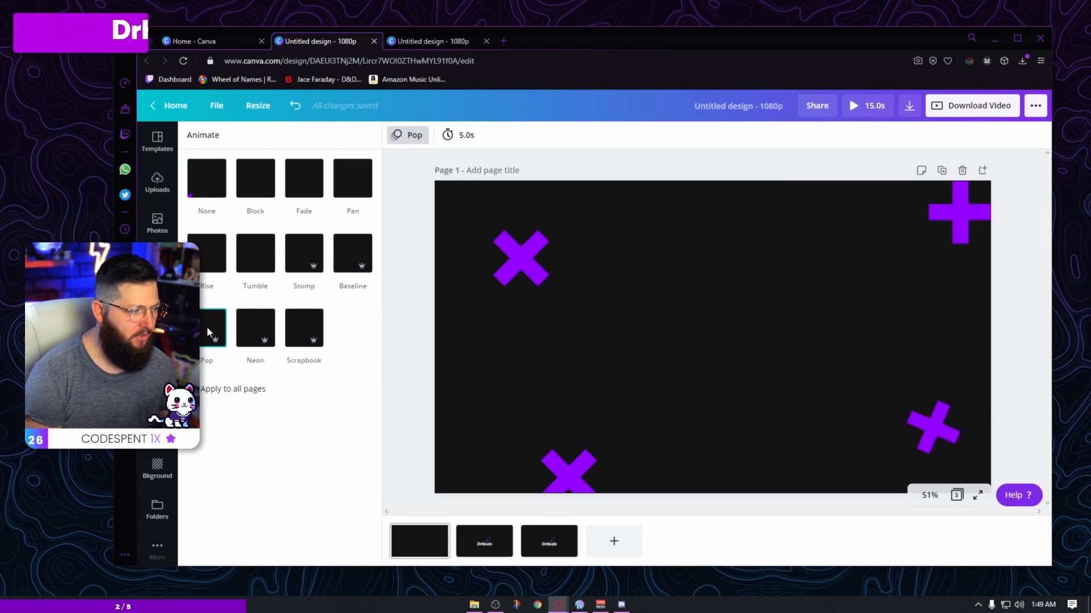
click(157, 183)
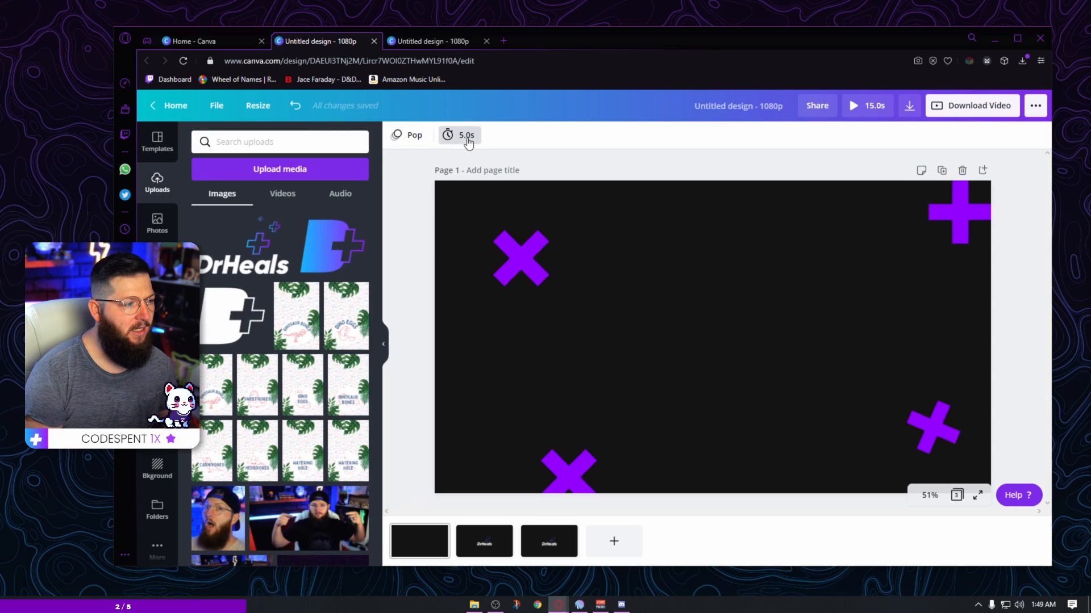
Step: Shorten page 1's duration to 0.7 seconds
click(464, 134)
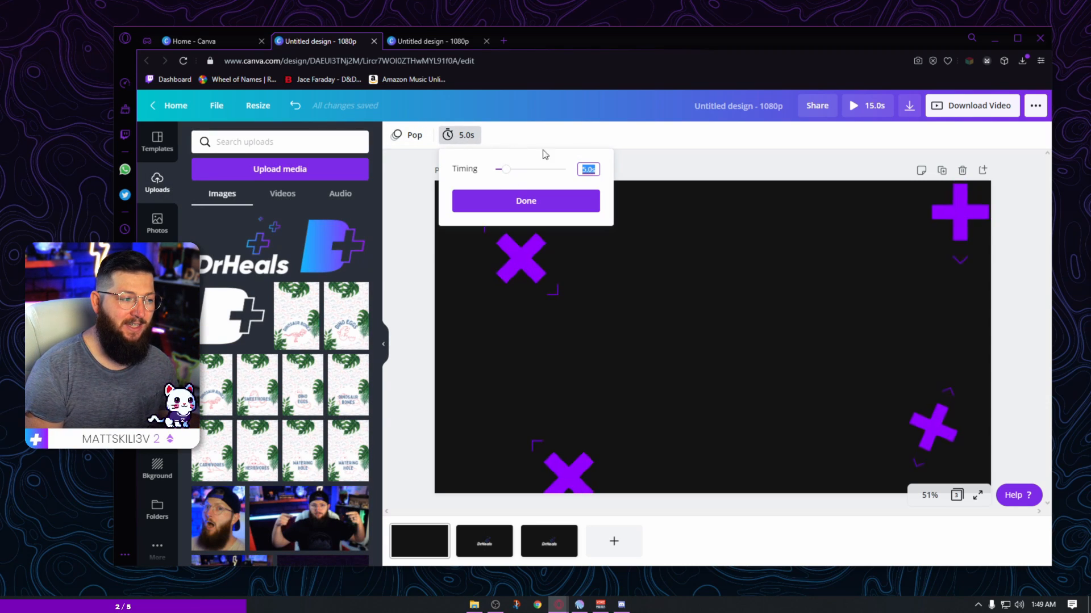
click(524, 201)
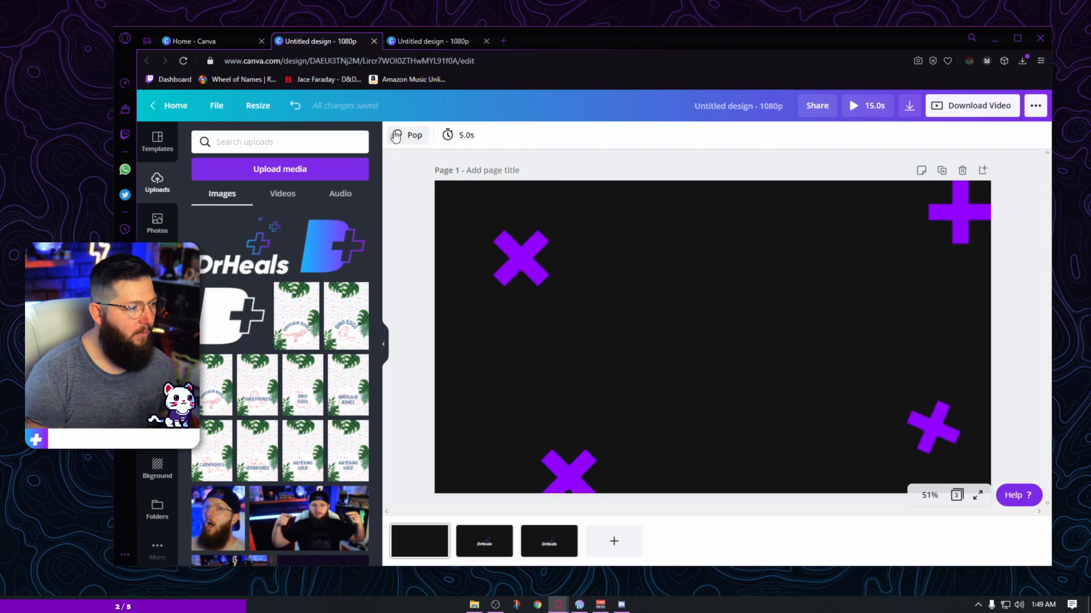
click(457, 135)
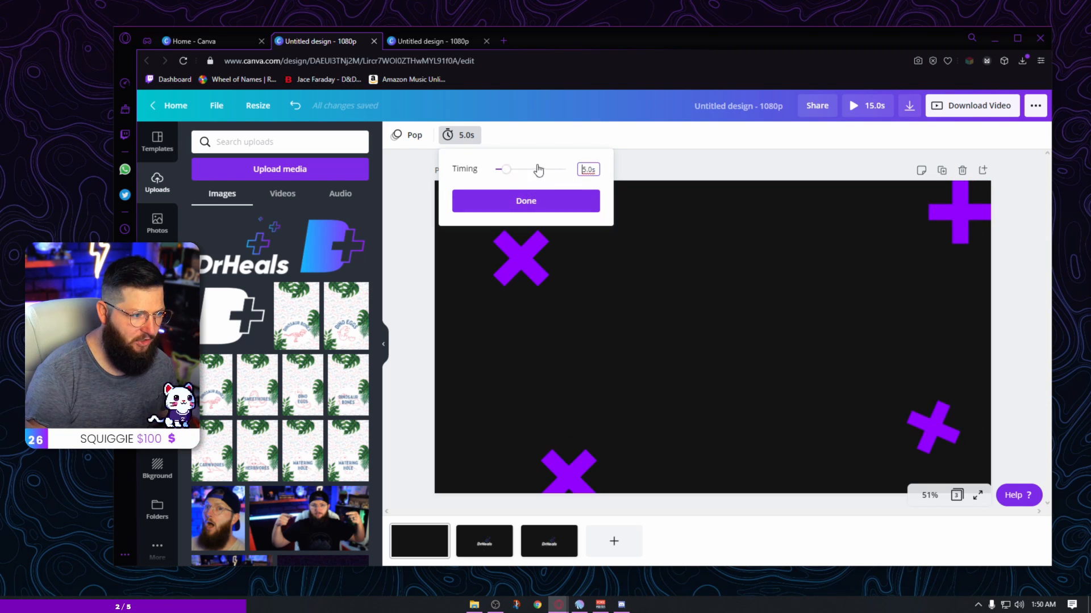
click(525, 200)
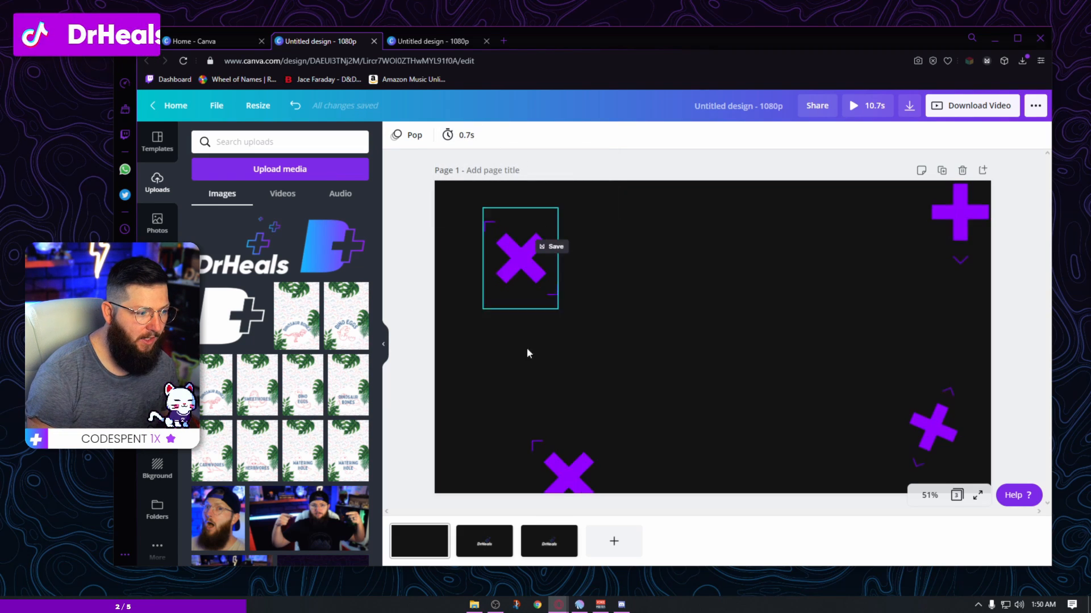
Step: Preview Pop, Baseline and Scrapbook on page 2, then apply Pop
click(484, 541)
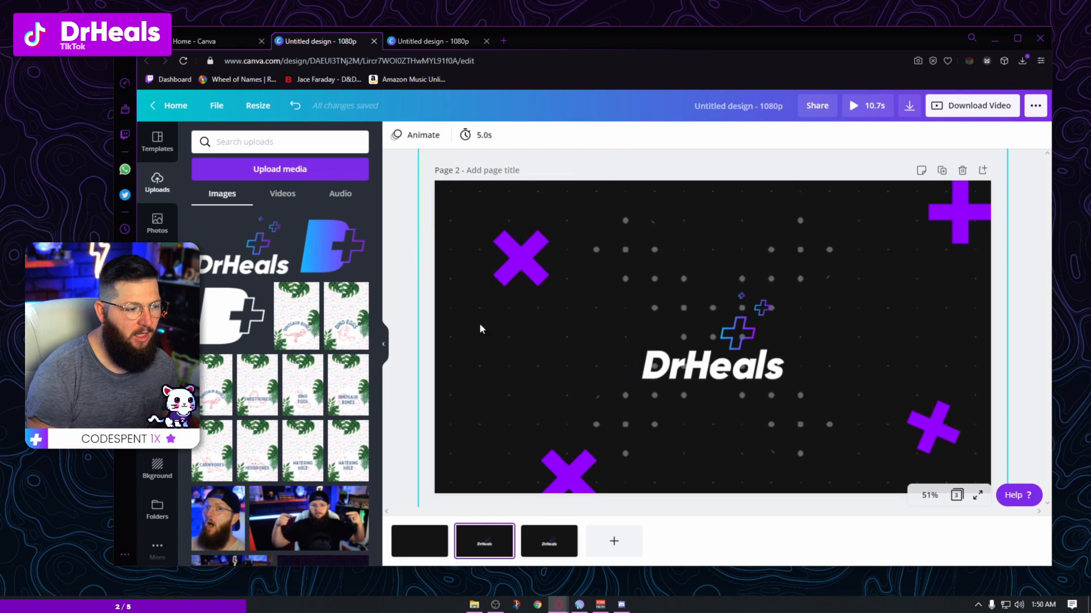
click(415, 135)
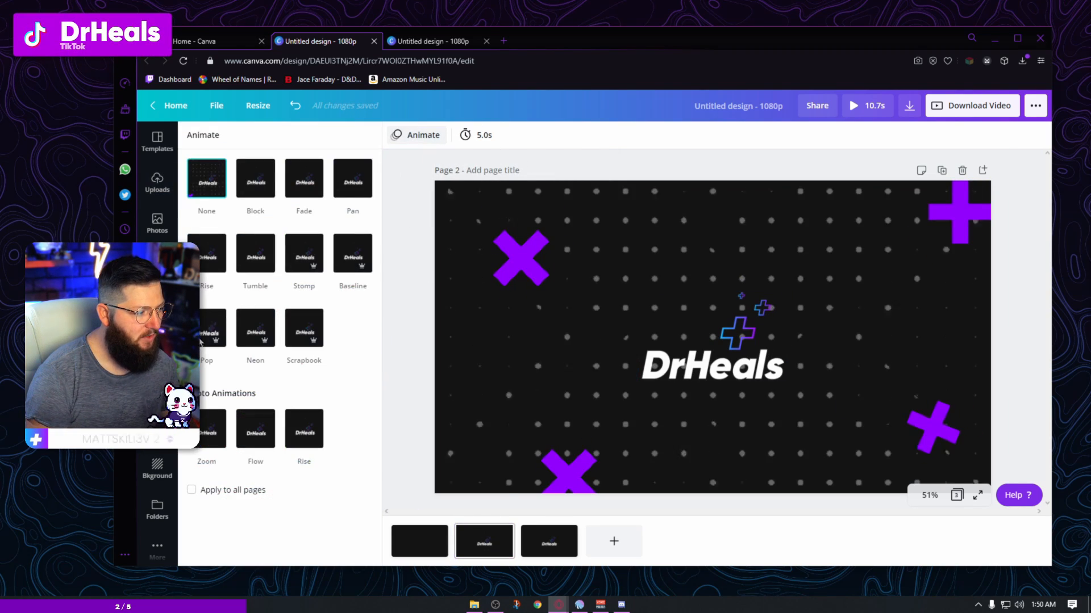
click(205, 328)
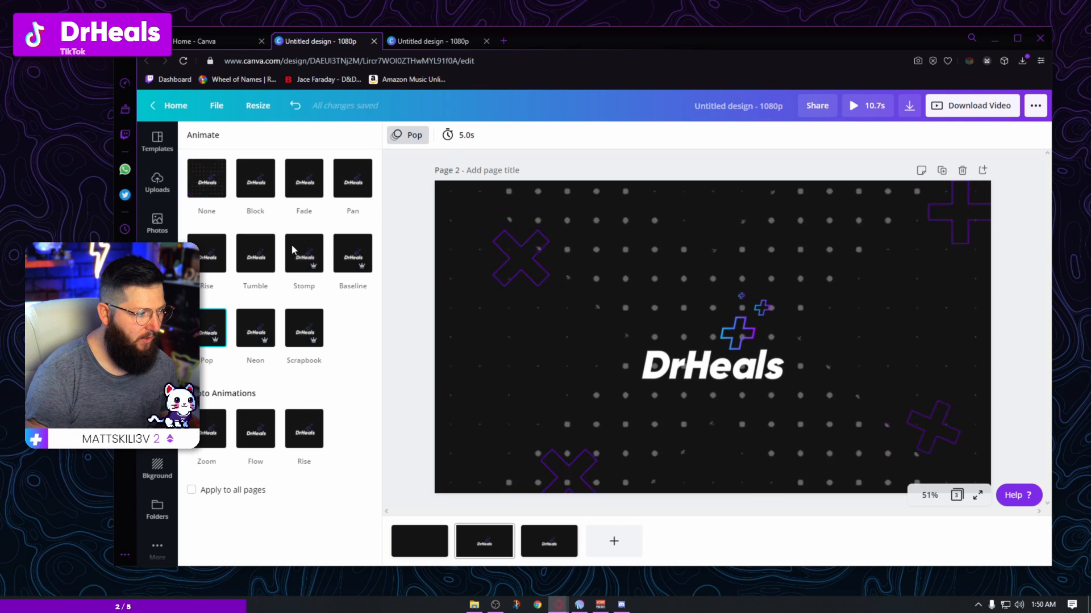
click(352, 252)
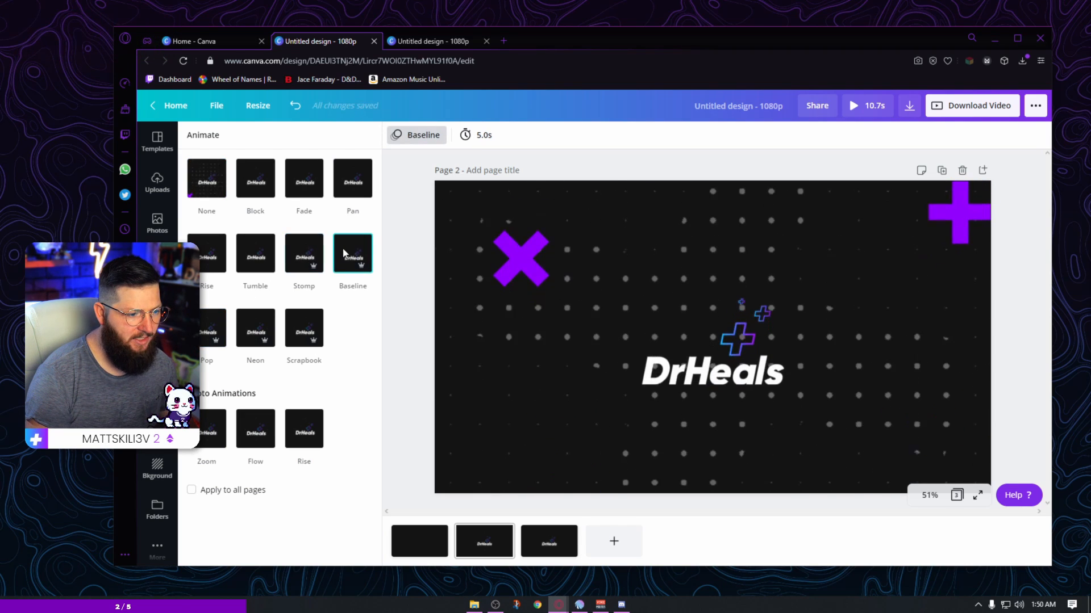
click(303, 329)
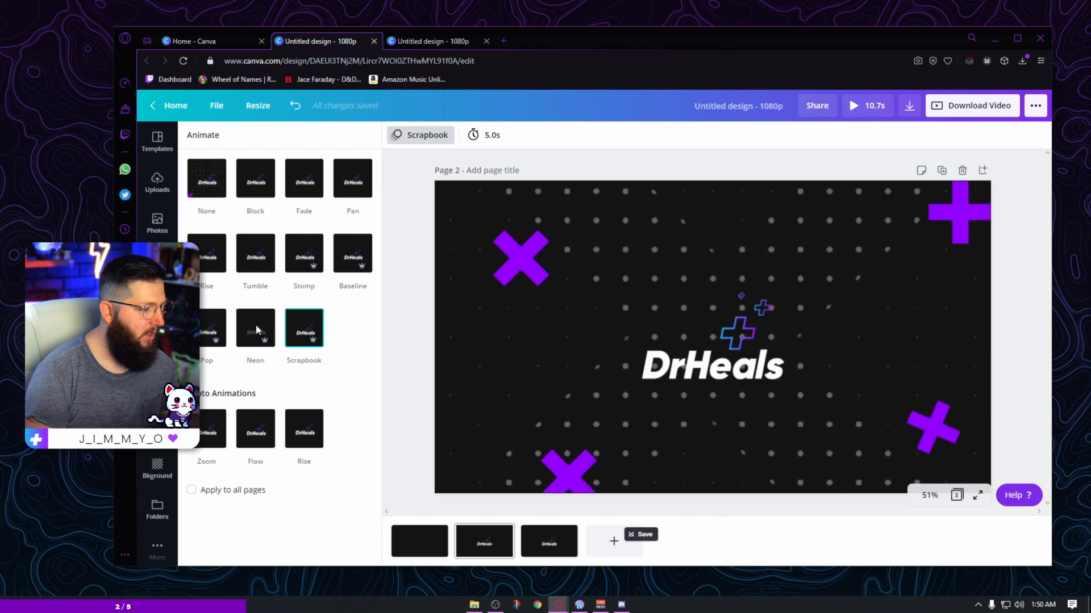
click(255, 329)
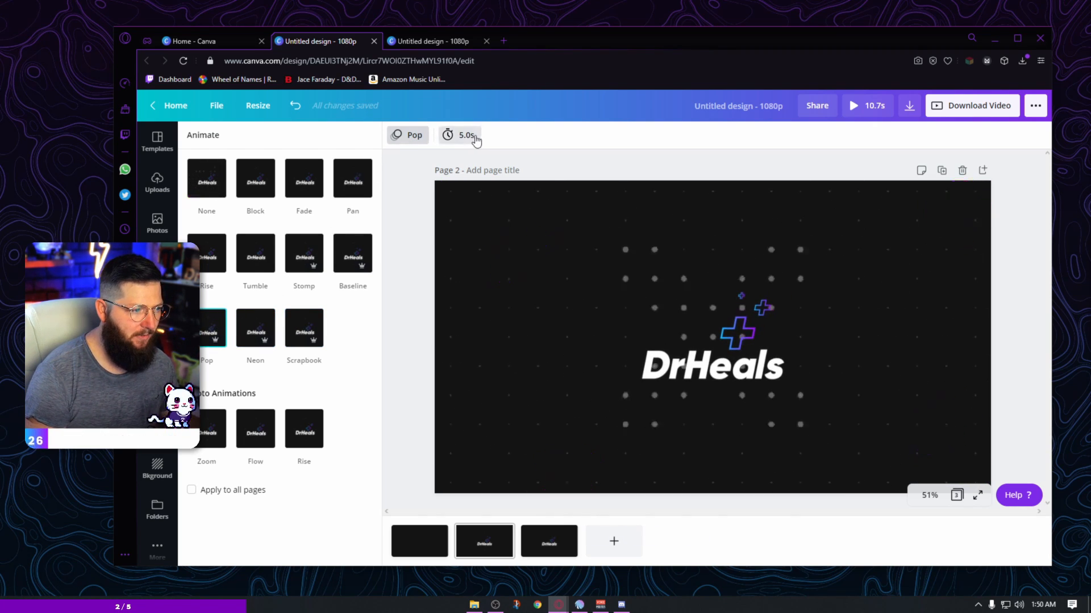
Step: Set page 2's duration to 1.5 seconds
click(465, 135)
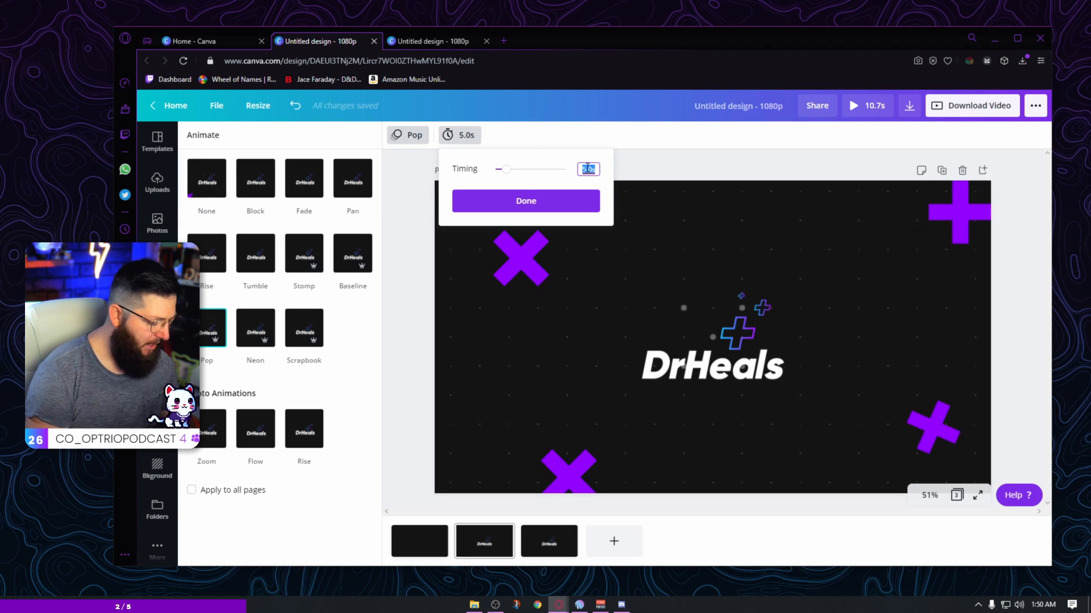
text(1.5)
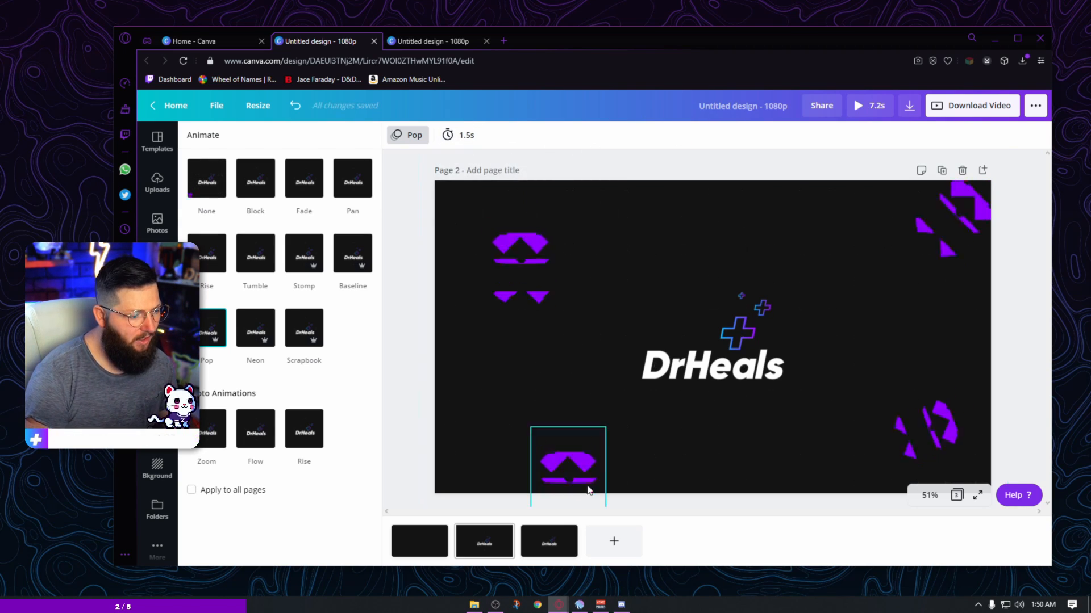
click(465, 135)
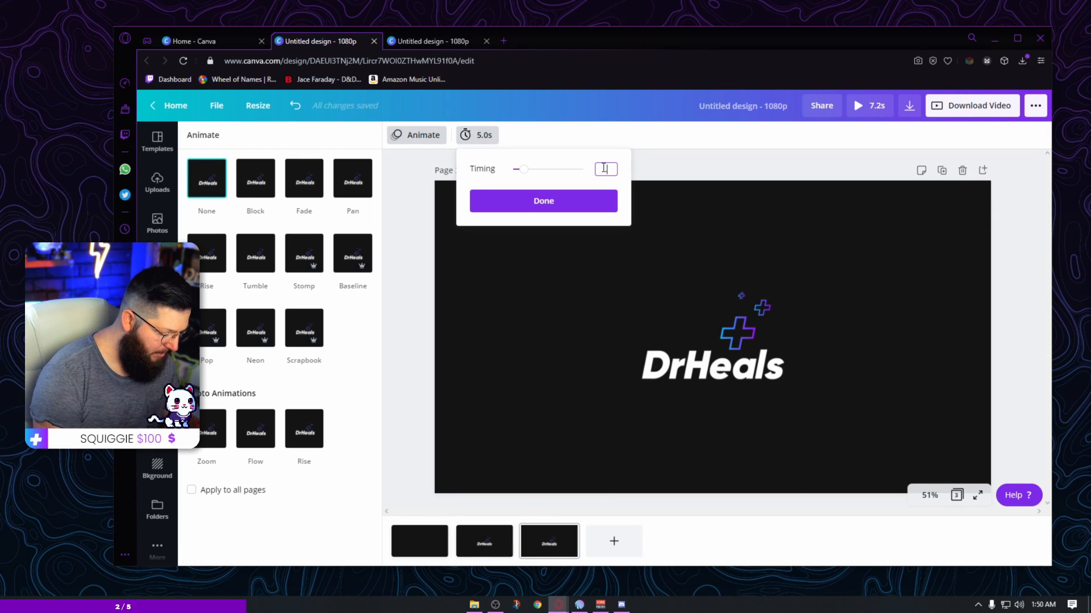
Step: Apply the Pop animation to the logo page
click(157, 183)
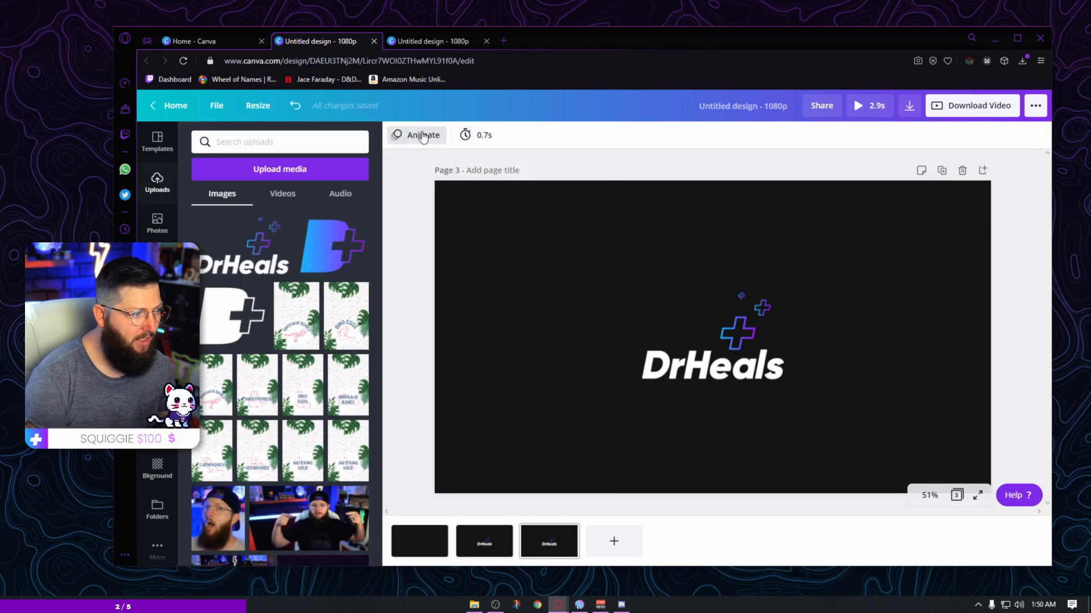
click(422, 135)
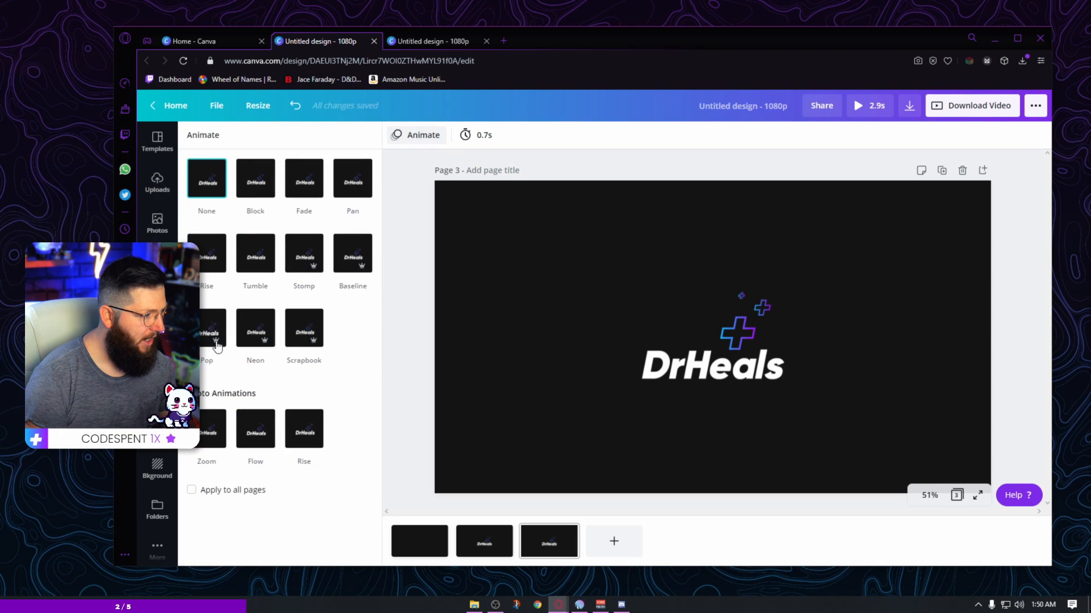
click(205, 328)
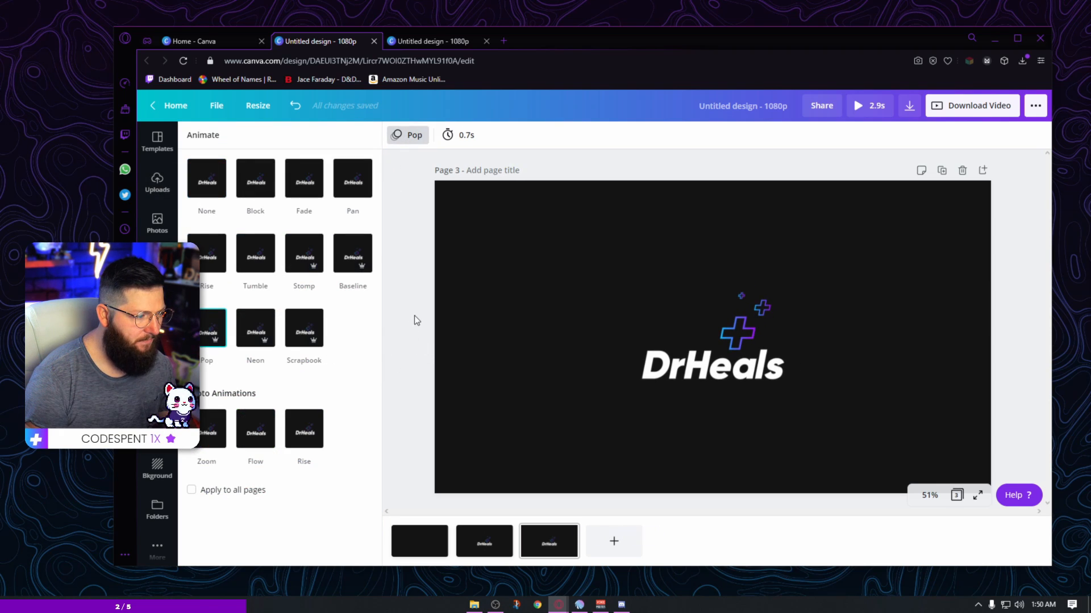
click(157, 183)
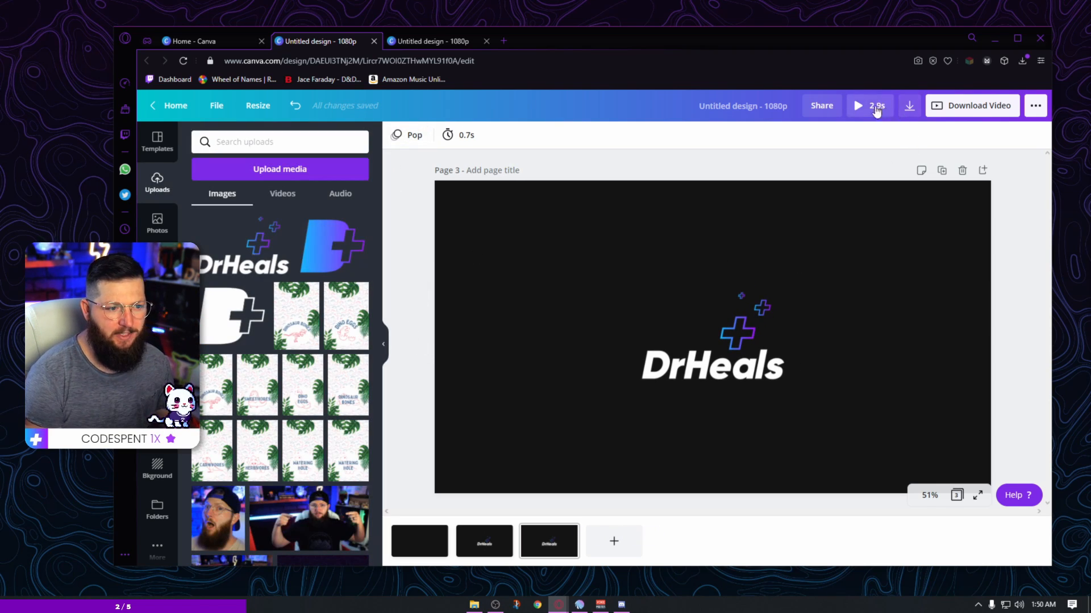
Step: Set the durations of page 3 and page 1 to 0.5 seconds each
click(458, 135)
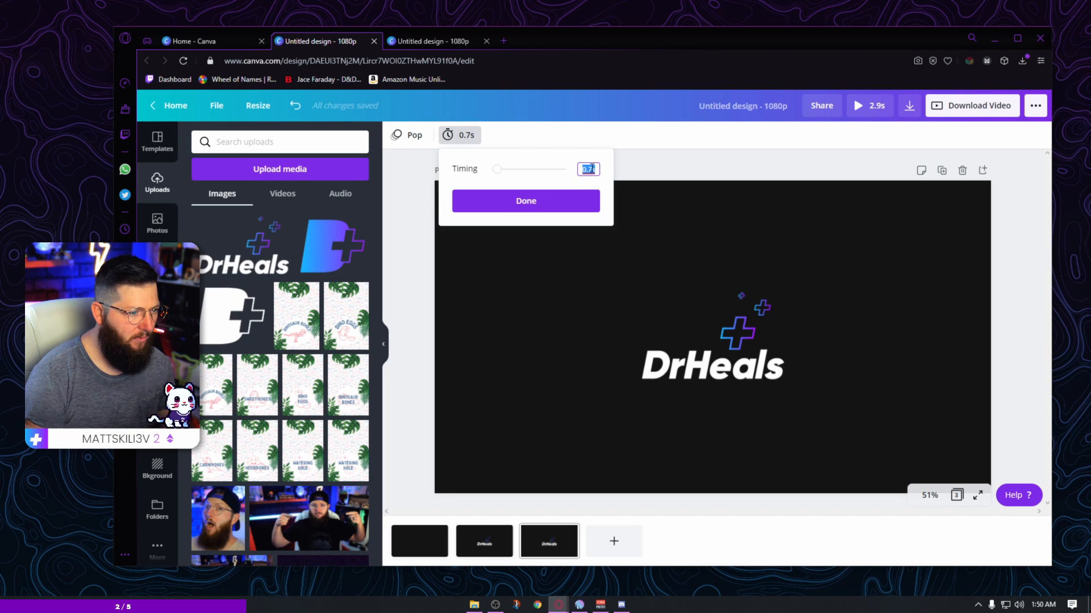
text(0.5)
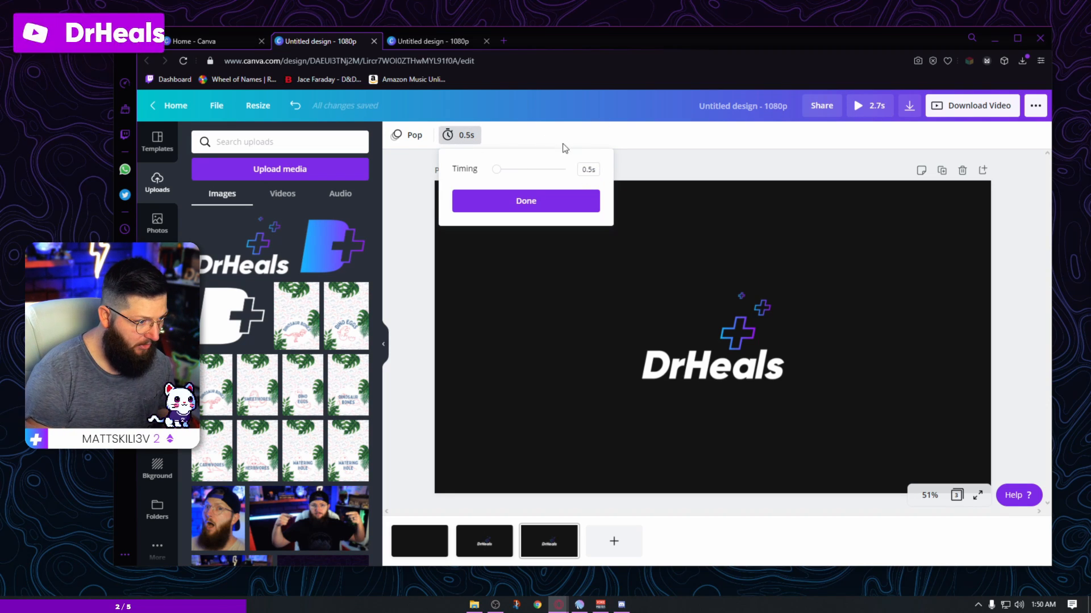
click(465, 135)
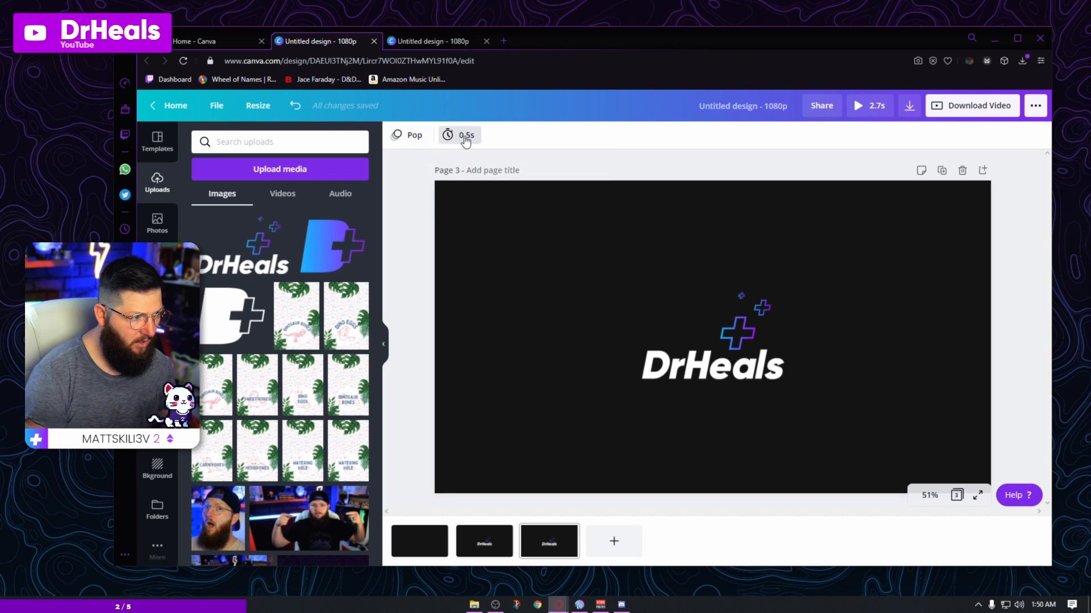
click(418, 541)
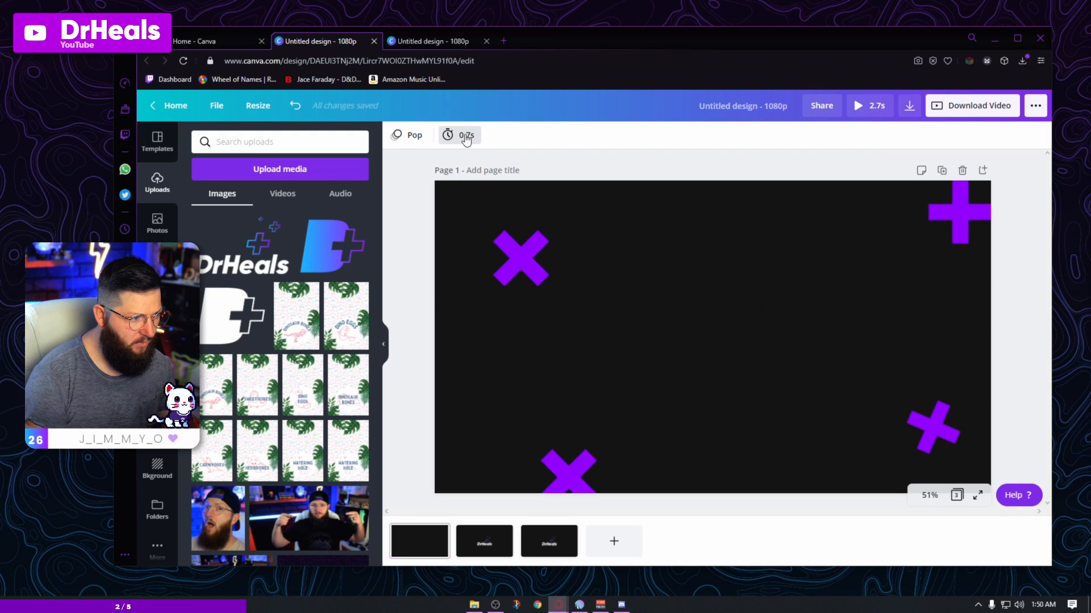
click(459, 135)
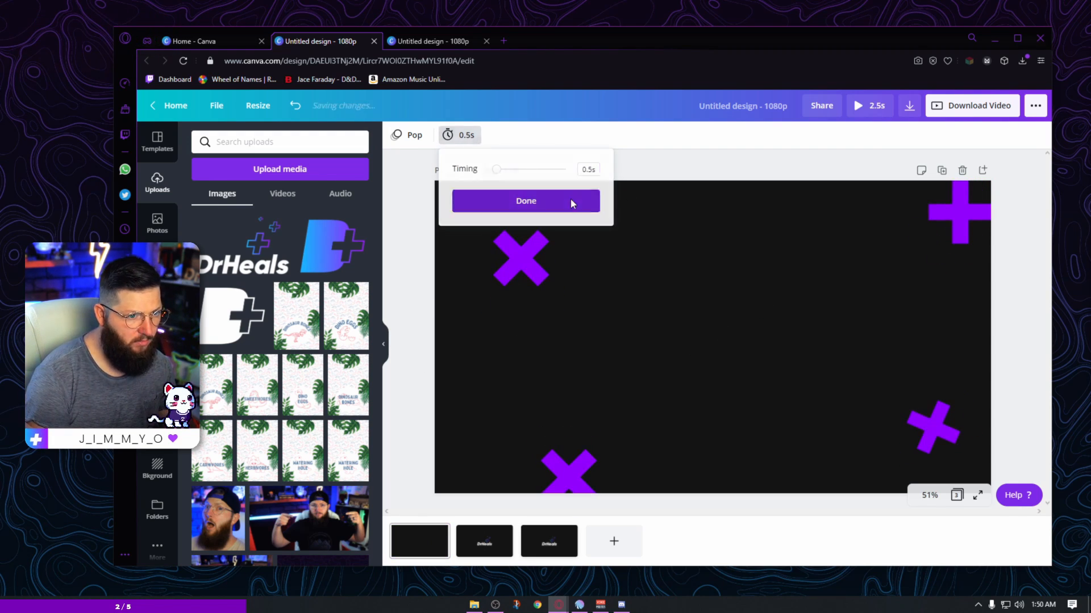
click(869, 105)
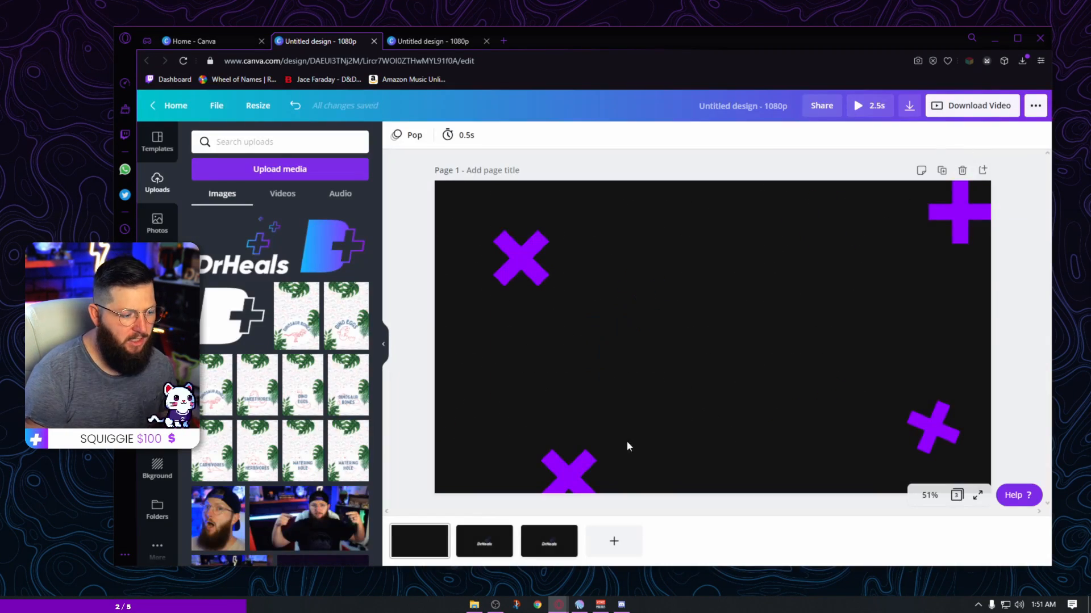
Step: Preview the video, trim page 3 to 0.2 seconds, then replay the preview
click(868, 106)
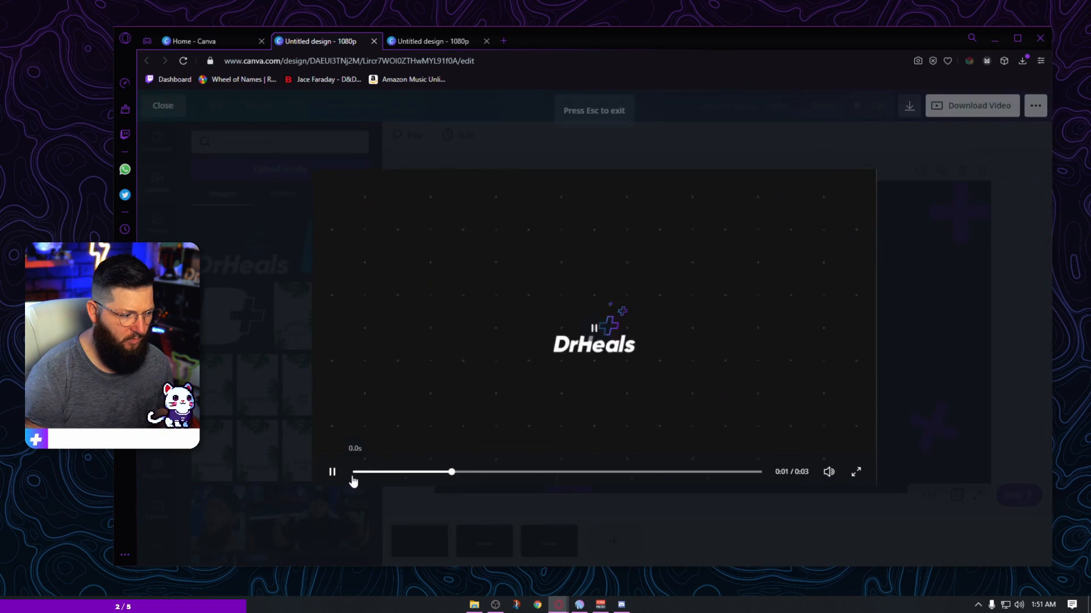
click(332, 472)
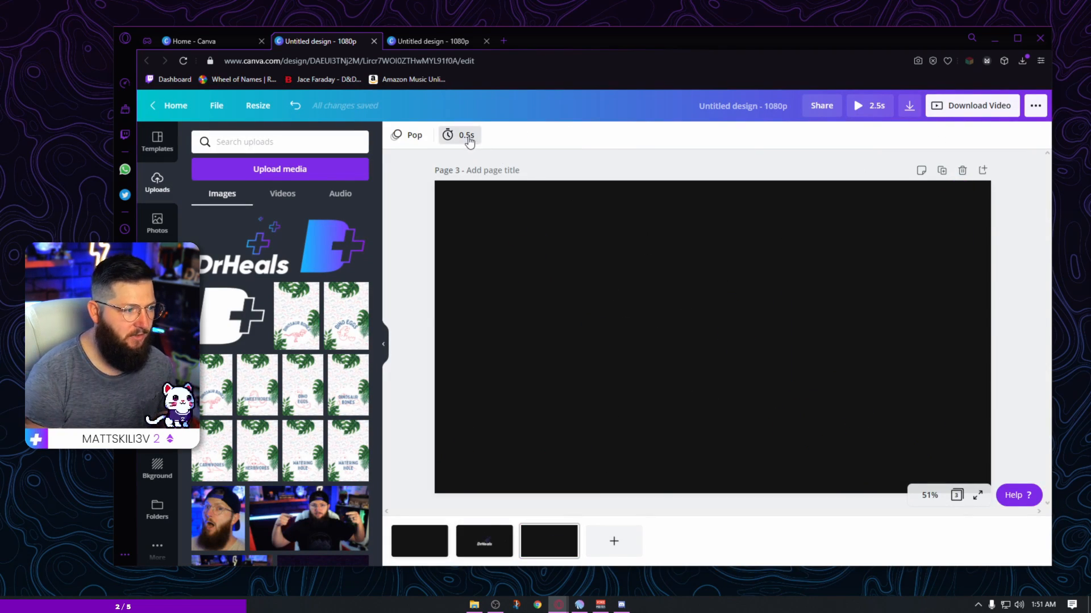
click(459, 135)
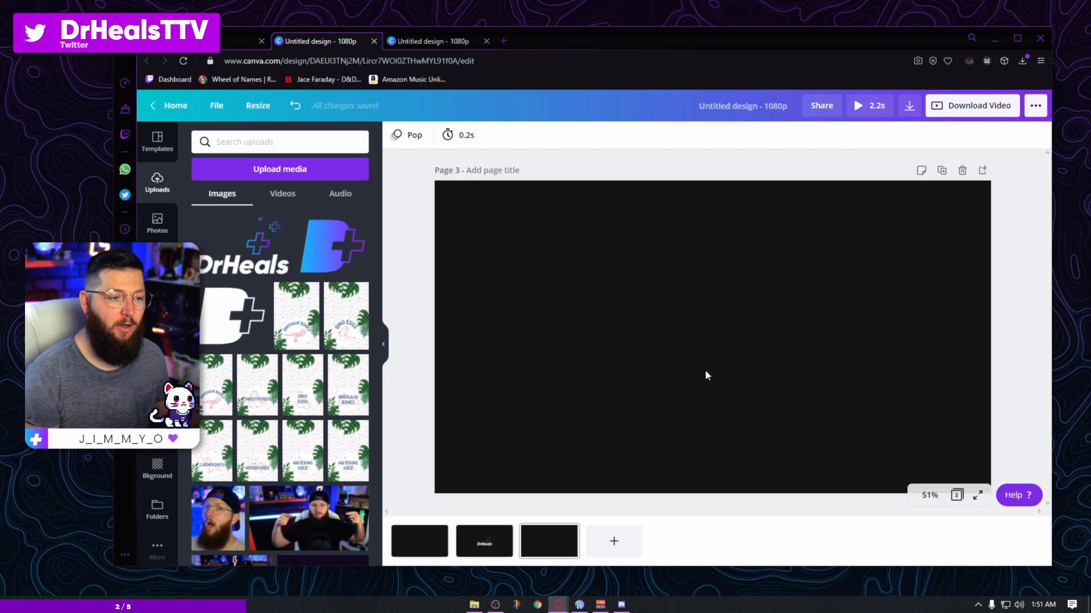
click(868, 105)
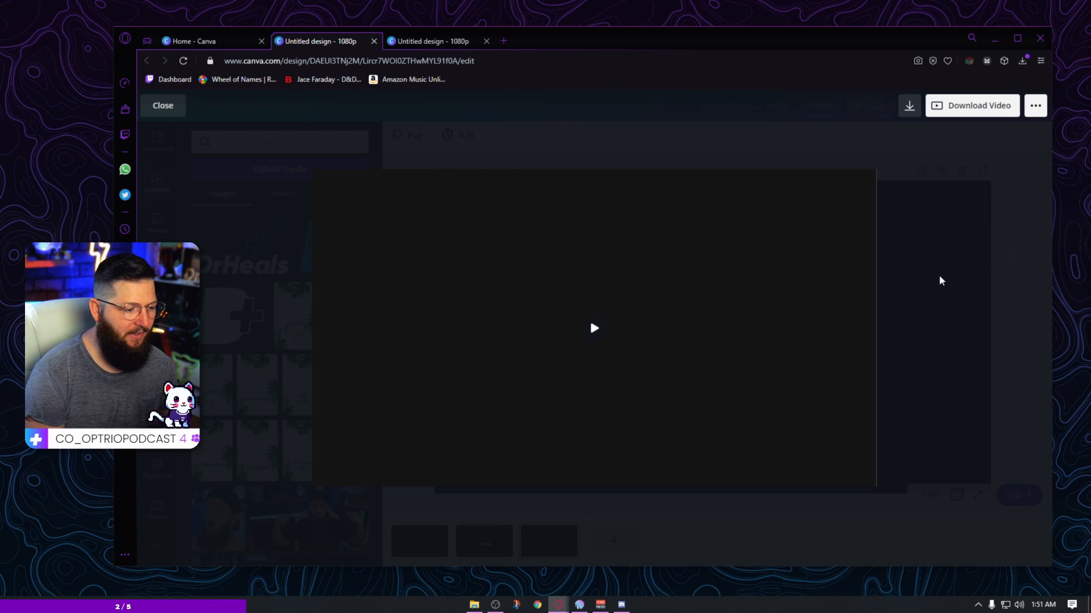
click(593, 327)
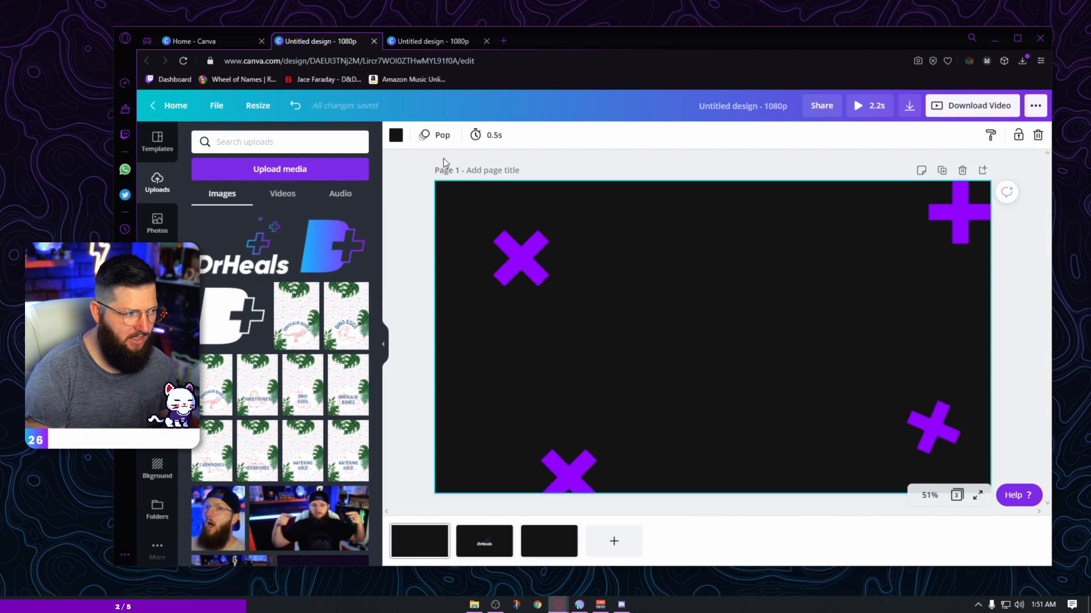
Step: Compare the 0E0E0E background colours of all three pages, then start the video preview
click(395, 135)
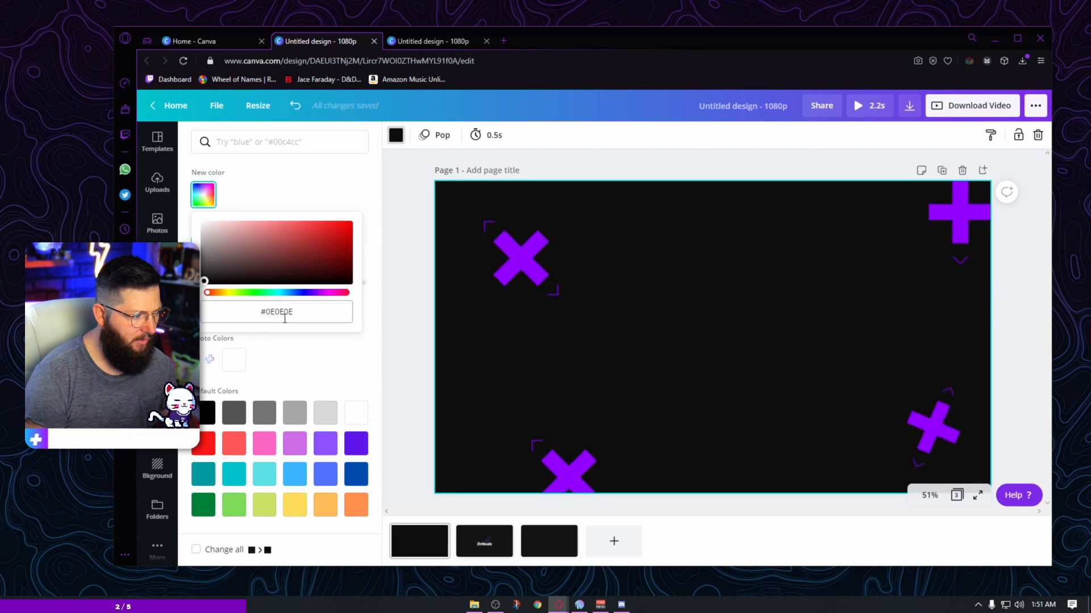
triple_click(276, 312)
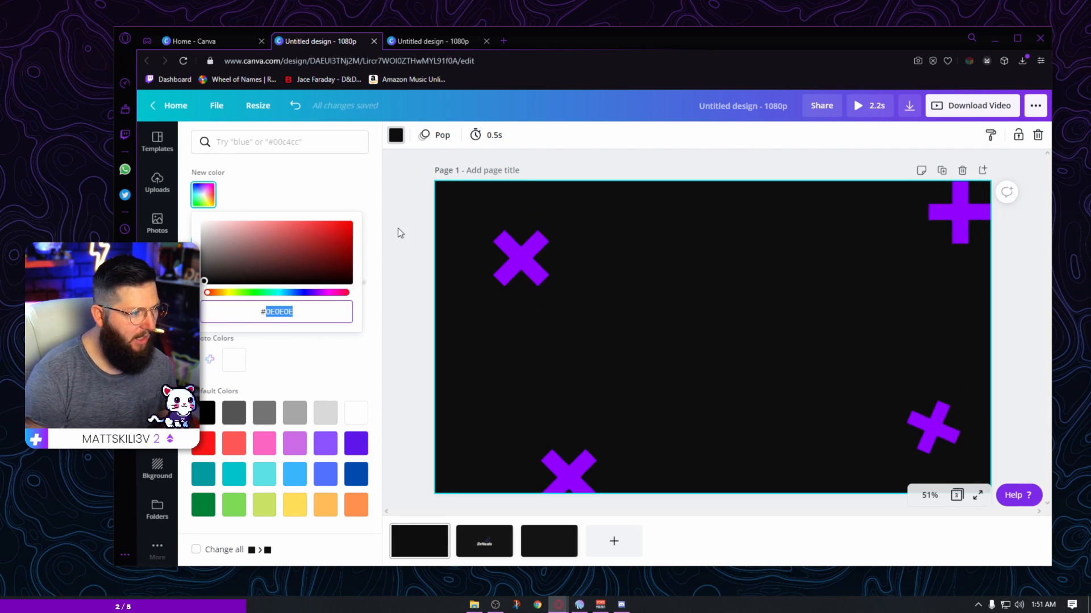
click(484, 542)
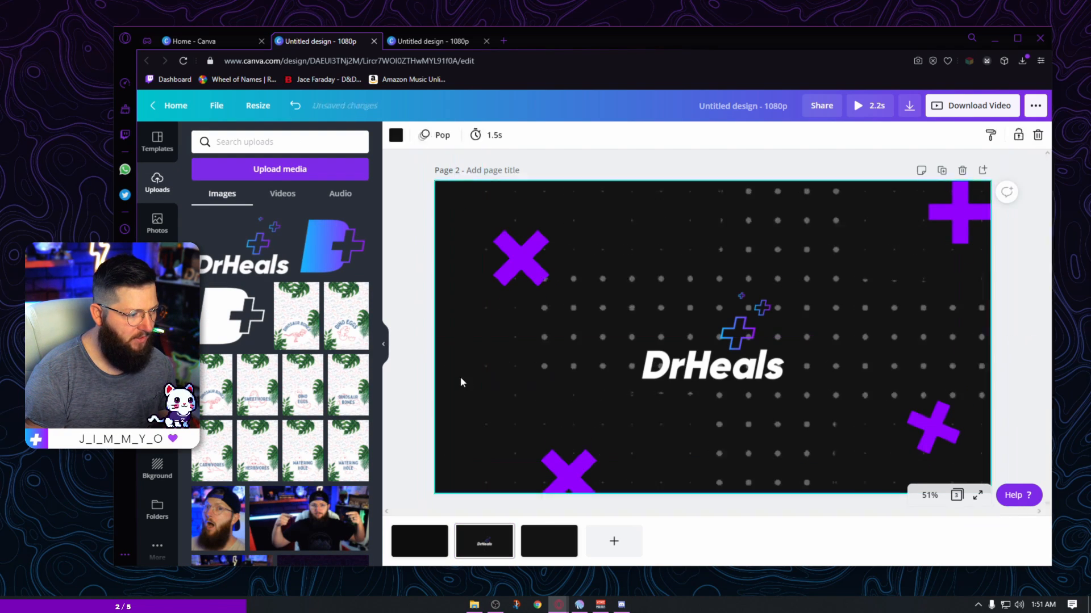
click(395, 135)
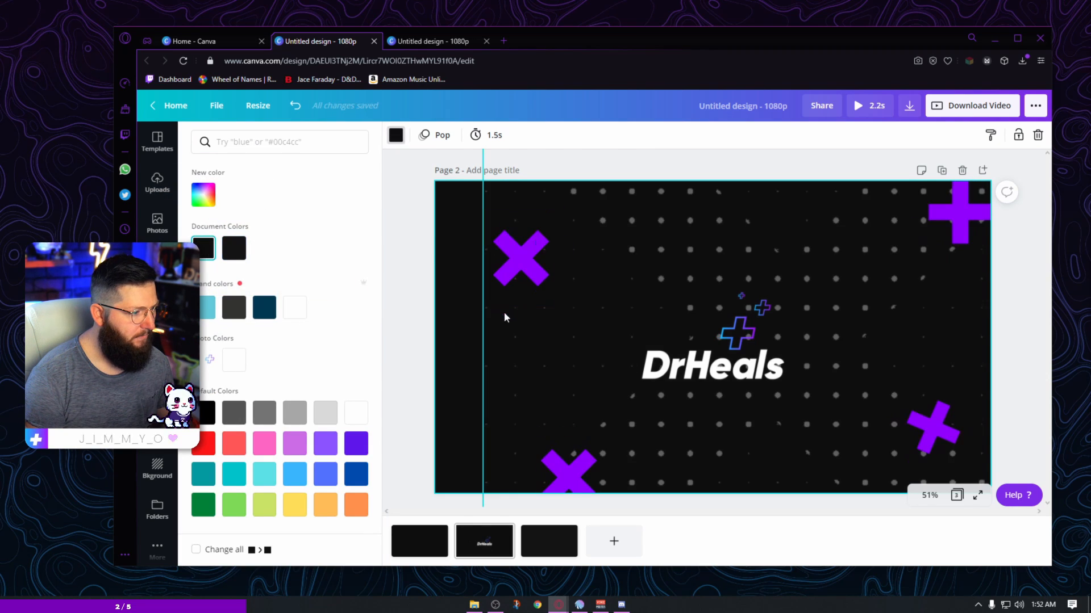
click(157, 183)
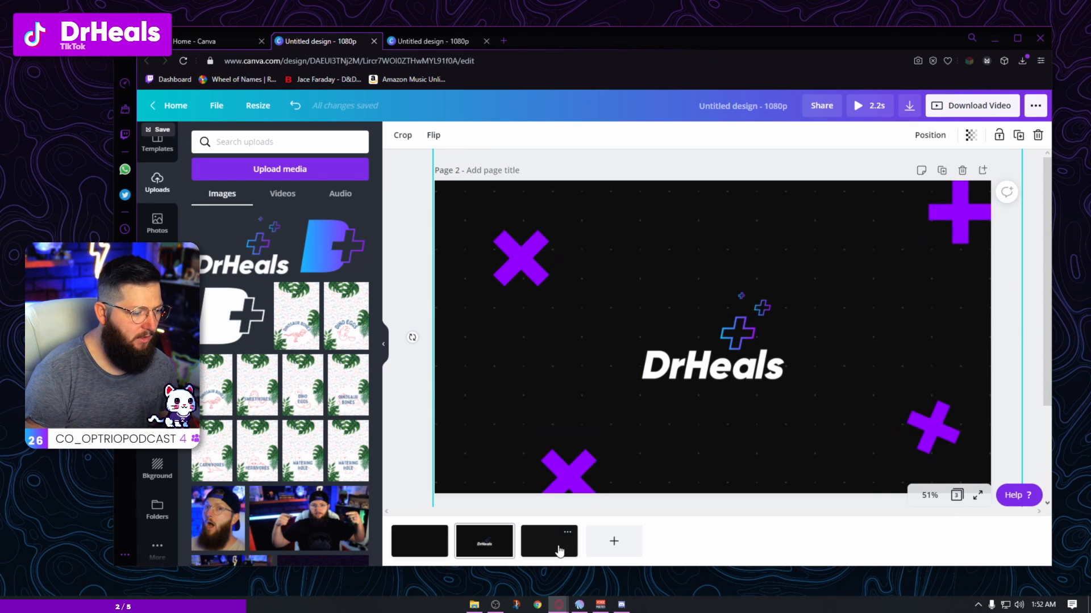
click(549, 542)
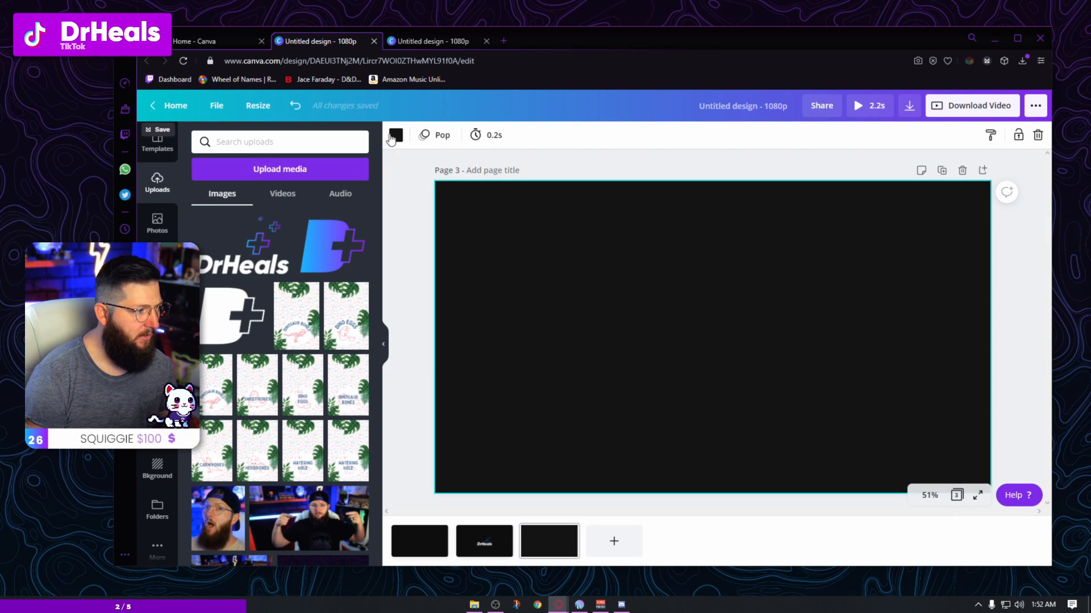
click(395, 135)
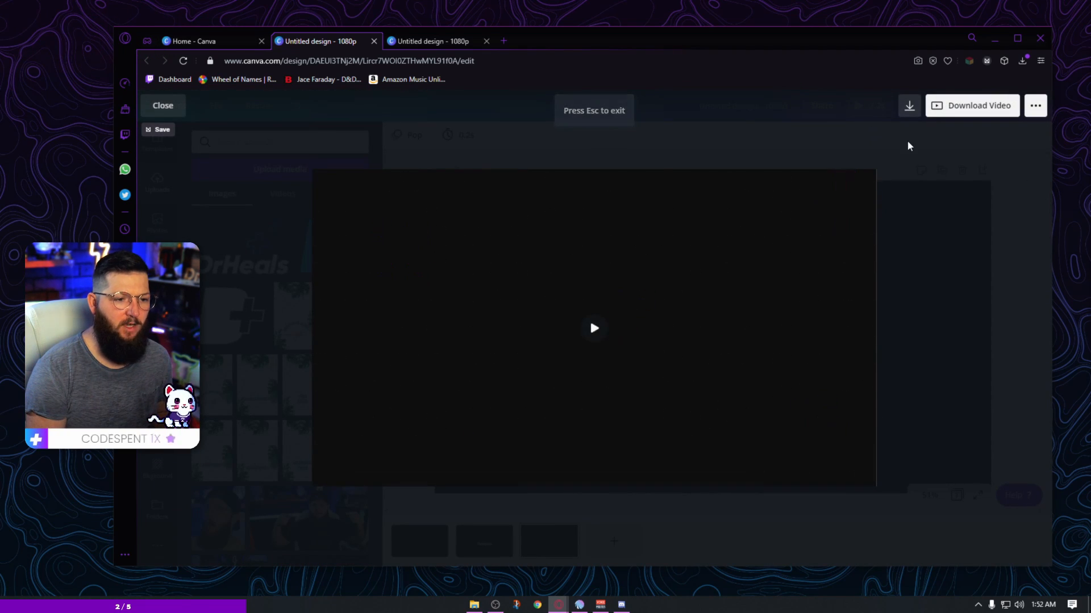
Step: Close the preview and download all pages as an MP4 video
click(979, 105)
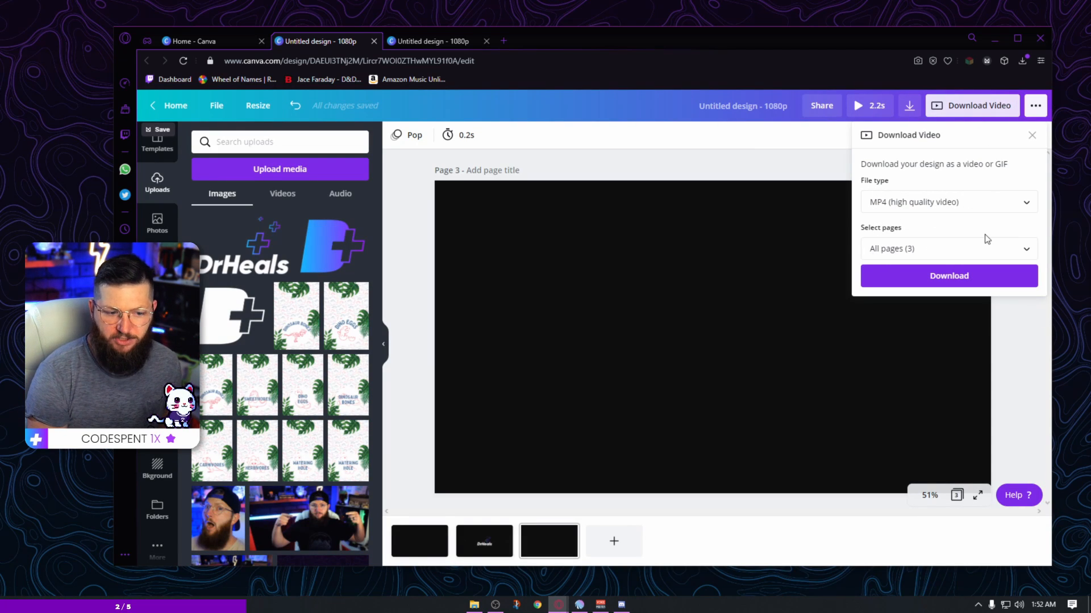
click(948, 276)
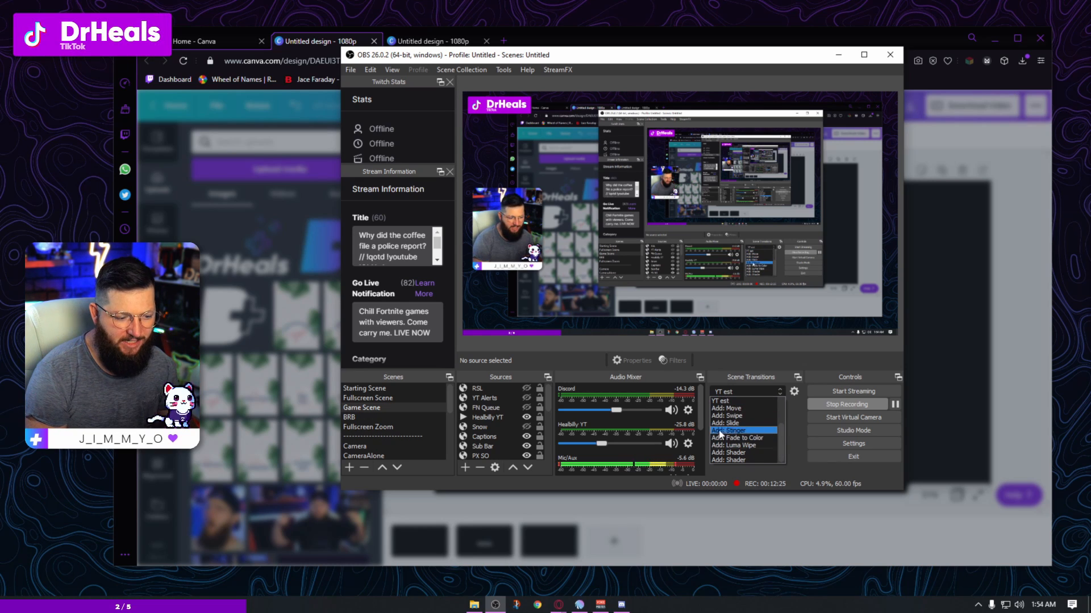
Step: Add a new Stinger scene transition named YT Test
click(729, 430)
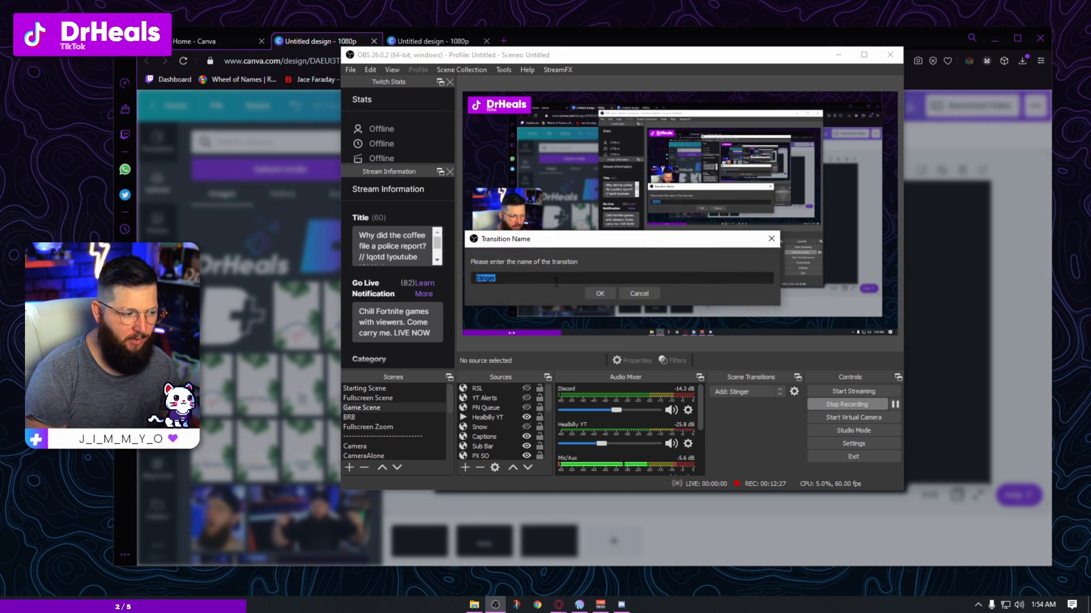
text(YT TEst 2)
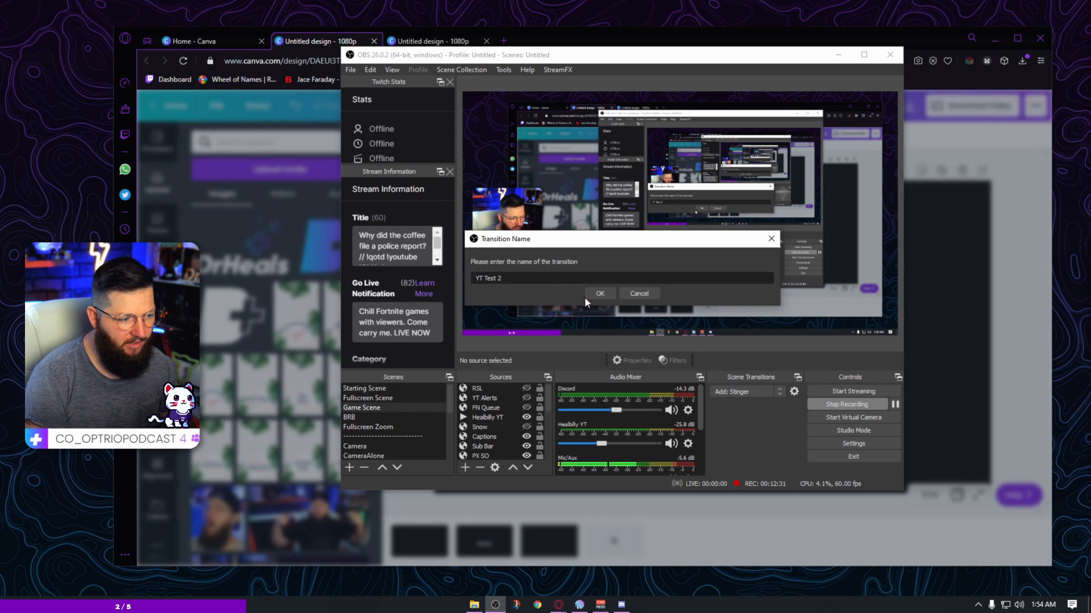
click(599, 294)
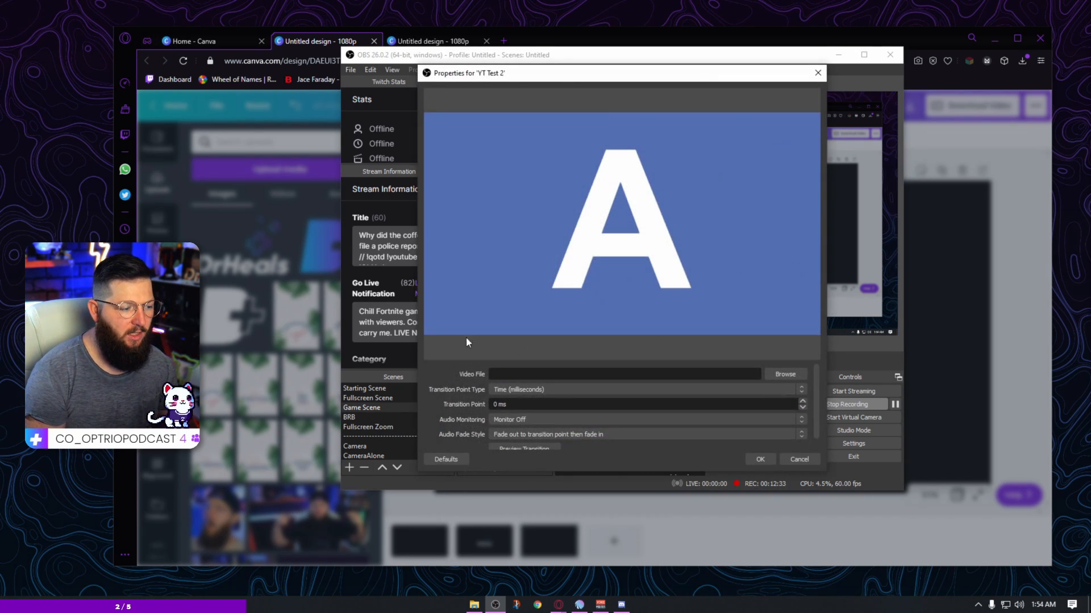
Step: Load Untitled design (16).mp4 from Downloads as the stinger video
click(784, 375)
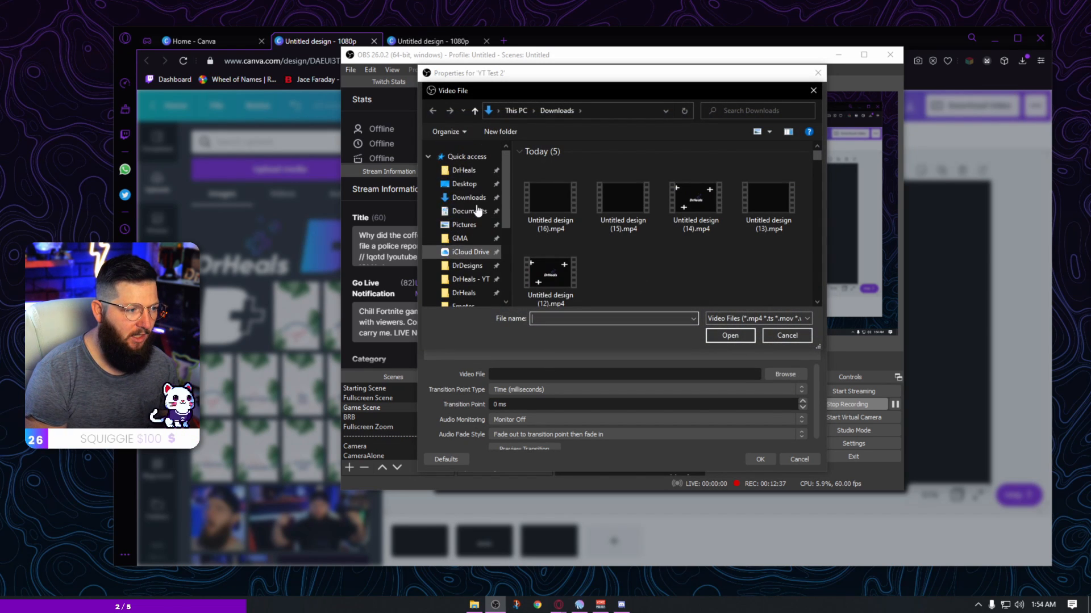
click(549, 198)
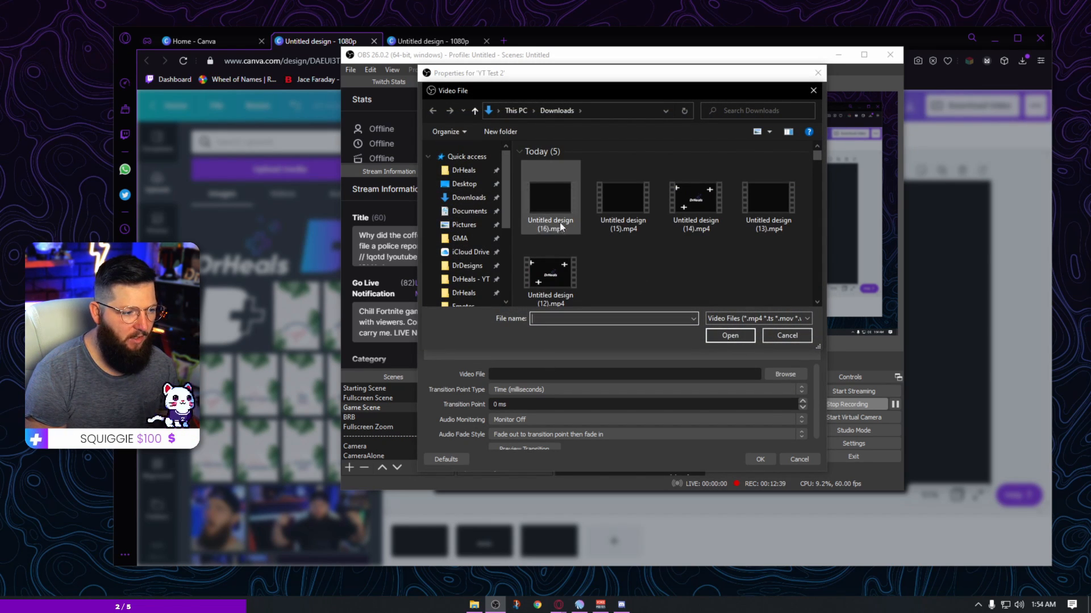
click(551, 202)
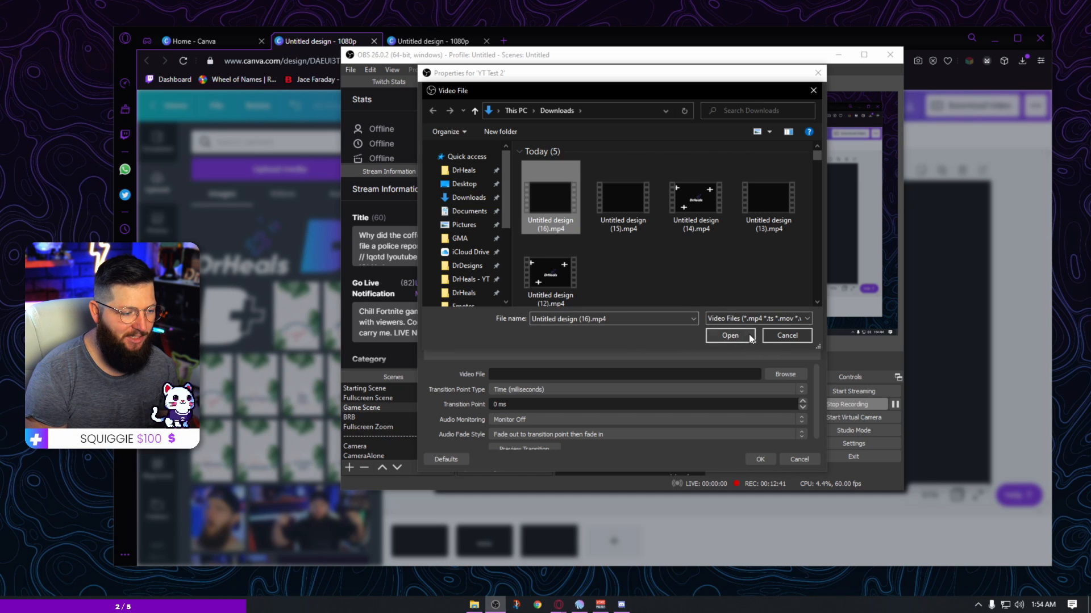
click(729, 336)
text(1000)
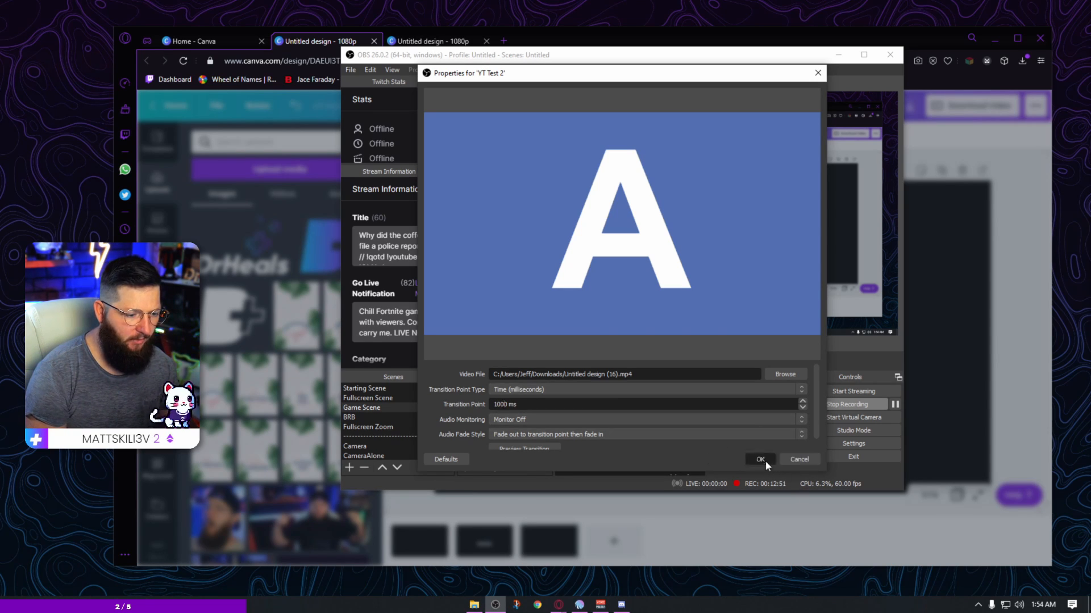
click(759, 459)
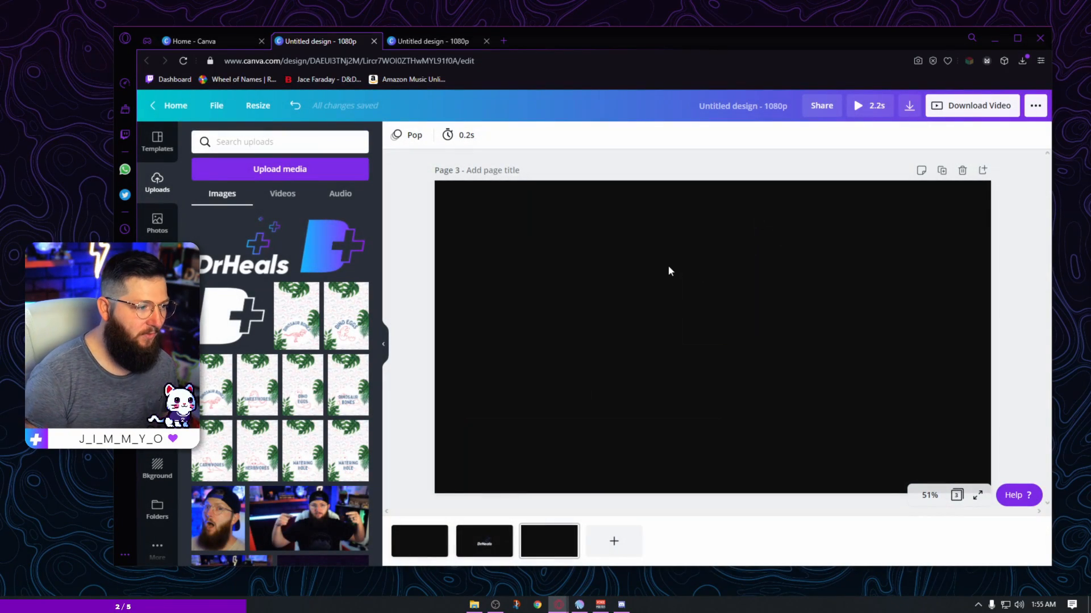
mouse_move(550, 541)
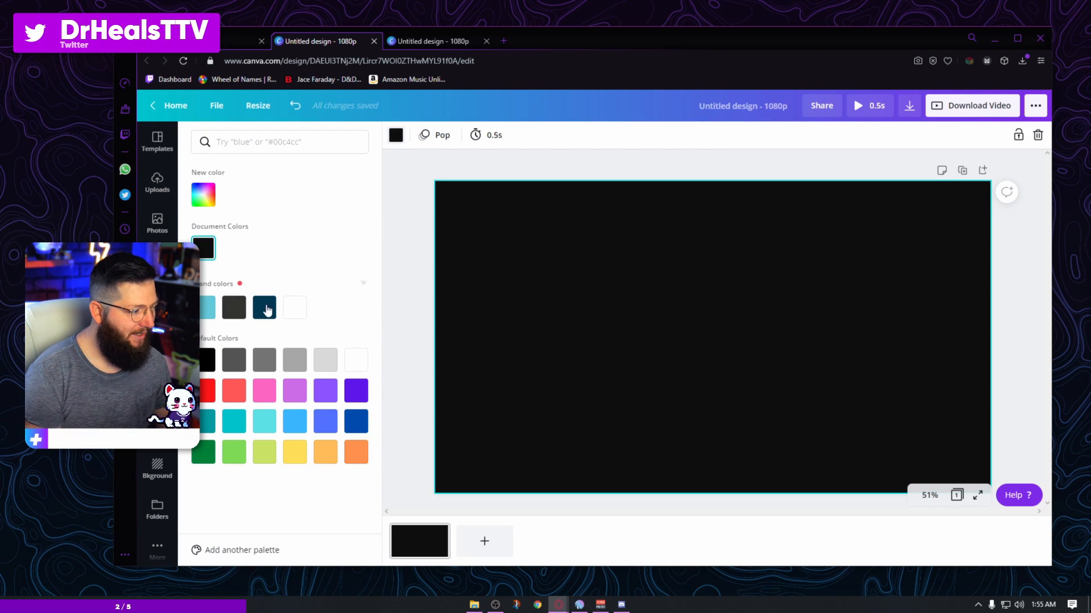
Step: Add a footprint sticker, recolour it red and place it near the bottom-left
click(156, 182)
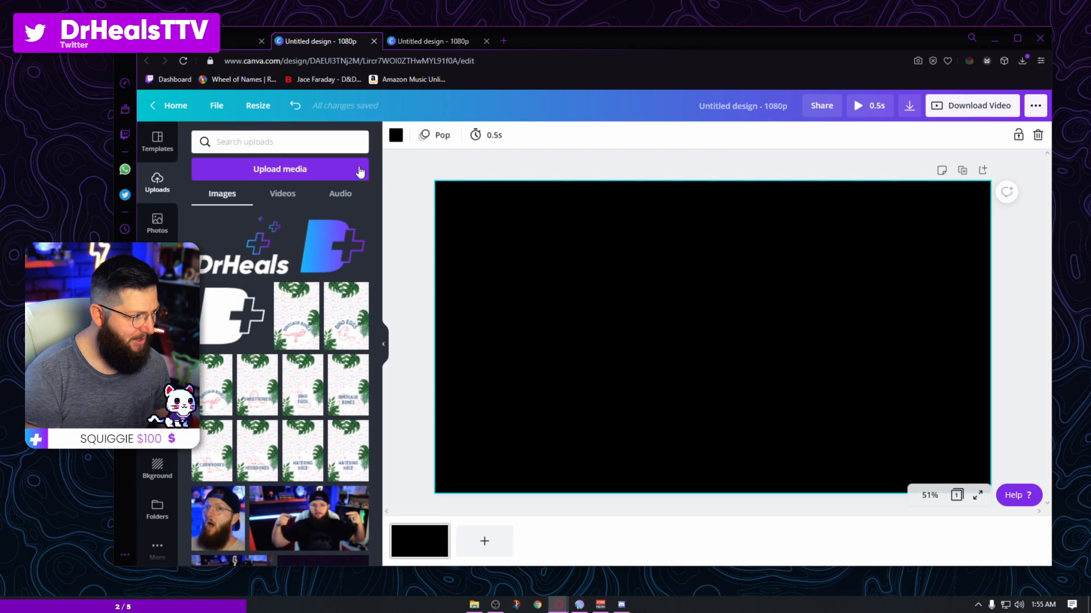
text(stickers x)
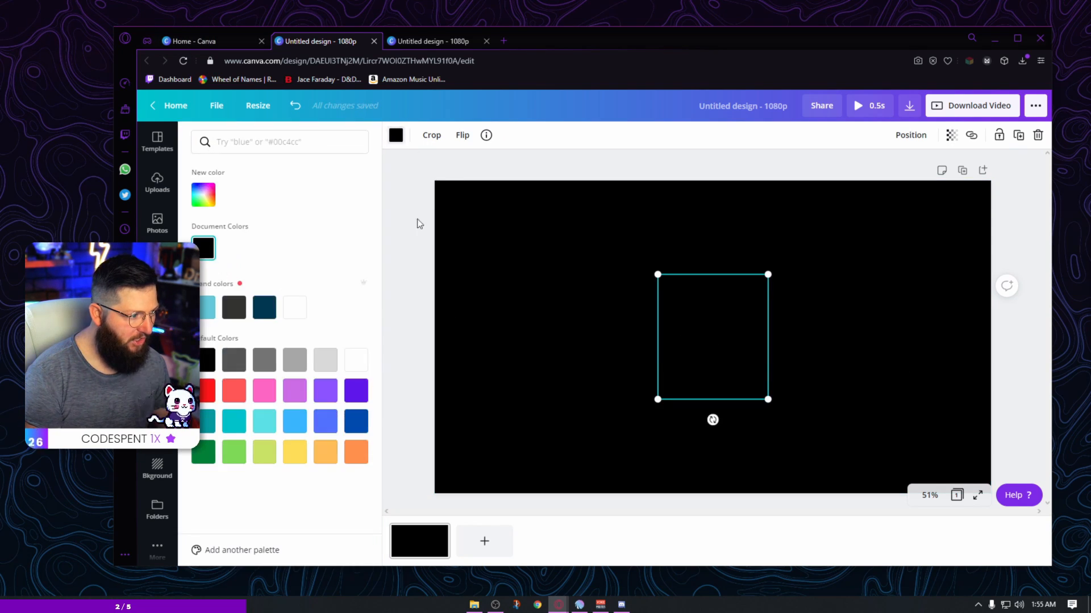
click(203, 390)
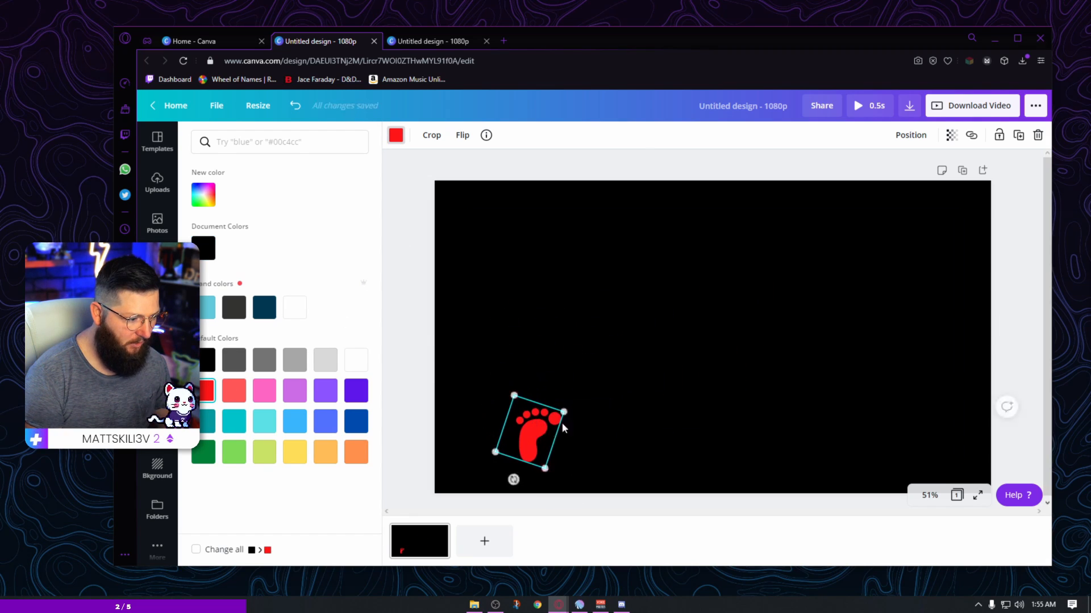
drag(530, 431, 496, 445)
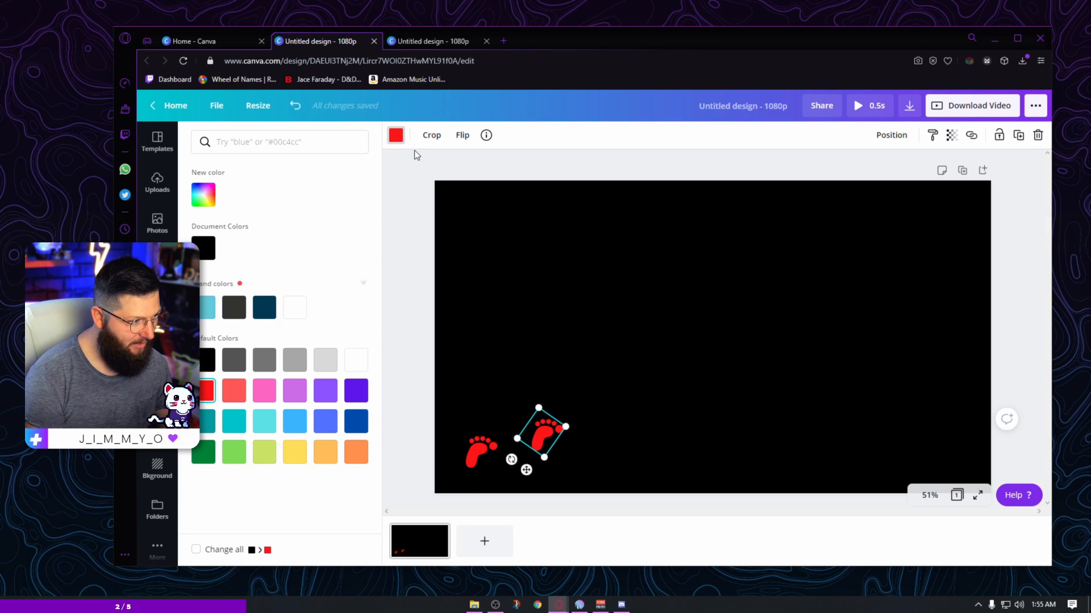
Step: Add mirrored, enlarged footprint copies stepping further up the page
click(462, 136)
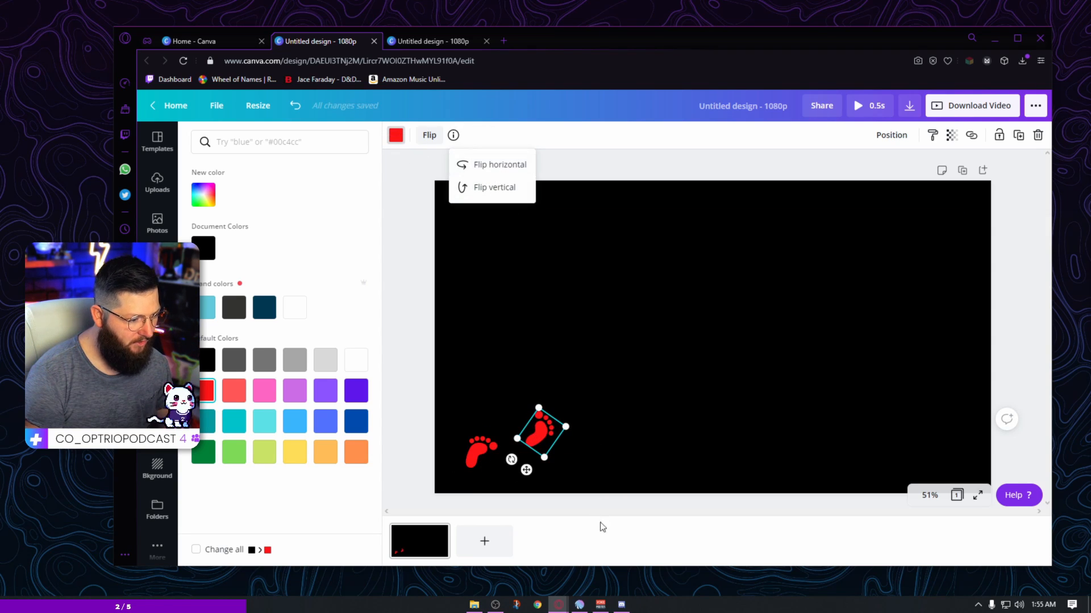
text(foot)
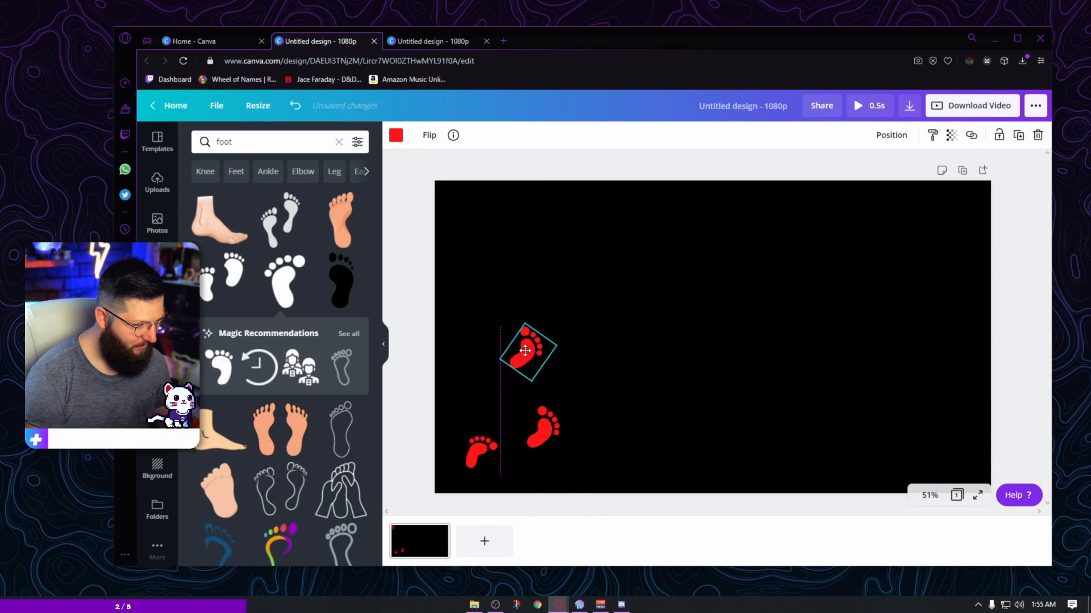
click(428, 135)
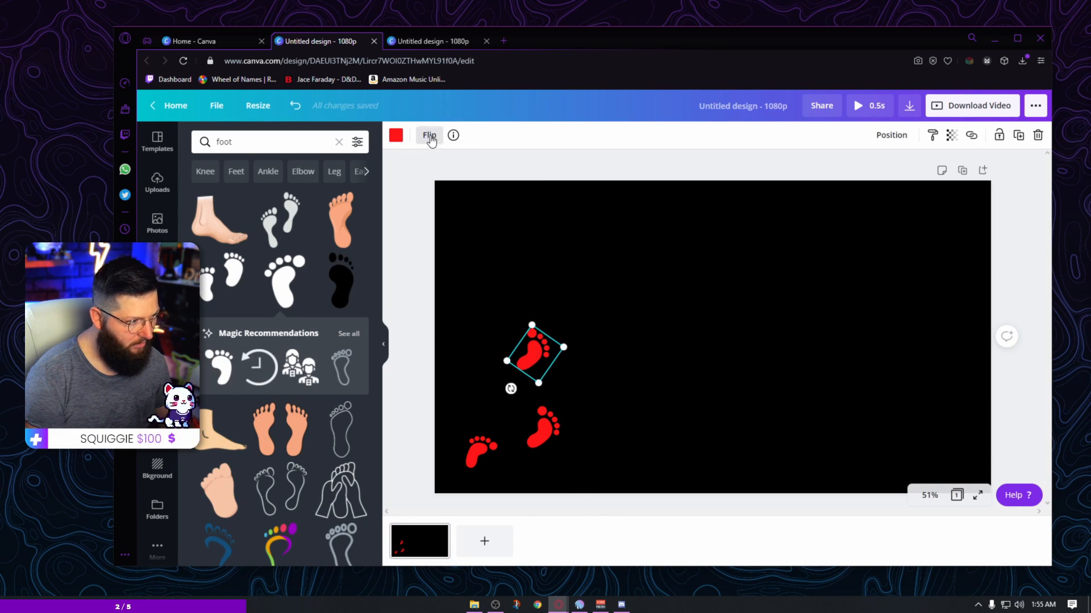
drag(563, 346, 575, 341)
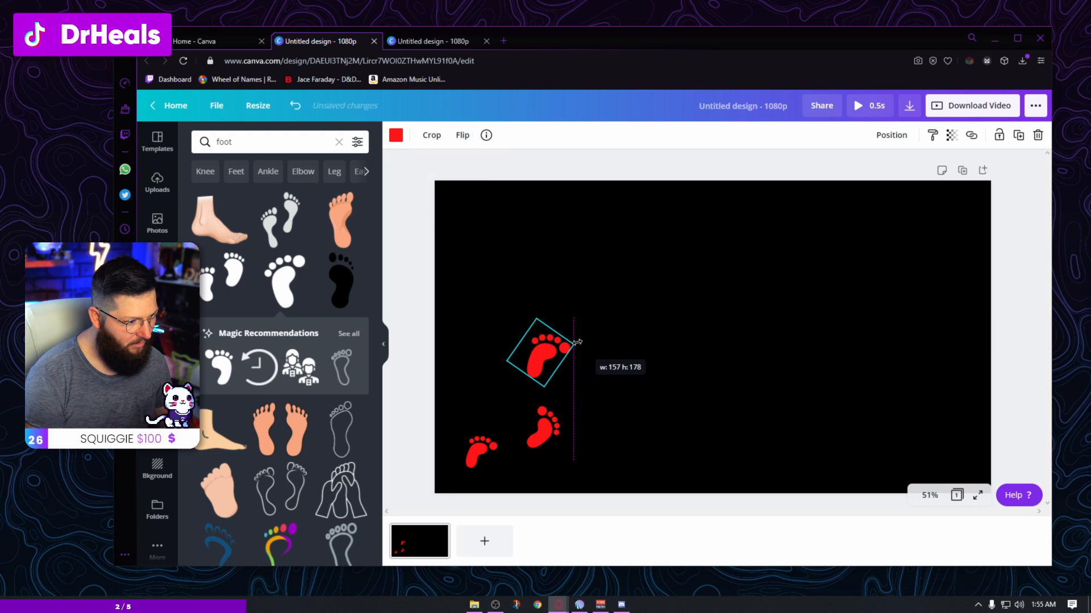
drag(546, 357, 597, 331)
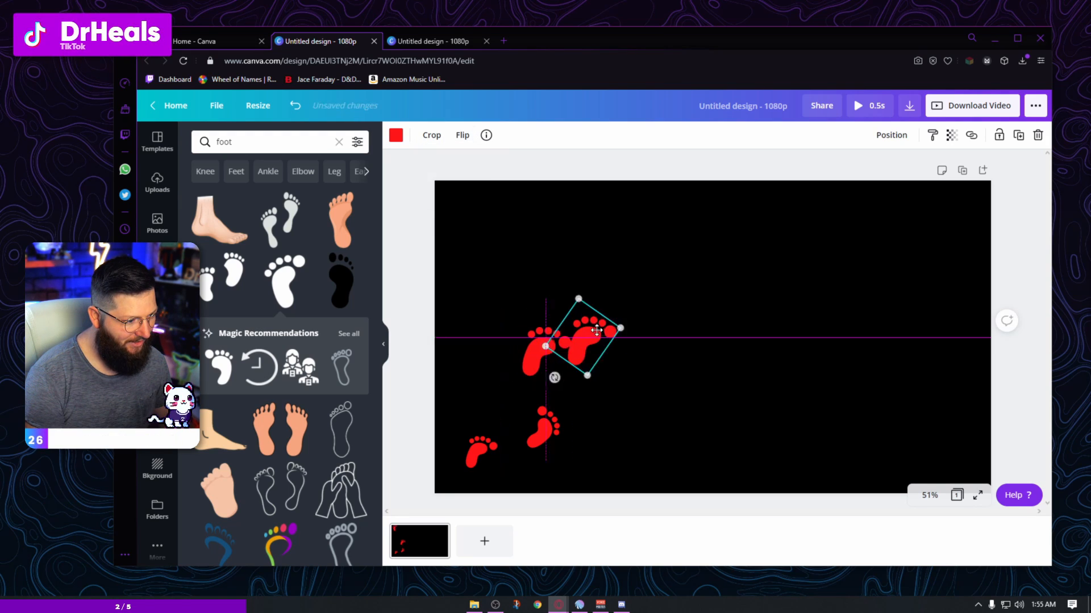
drag(577, 337, 626, 327)
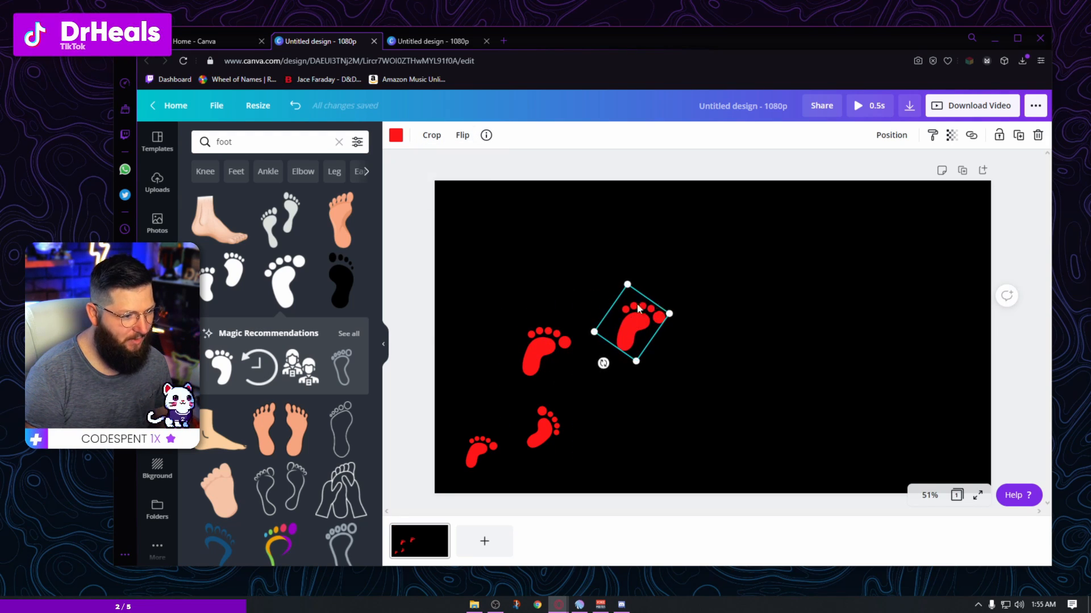
Step: Mirror another footprint copy, move it near the top edge and enlarge it
click(461, 135)
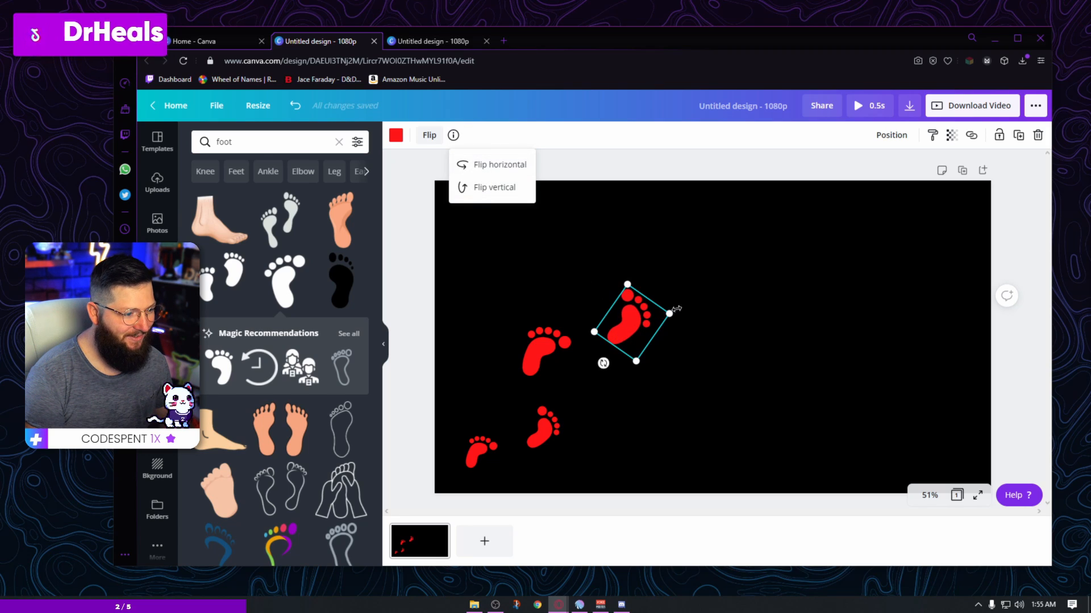
click(500, 164)
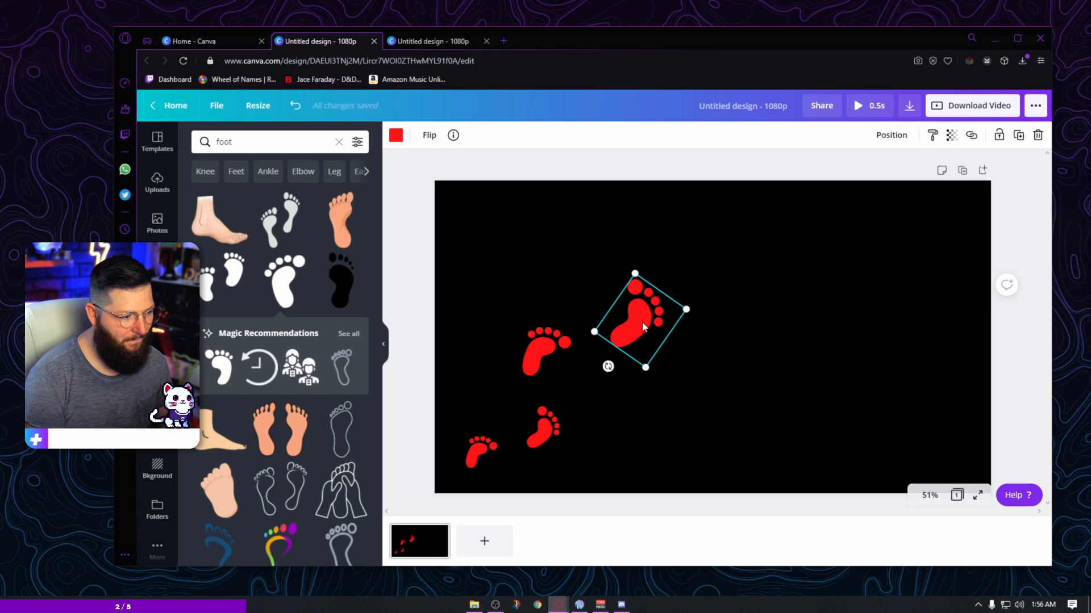
drag(636, 316, 626, 222)
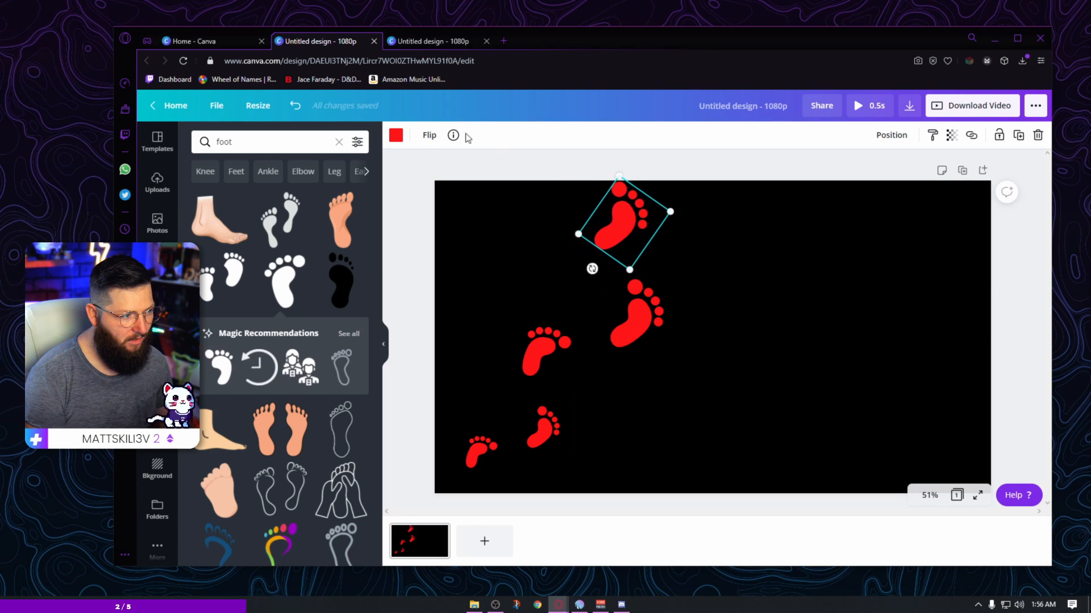
drag(670, 211, 697, 204)
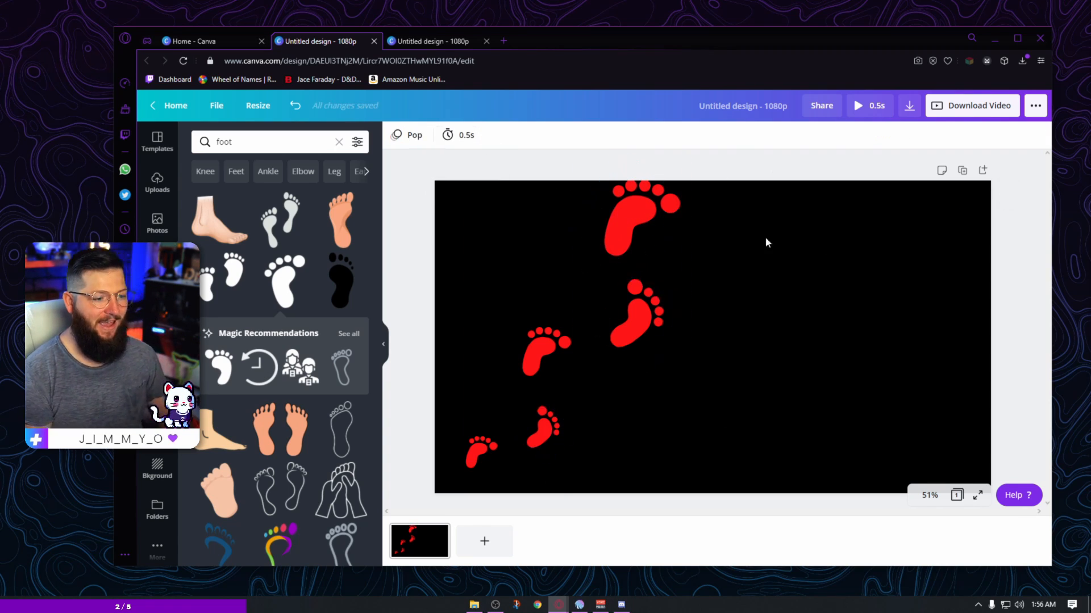
Step: Preview Neon, Stomp, Tumble, Fade and None page animations, then apply Rise
click(478, 455)
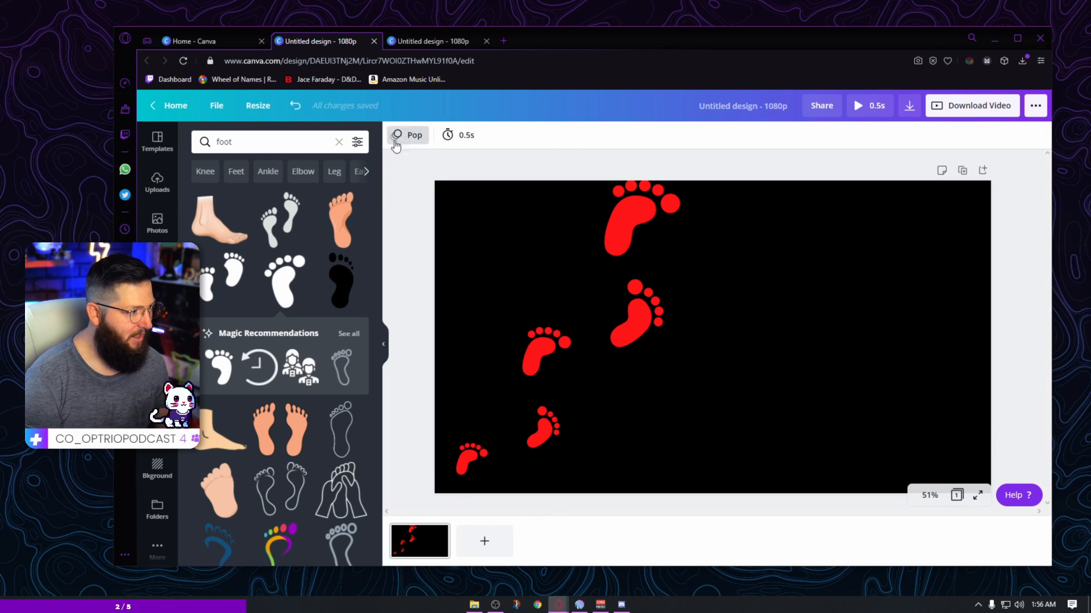
click(414, 135)
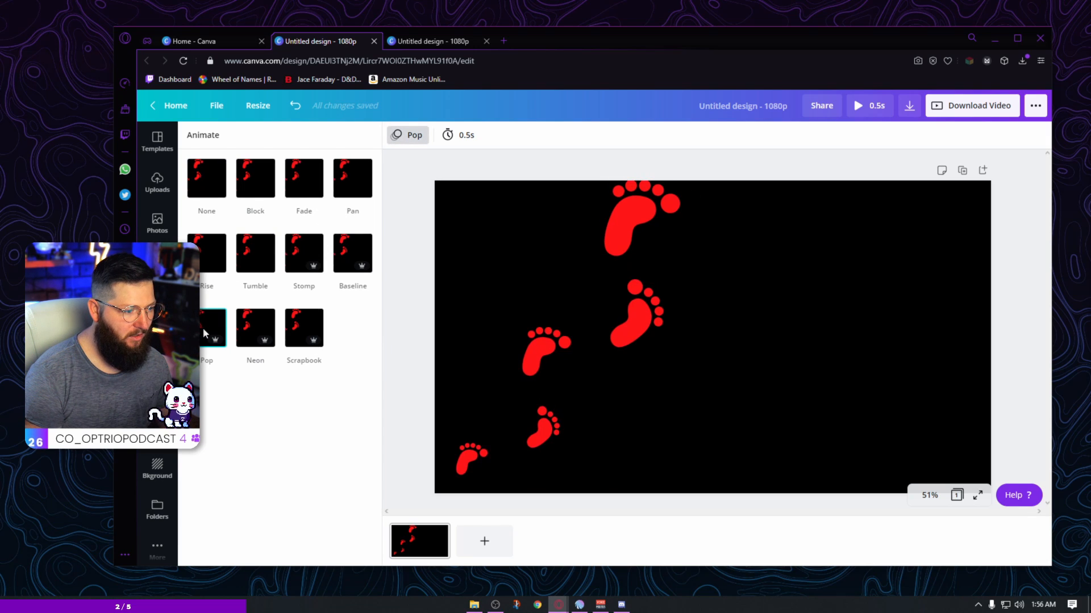
click(255, 328)
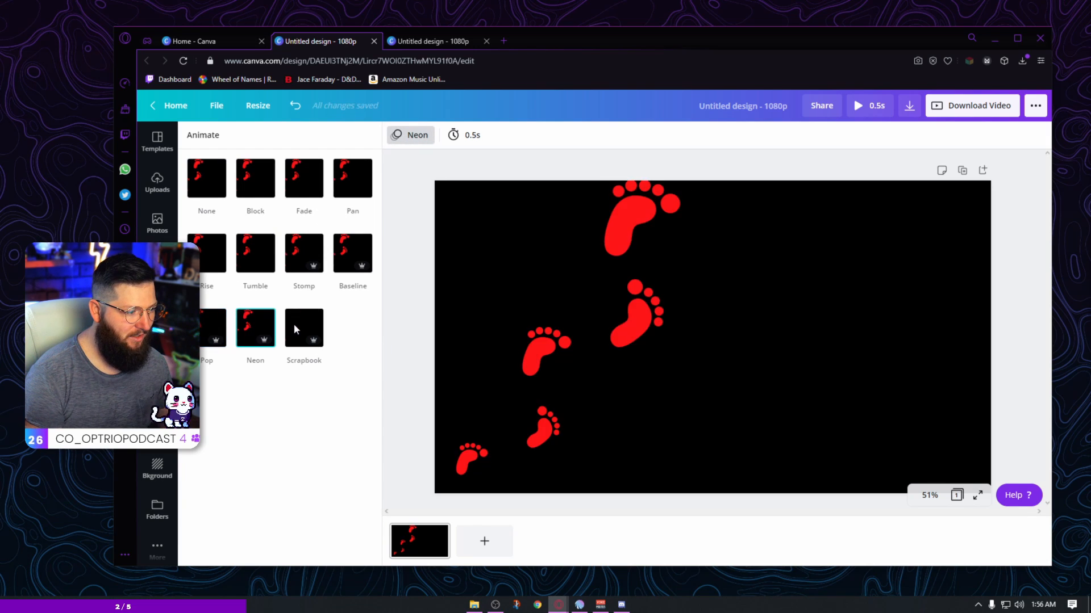
click(304, 328)
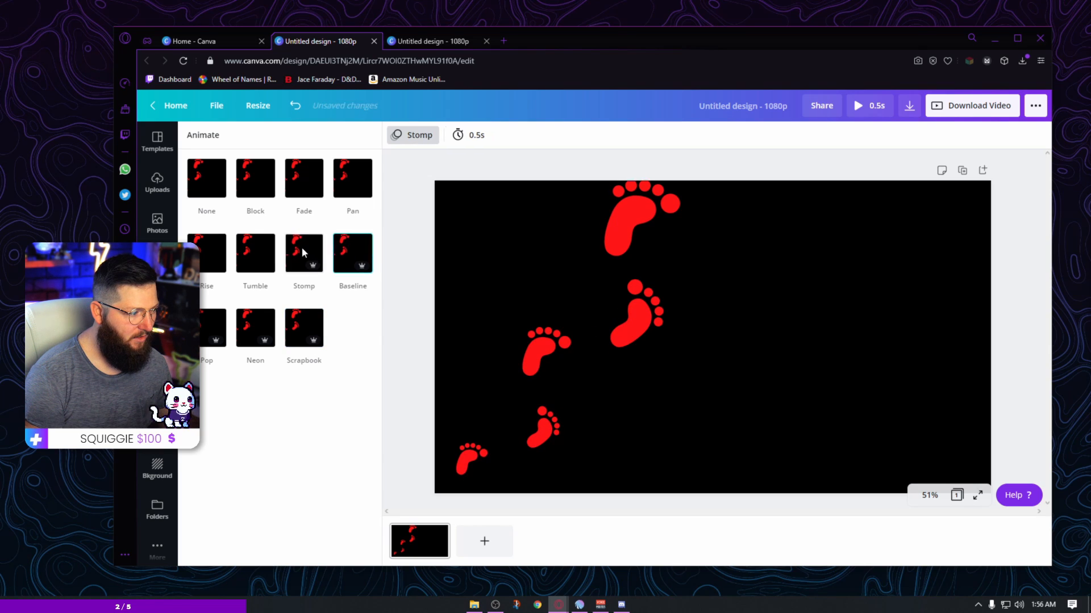
click(255, 253)
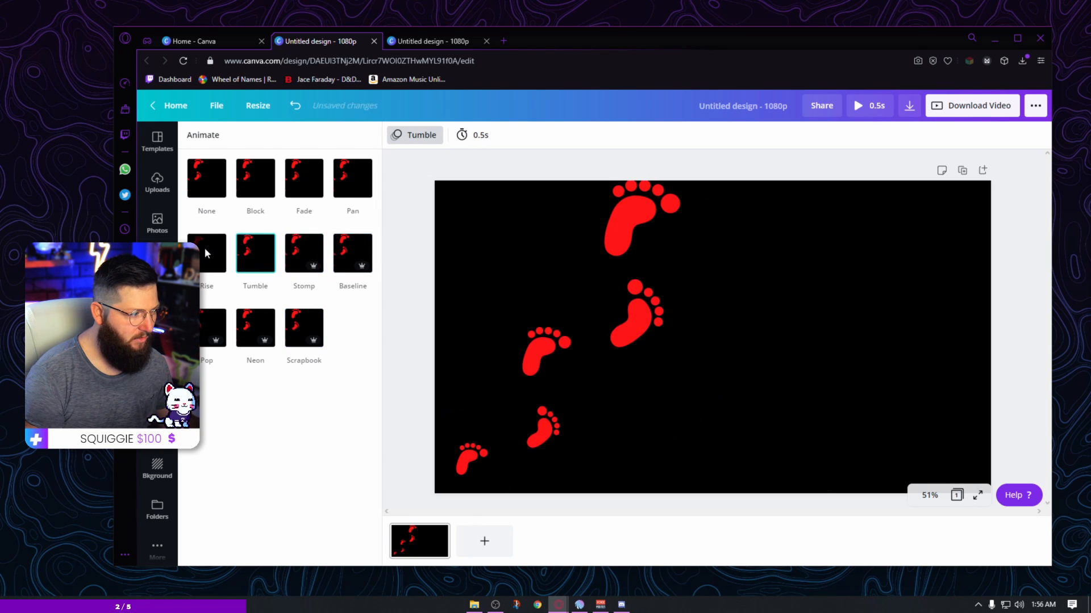
click(206, 253)
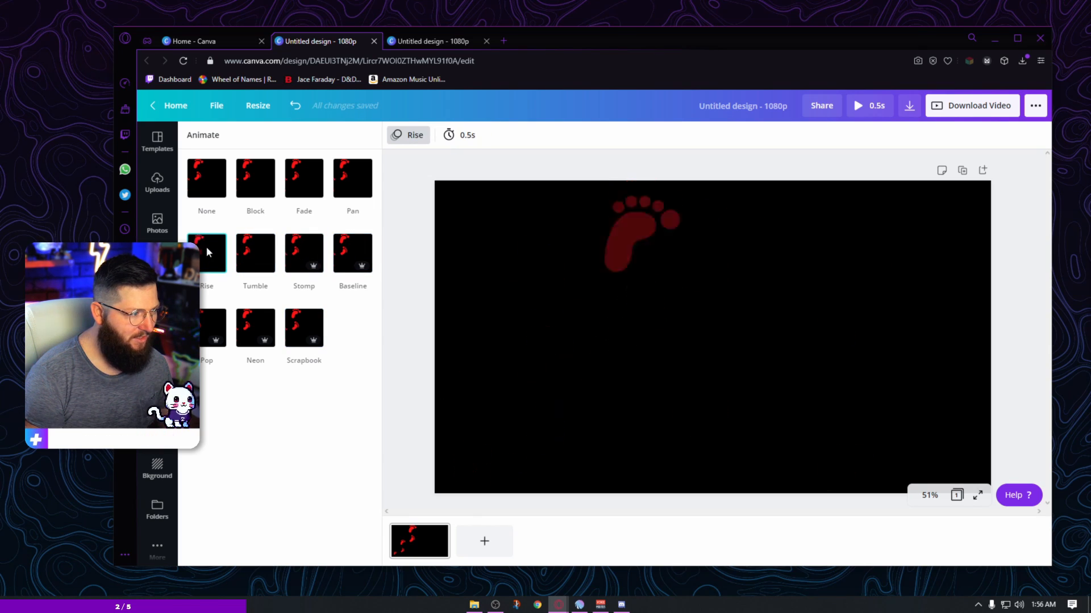
click(303, 178)
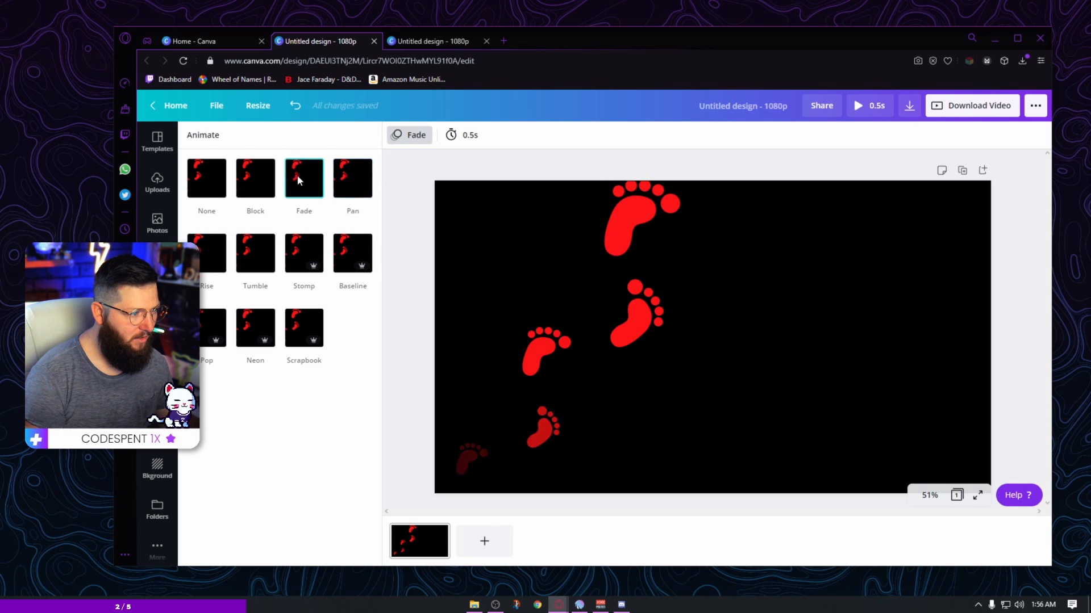
click(206, 177)
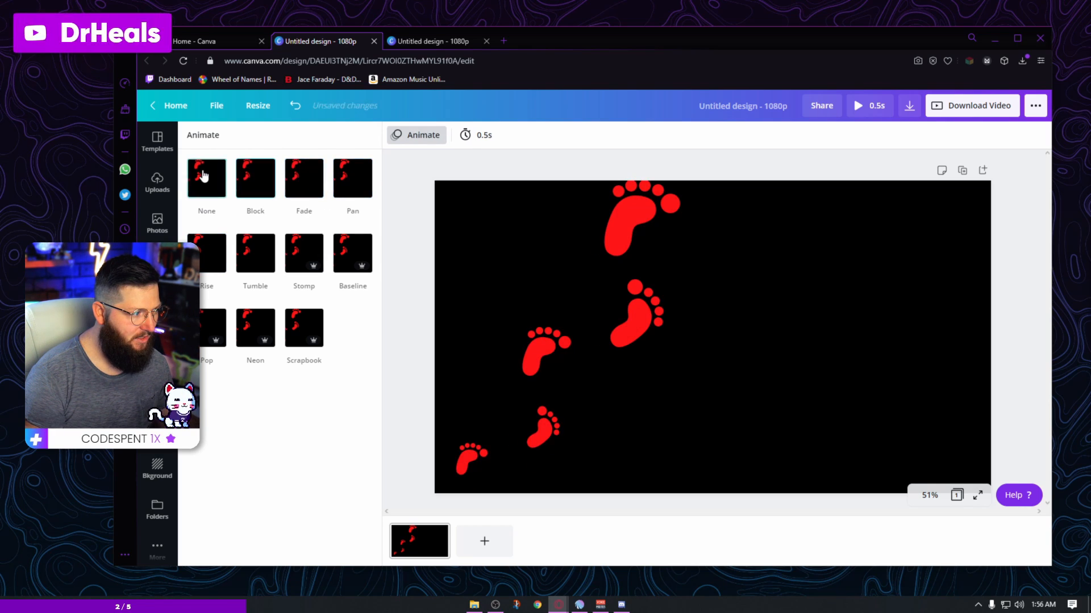
click(303, 177)
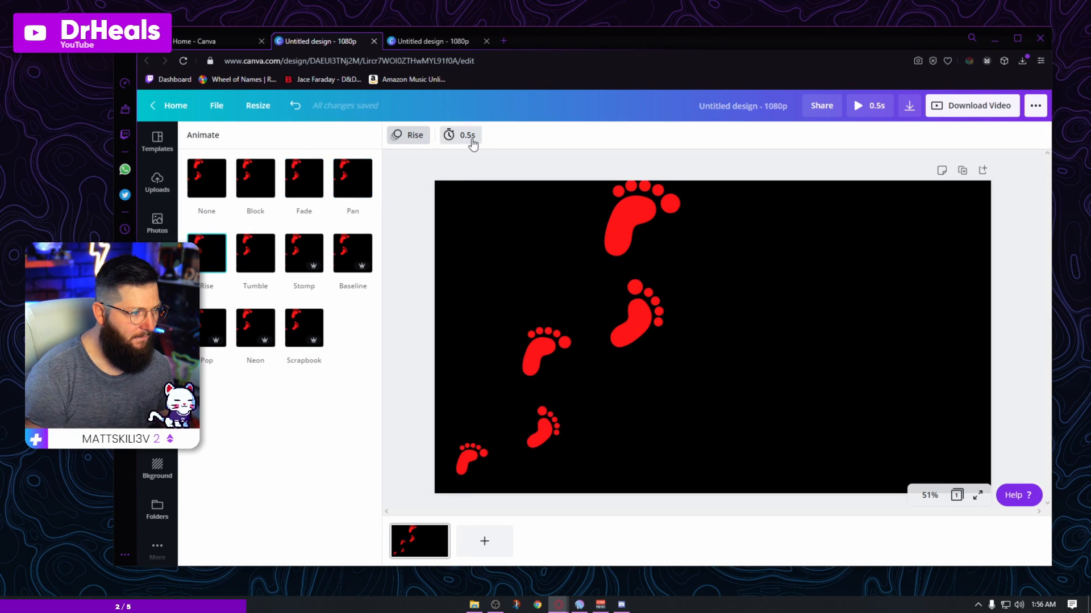
Step: Lengthen the page animation duration to one second
click(461, 135)
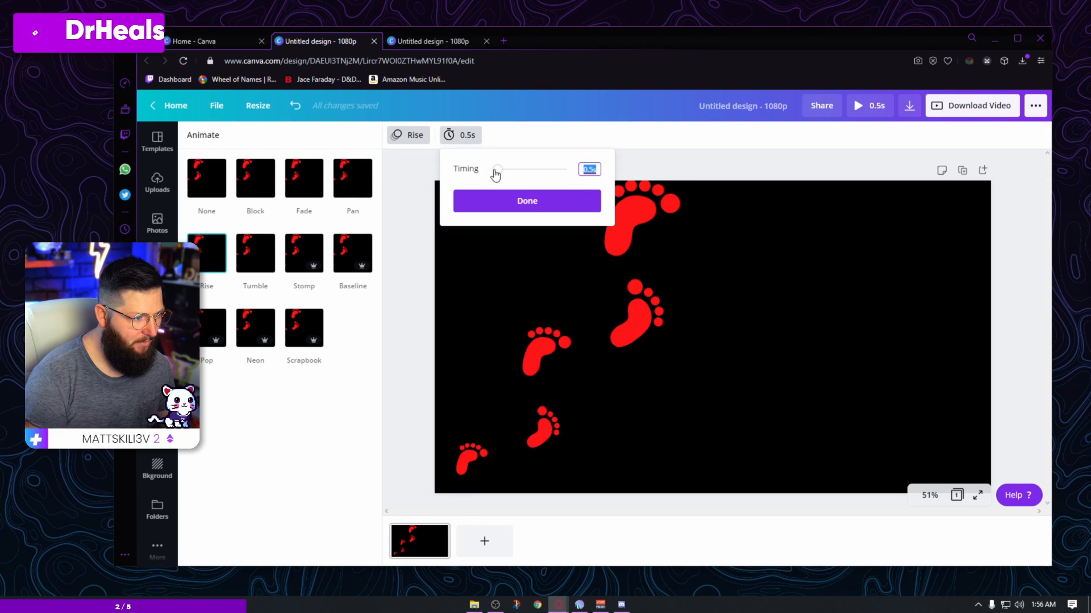
drag(495, 169, 498, 169)
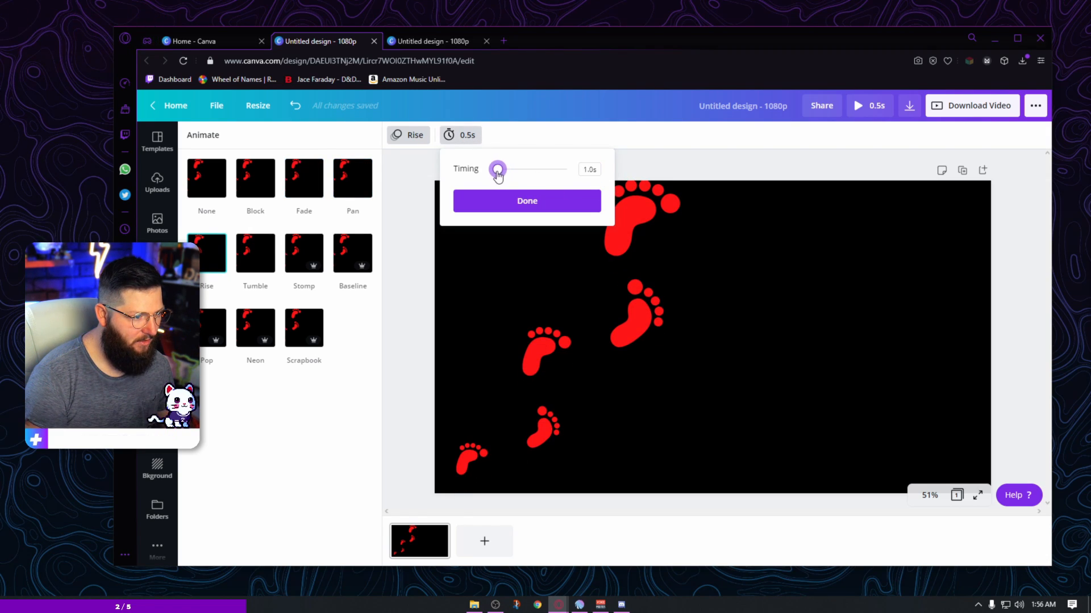
click(254, 328)
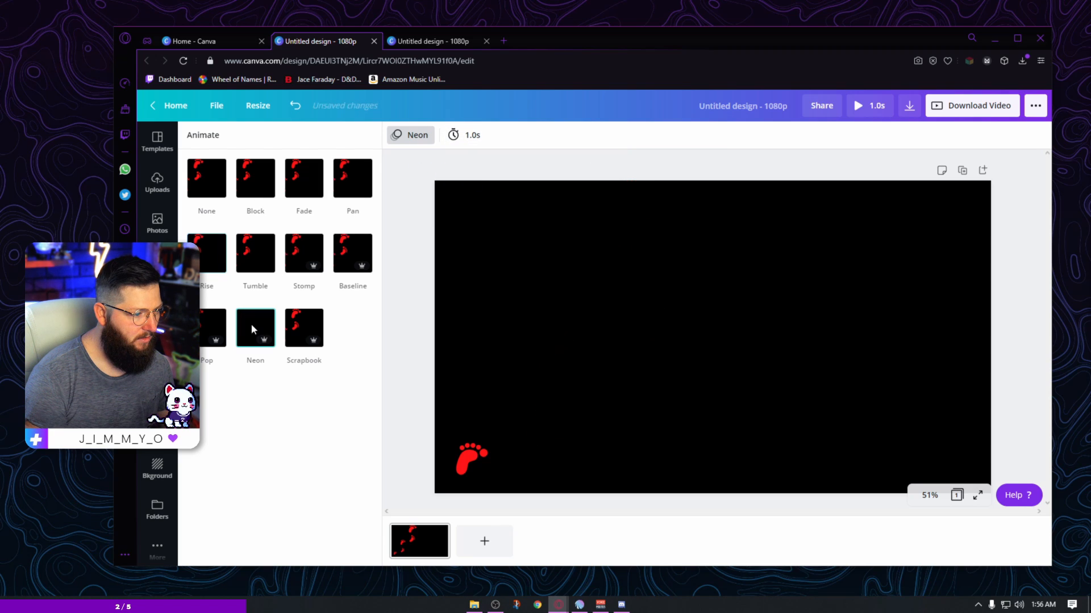
Step: Preview Pop, Rise, Stomp, Baseline and Pan animations, then choose Fade
click(303, 328)
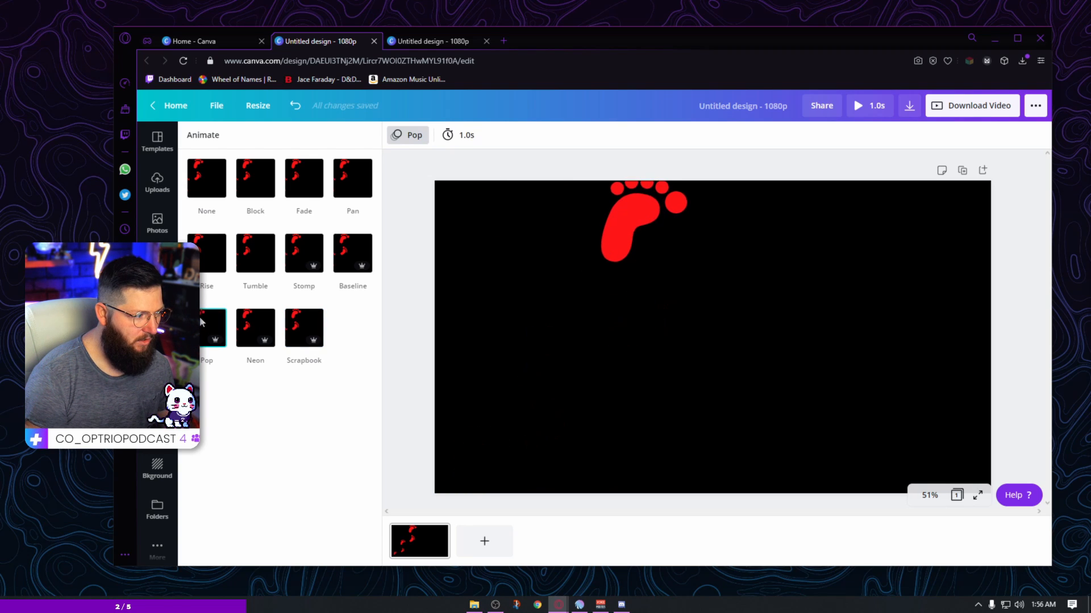
click(206, 253)
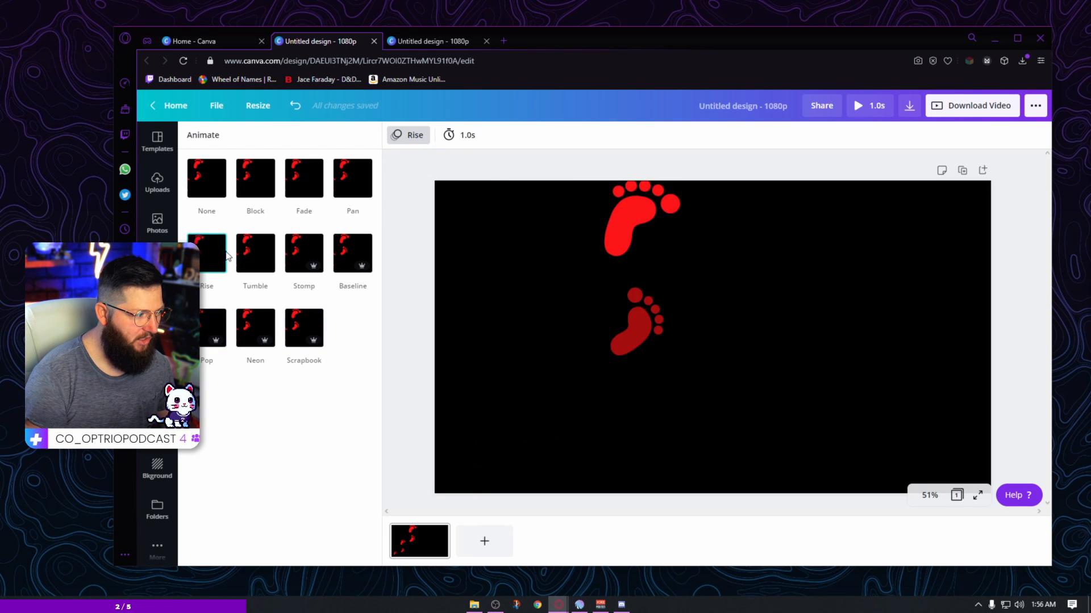
click(302, 253)
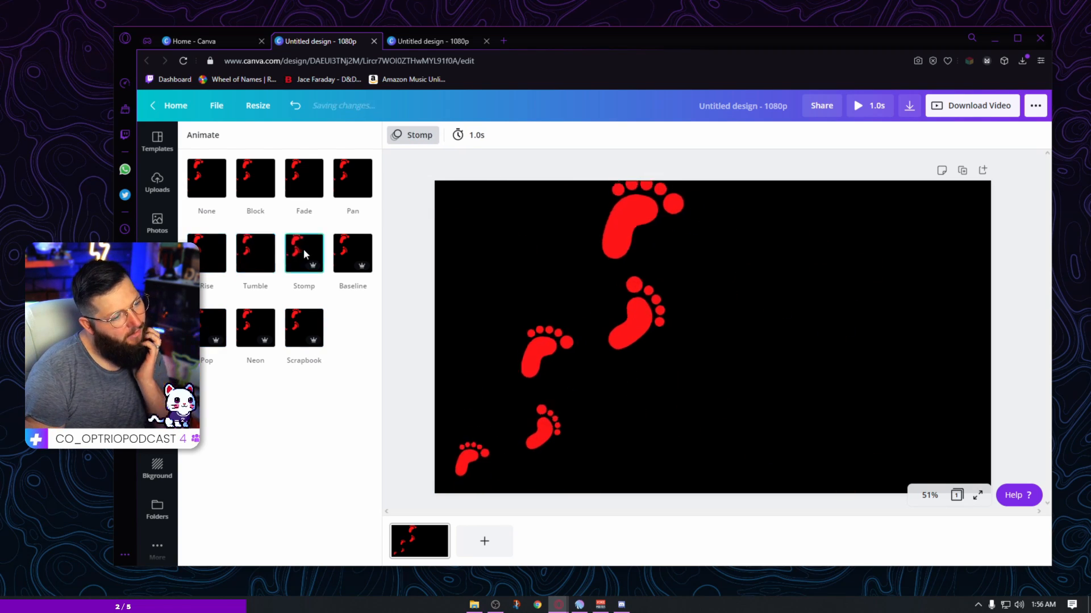
click(352, 252)
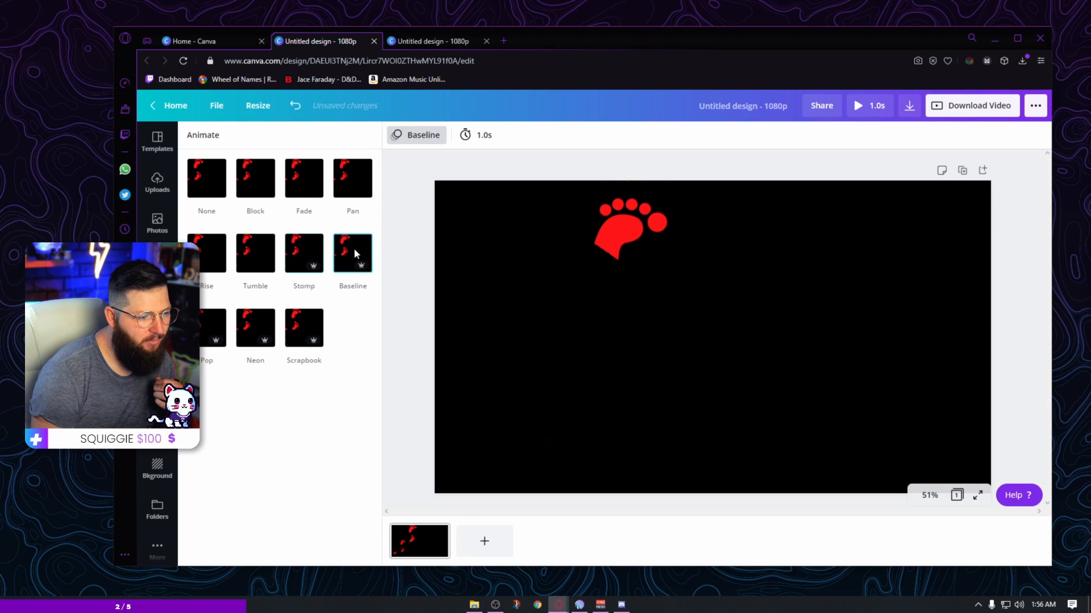
click(353, 252)
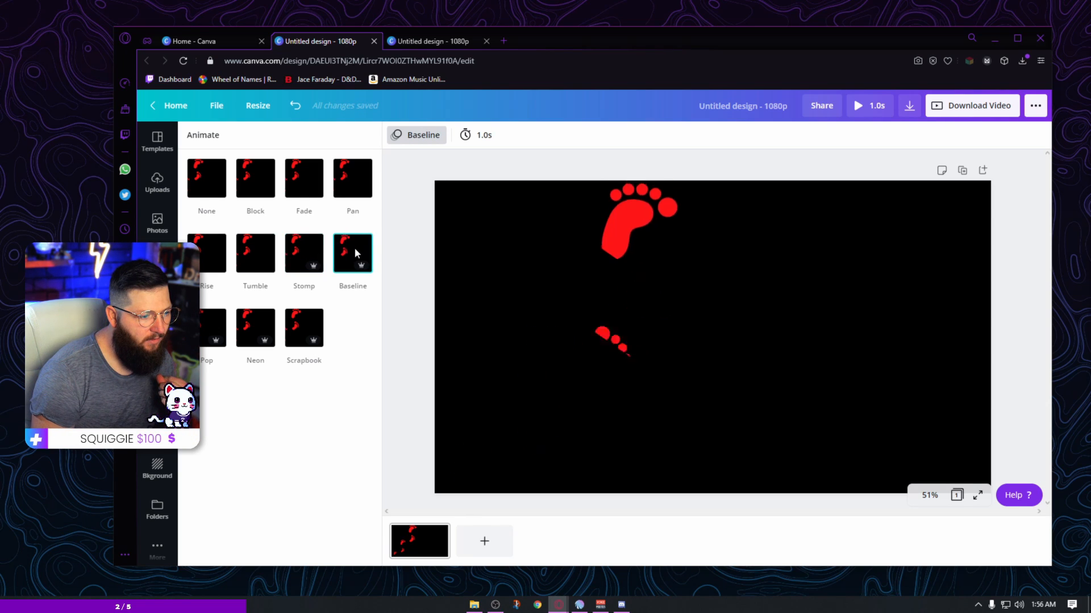
click(352, 178)
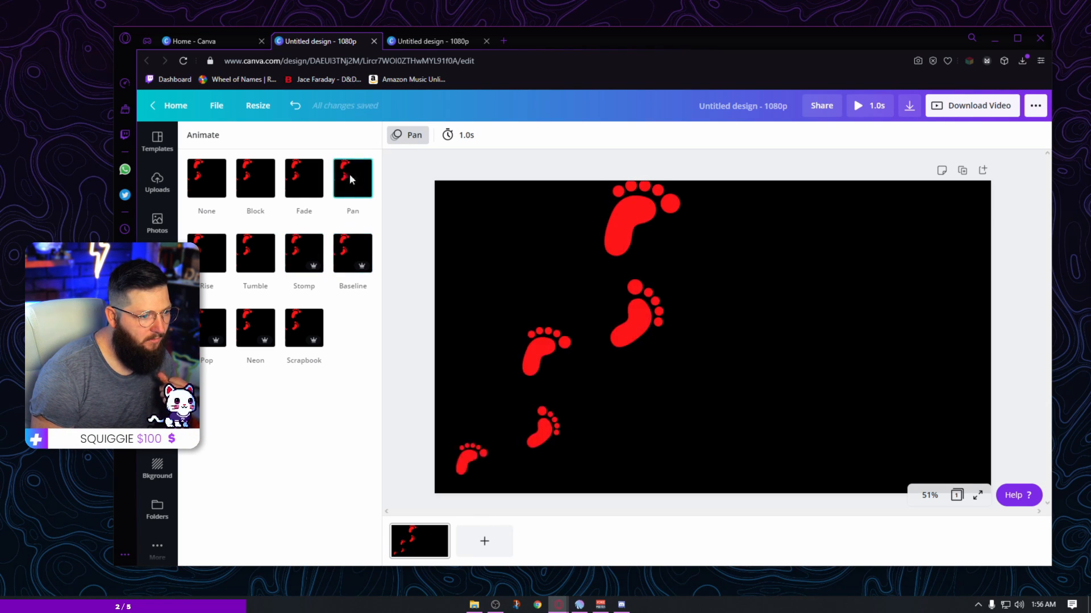
click(303, 178)
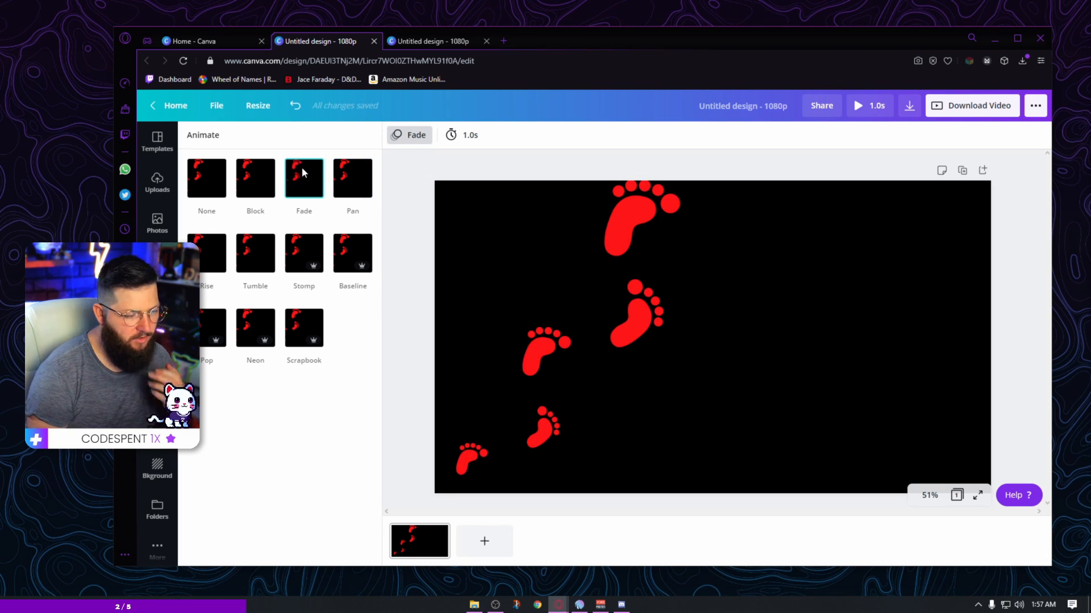
Step: Check the layering options of the top and middle-left footprints
click(633, 223)
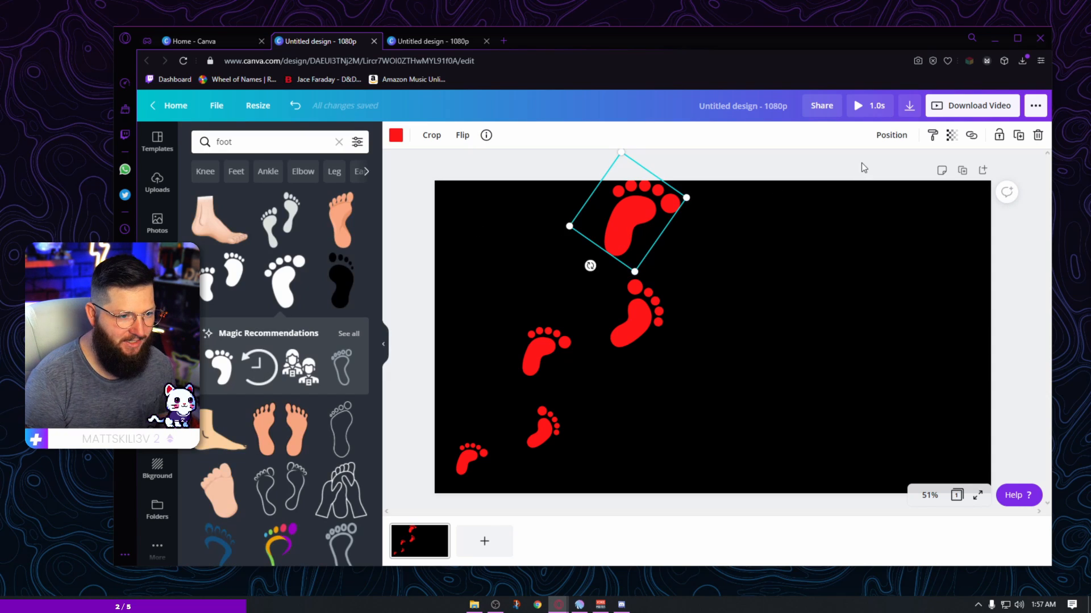
click(891, 135)
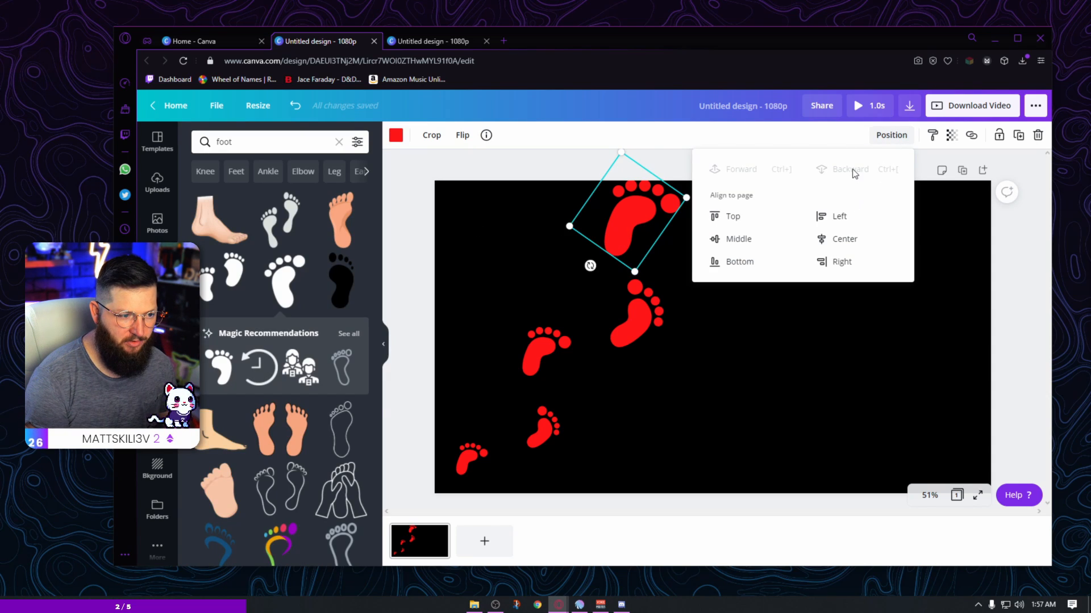
drag(619, 202, 535, 354)
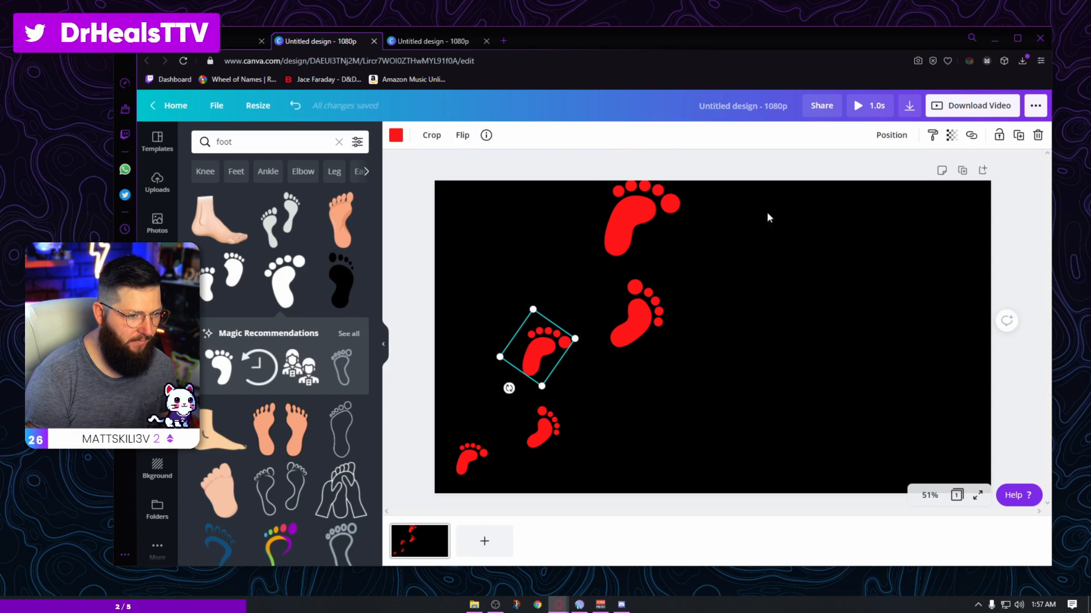
click(891, 135)
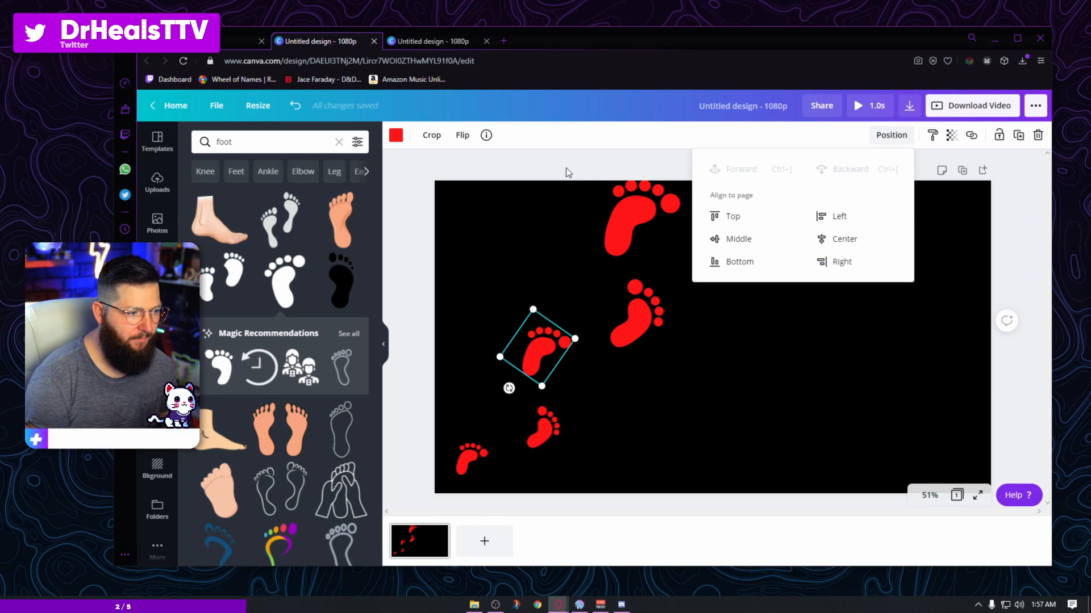
Step: Reselect the Fade page animation and duplicate the footprints page
click(415, 135)
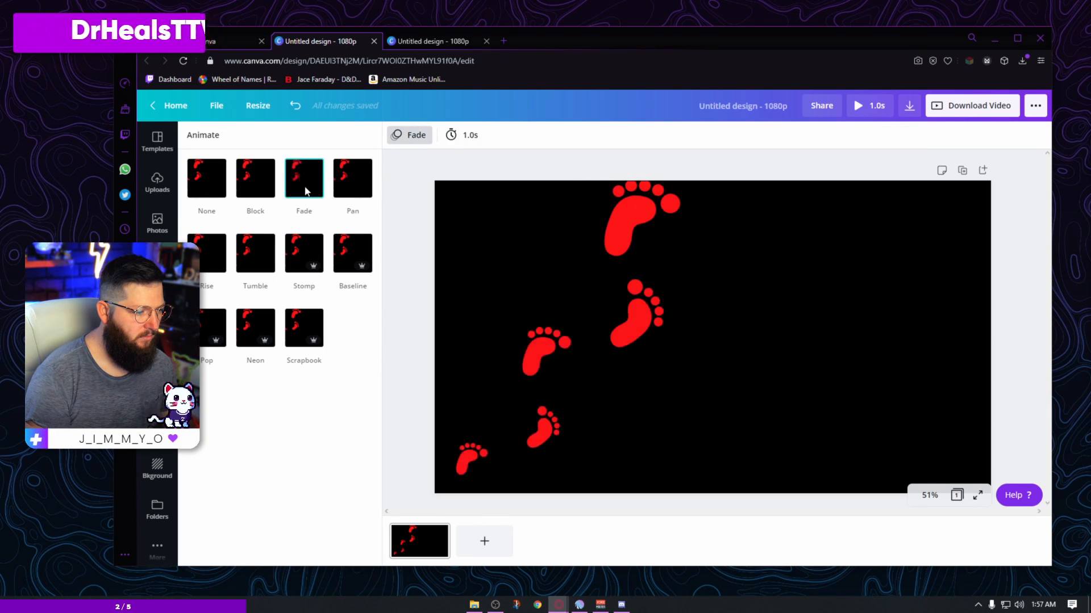
click(206, 178)
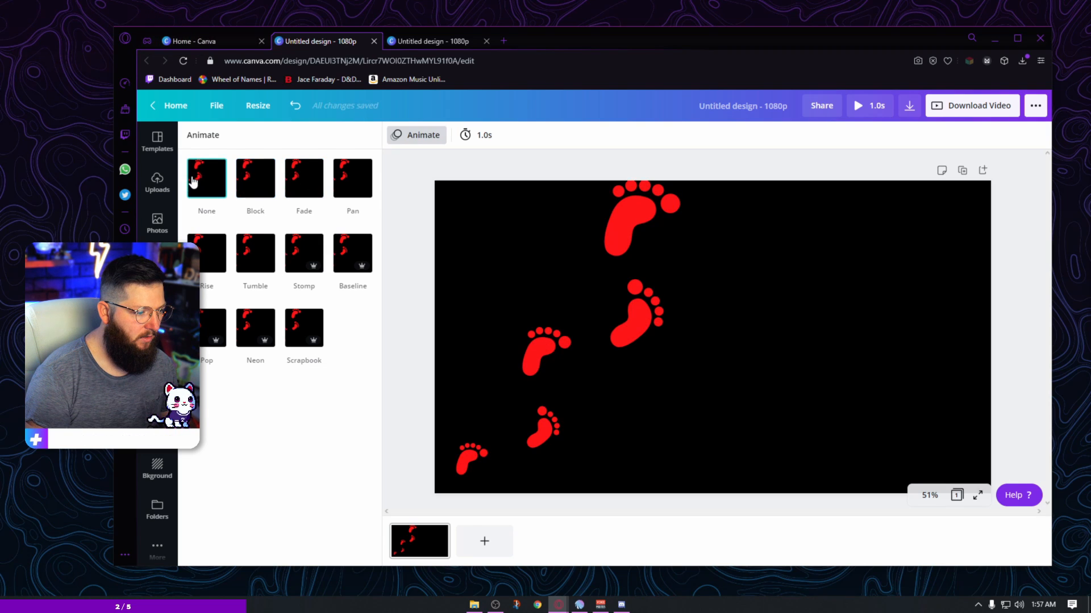
click(303, 178)
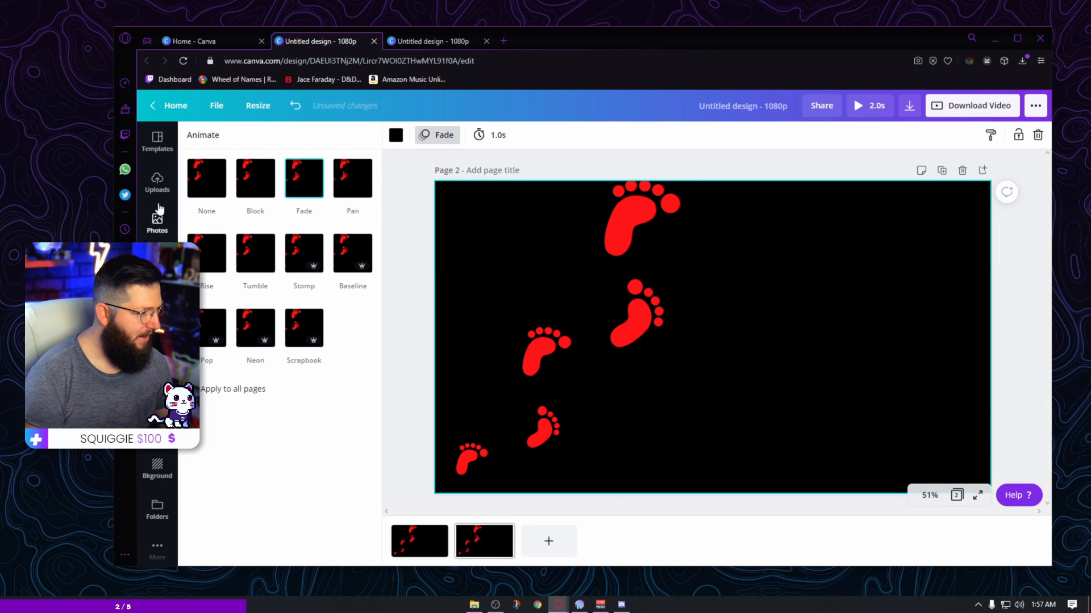
Step: Add a 'YOUTHFUL YETI' heading, enlarge it and tighten its line spacing
click(157, 183)
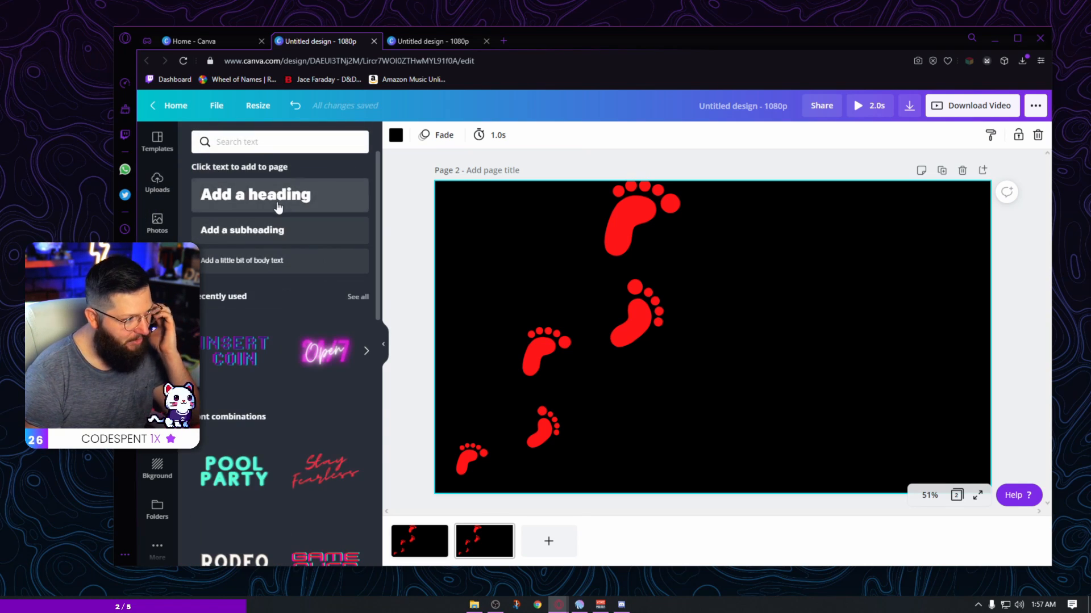
click(279, 195)
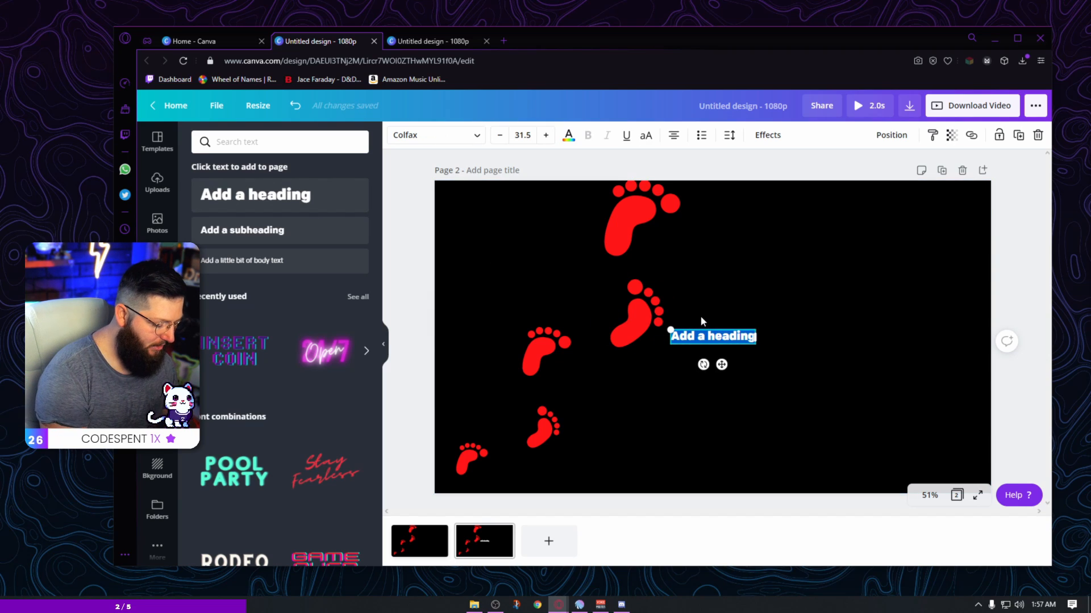
text(YOUTHFUL YETI)
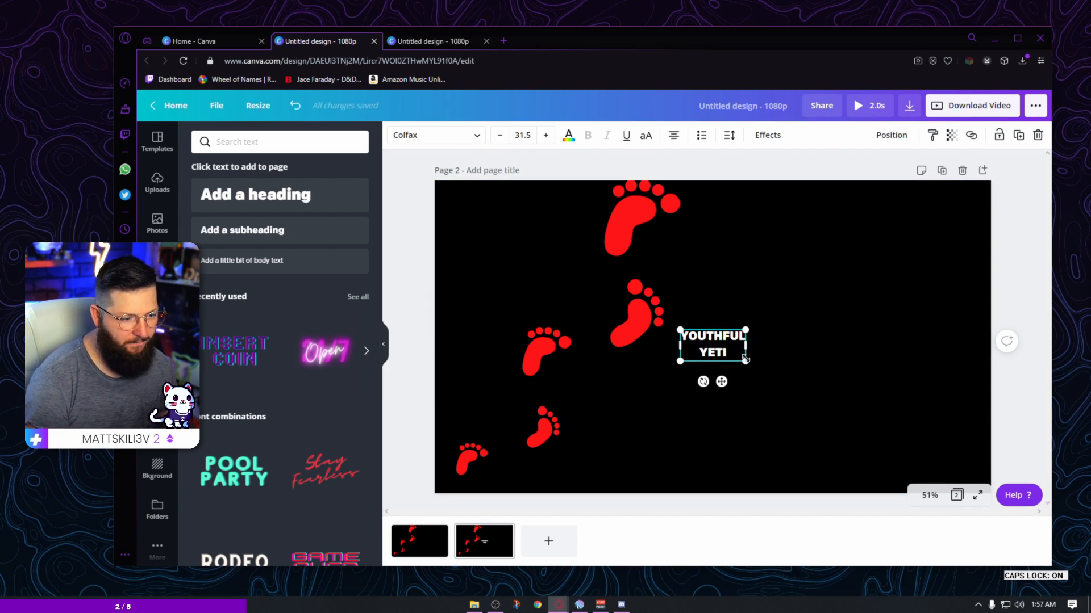
drag(748, 359, 827, 402)
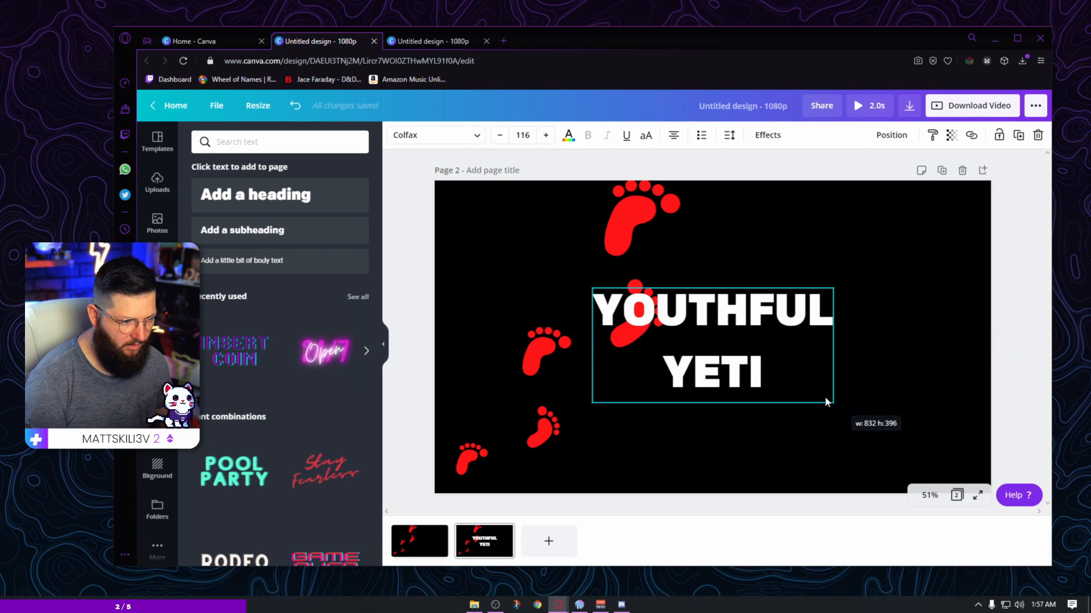
click(728, 135)
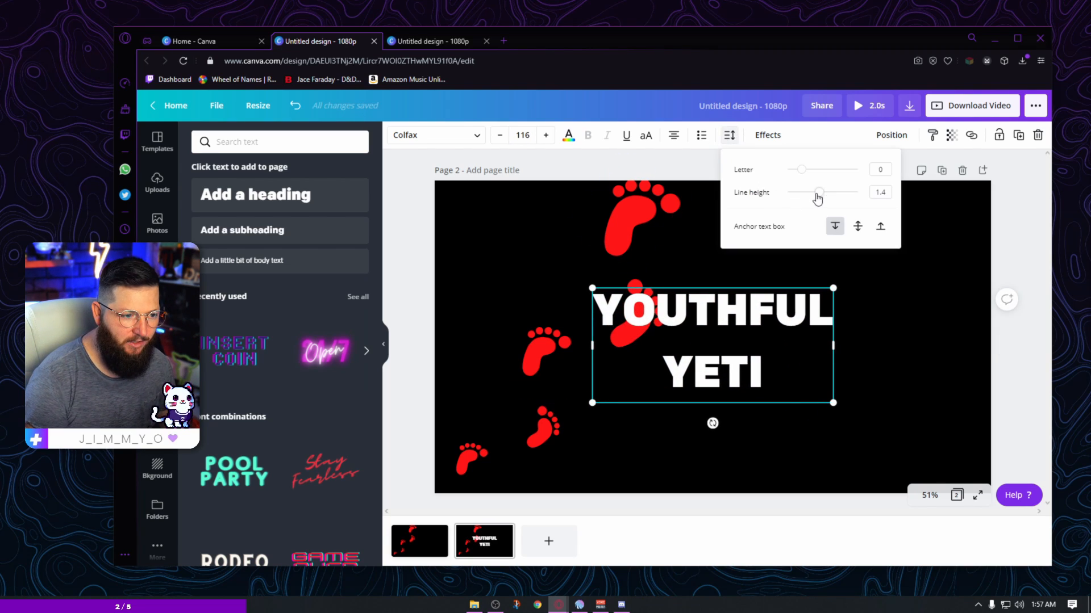
drag(817, 192, 805, 191)
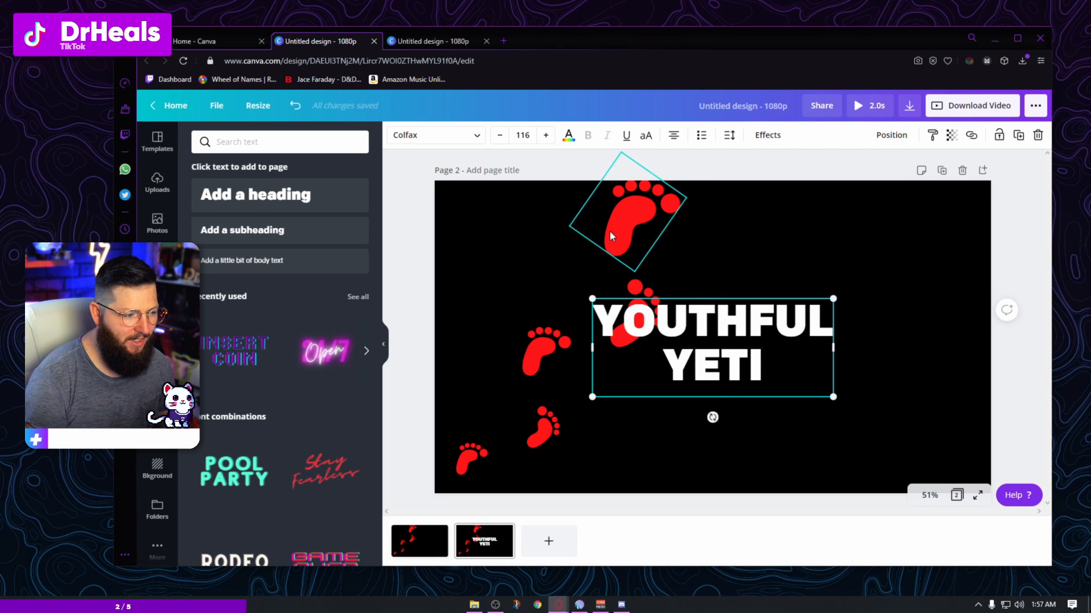
Step: Set the title font to Gagalin
click(431, 135)
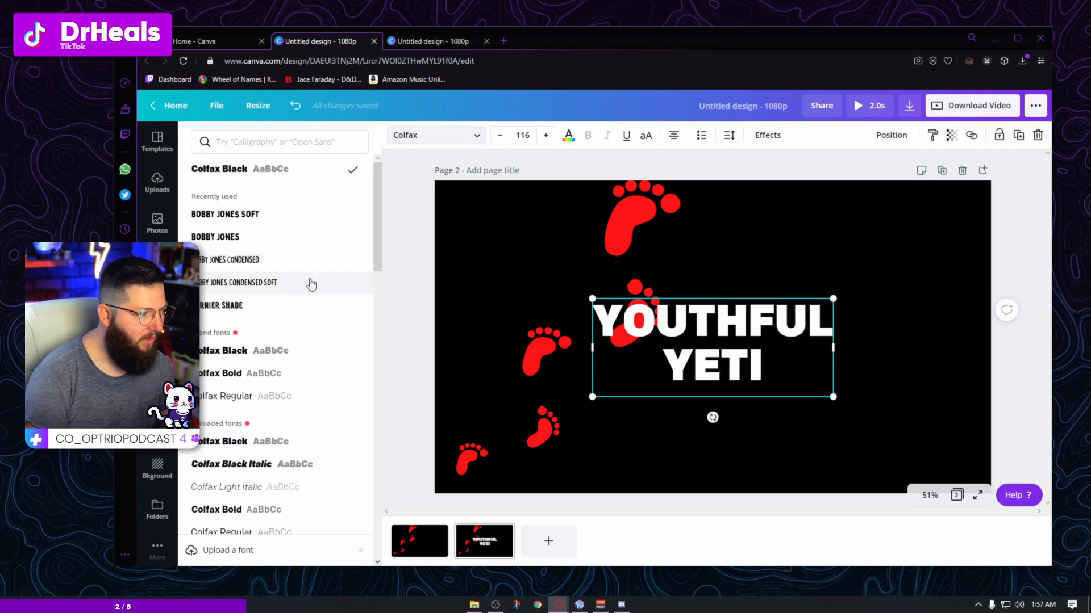
click(215, 180)
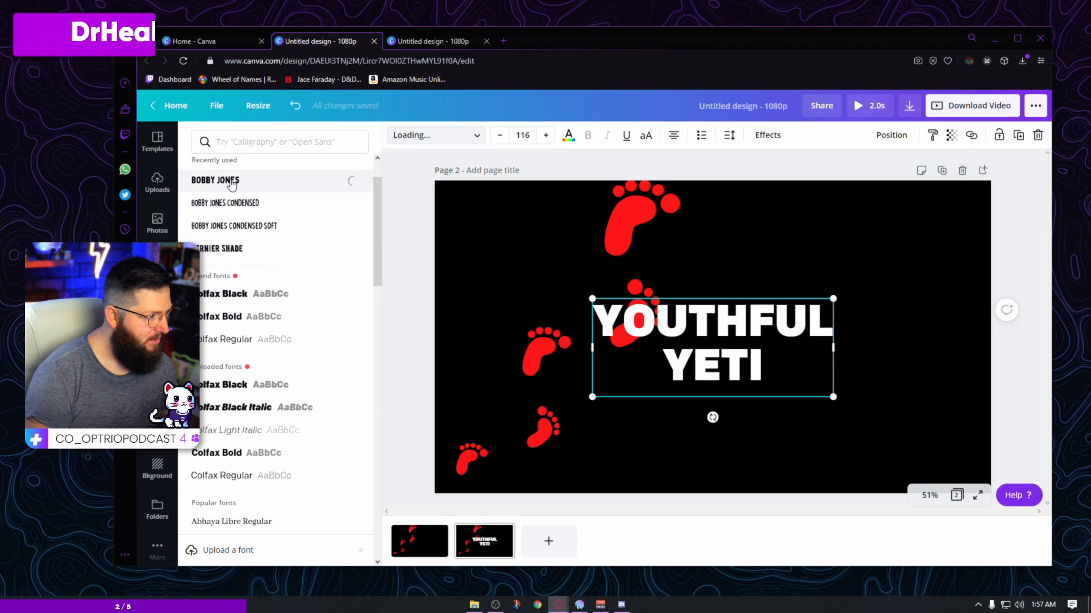
click(214, 180)
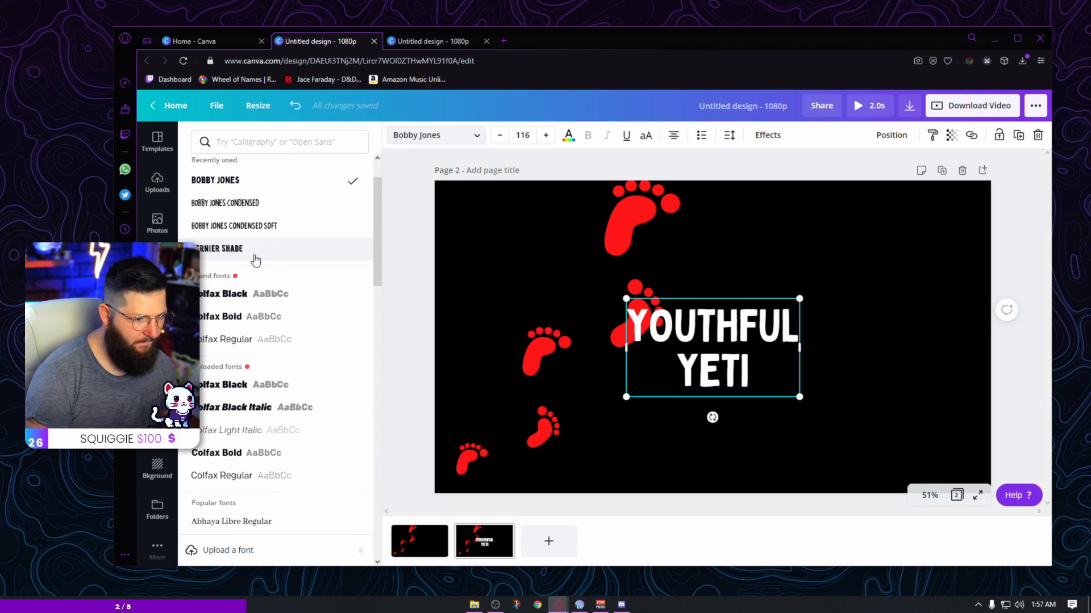
scroll(down, 3)
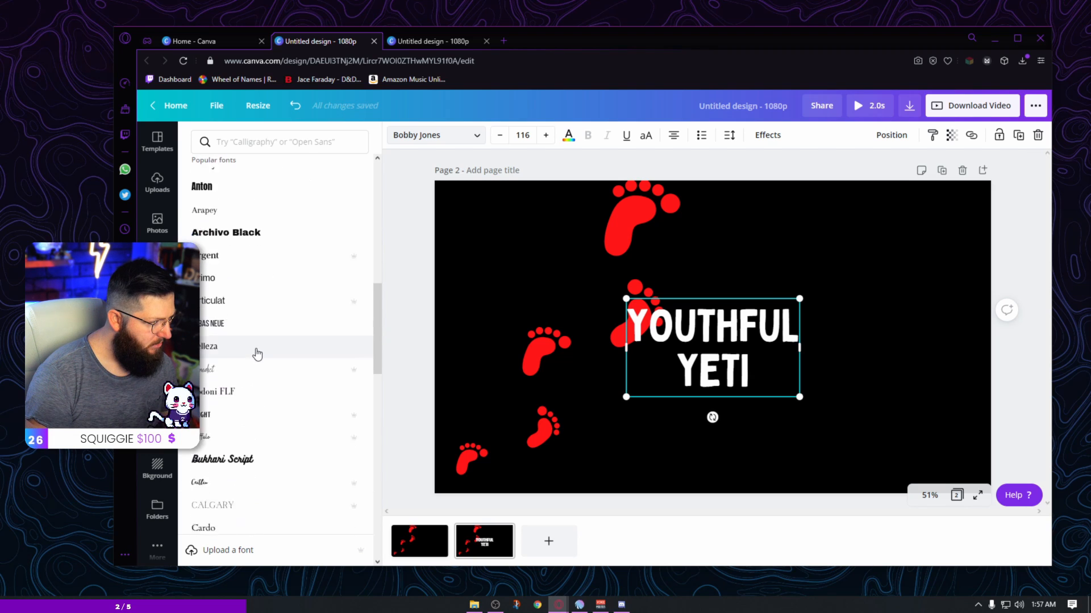
scroll(down, 3)
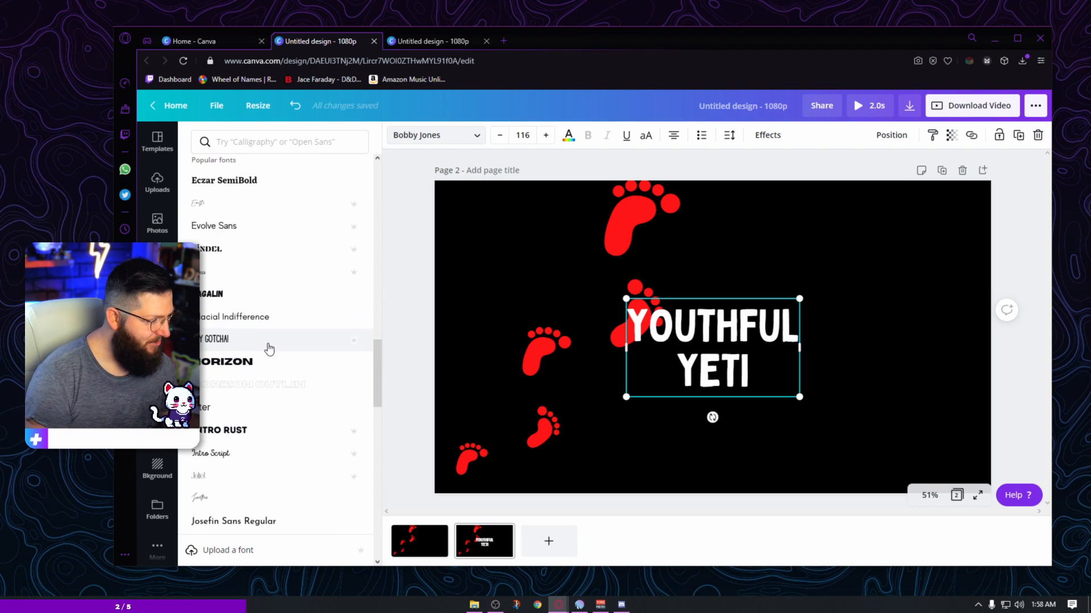
click(208, 294)
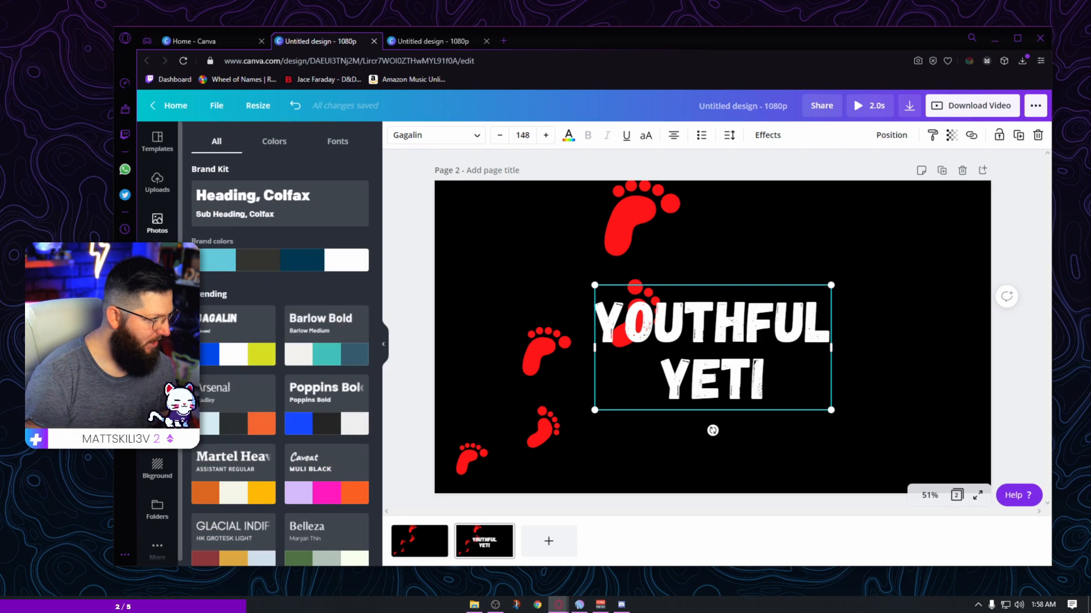
Step: Search Elements for glitch stickers and browse results for the red dot grid graphic
text(foot)
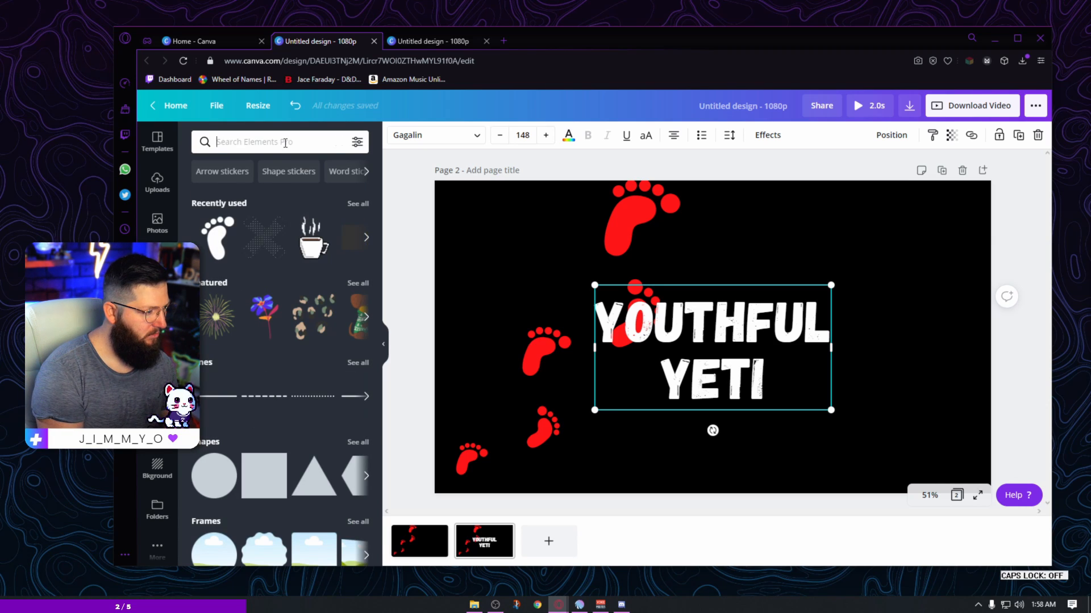
text(sticker full)
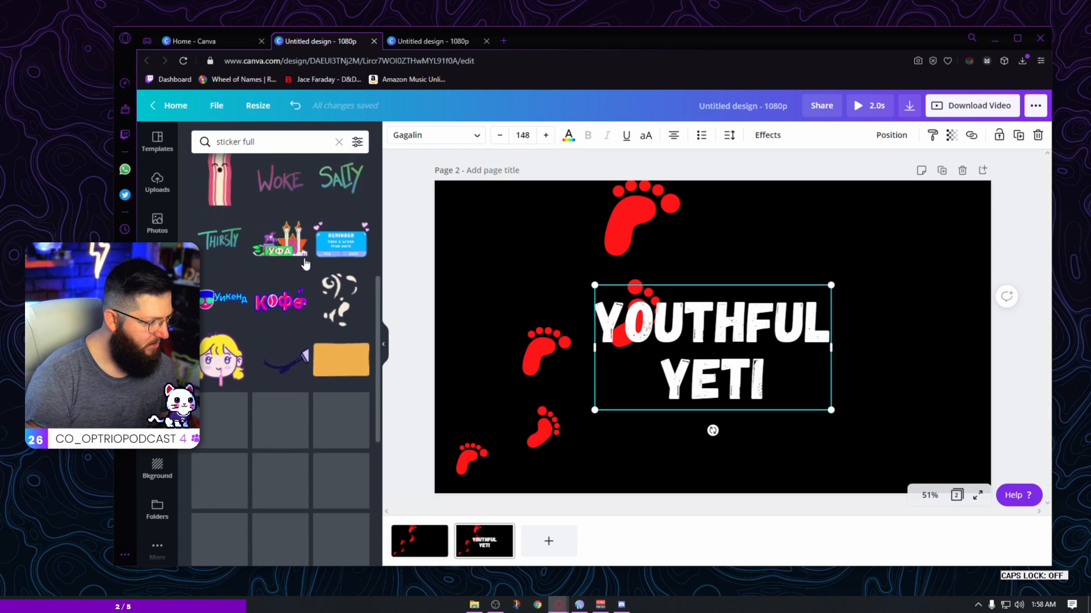
scroll(down, 3)
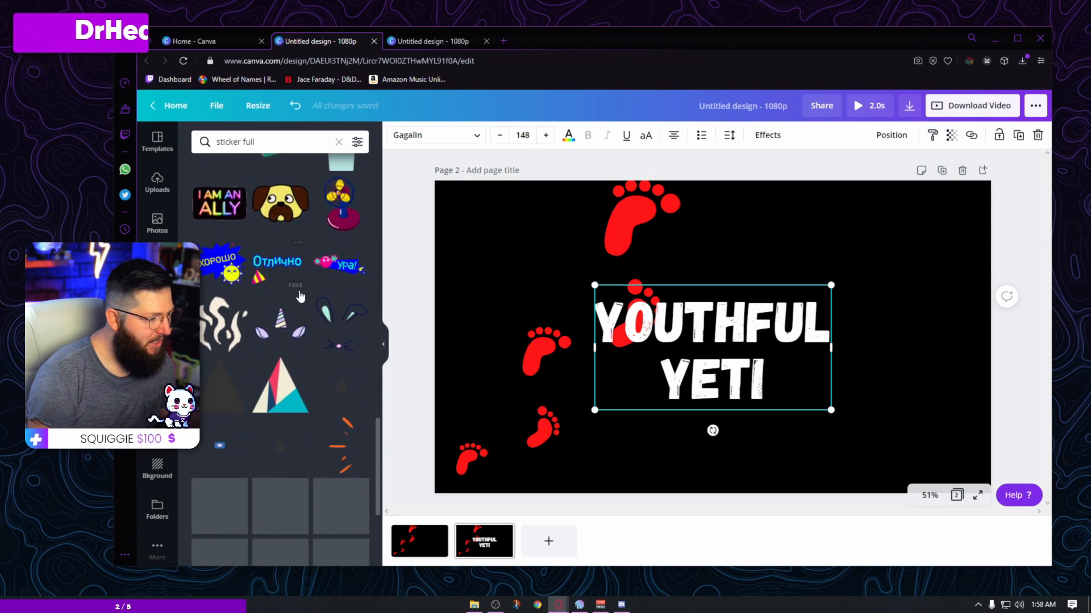
scroll(down, 3)
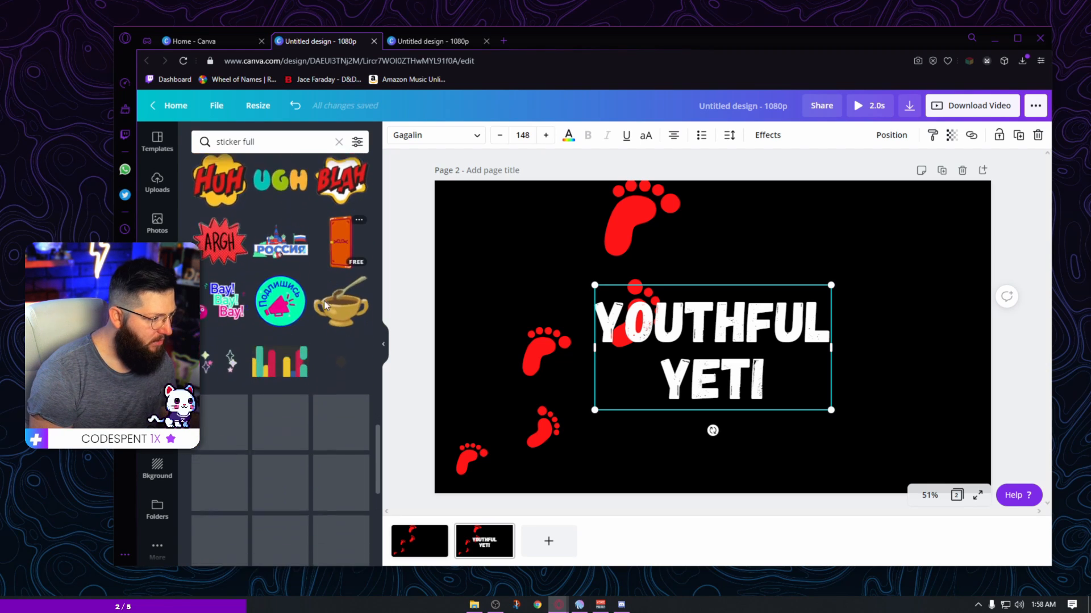
click(258, 141)
text(glitch)
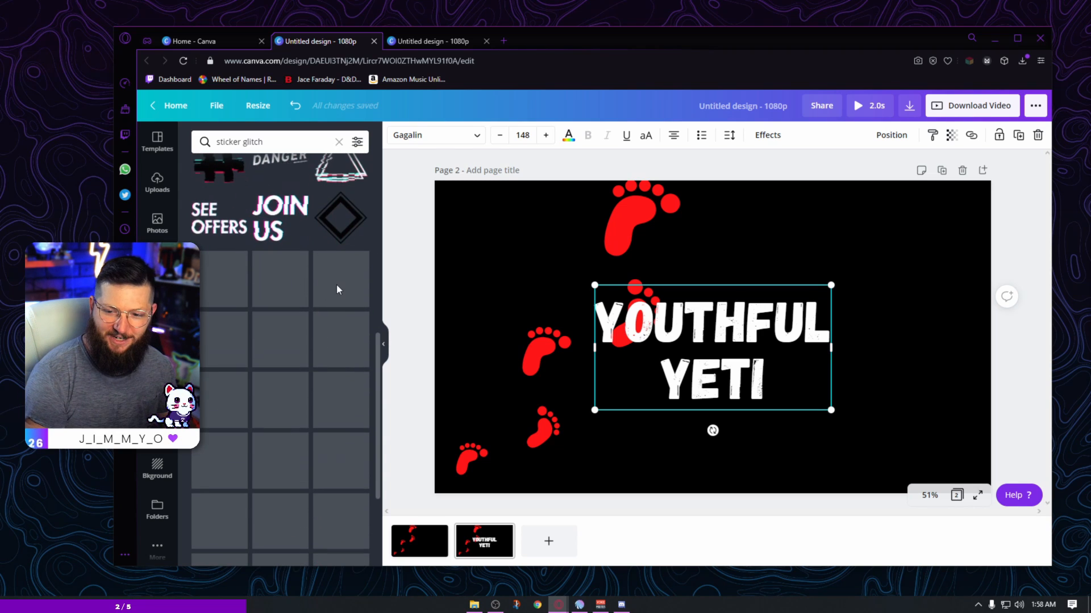
scroll(down, 3)
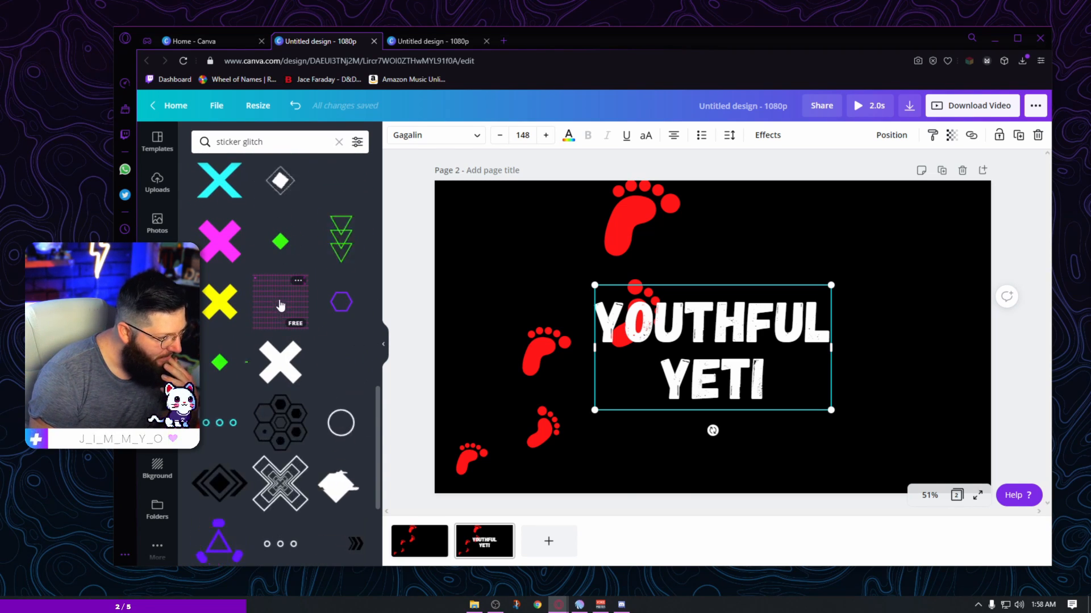
scroll(down, 3)
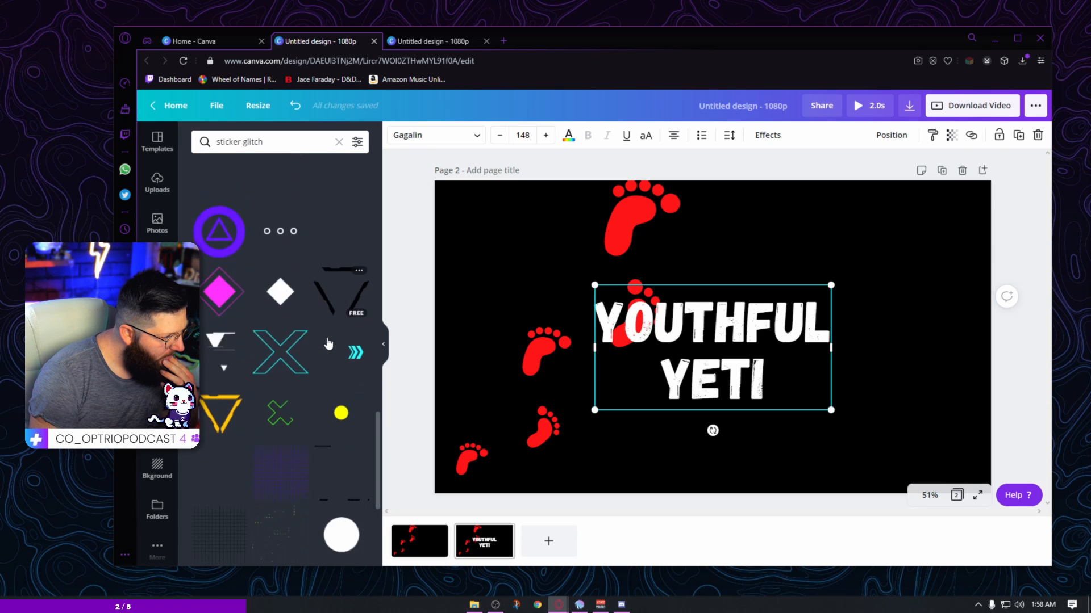
scroll(down, 3)
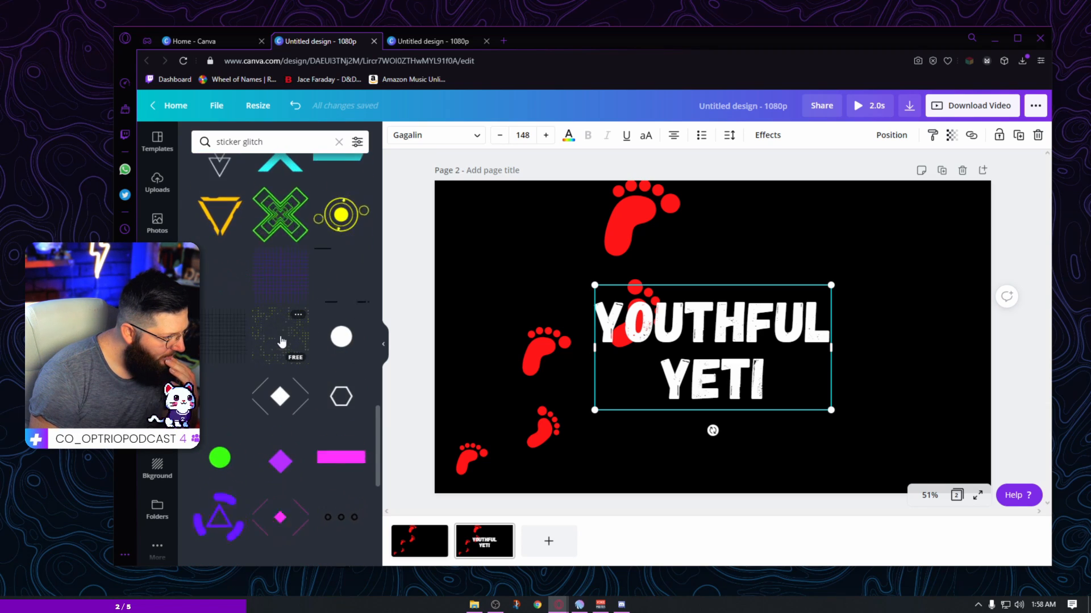
scroll(down, 3)
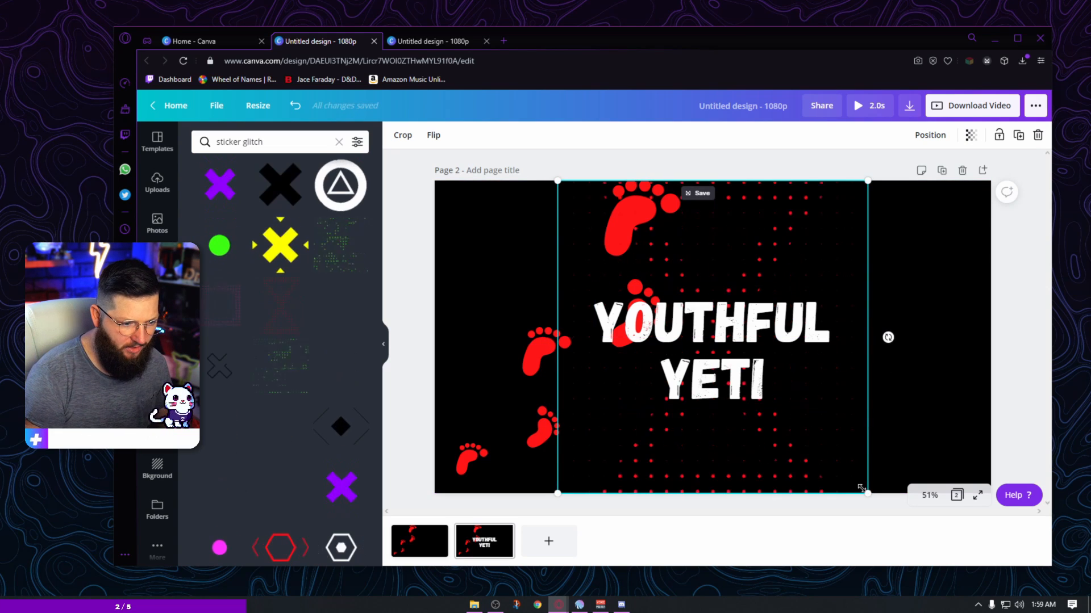
Step: Stretch the glitch dots past the page edges and set transparency to 72
click(928, 495)
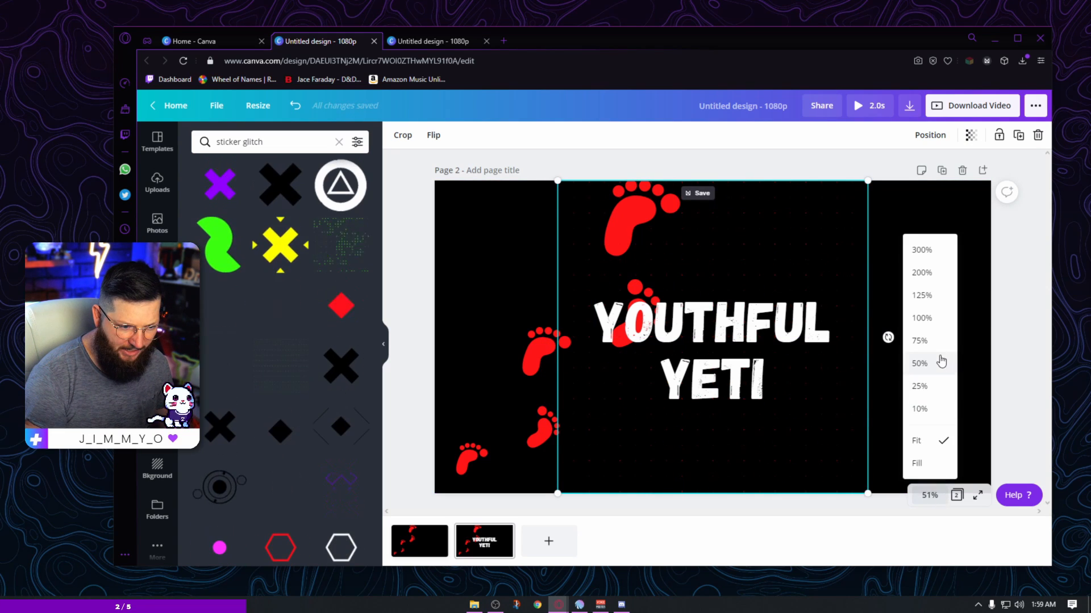
click(919, 386)
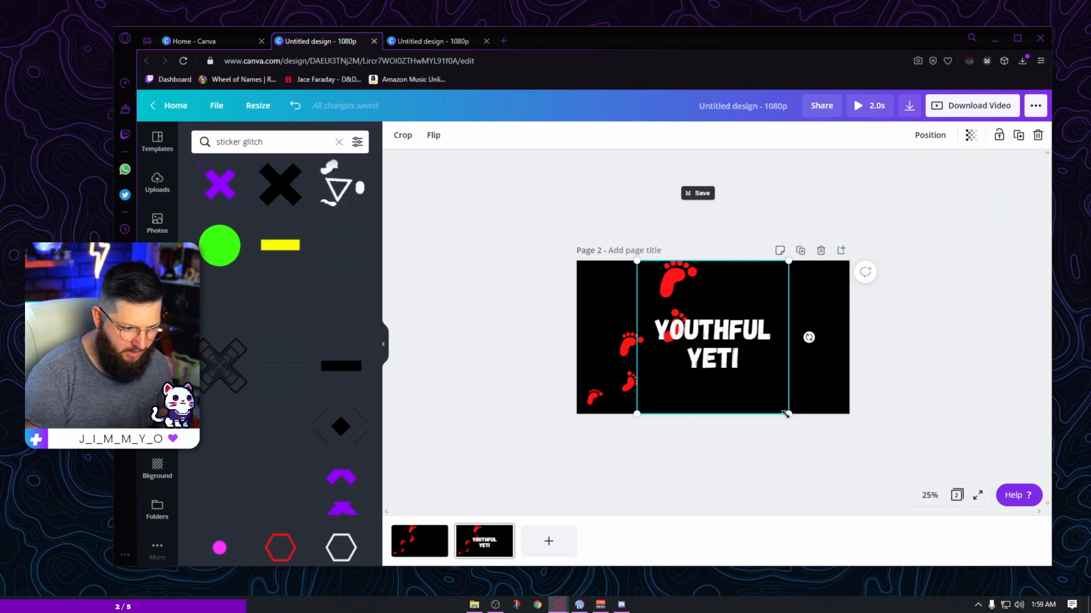
drag(784, 414, 842, 474)
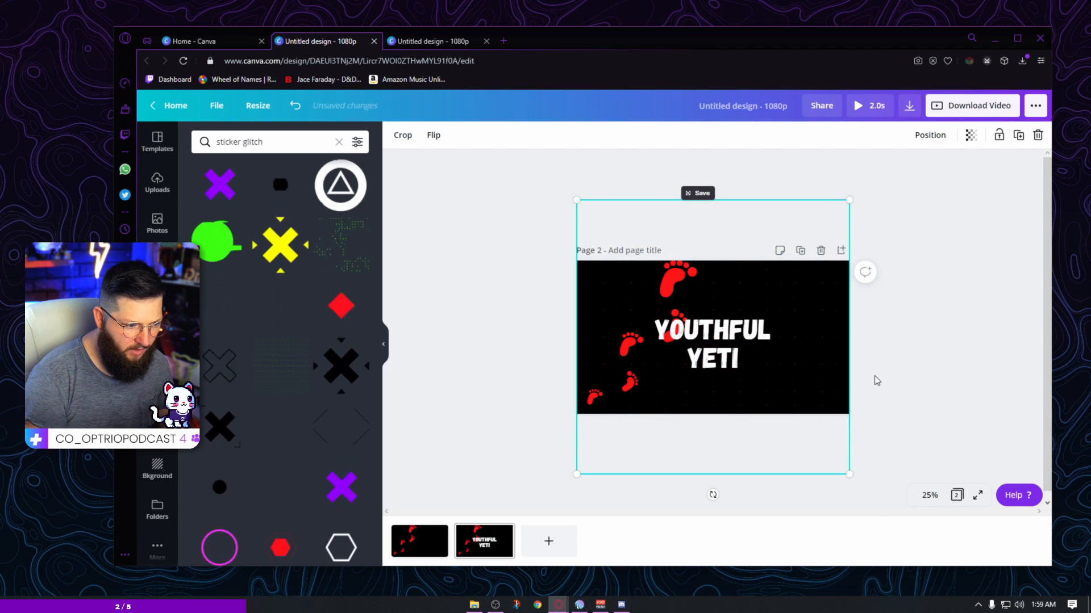
click(930, 495)
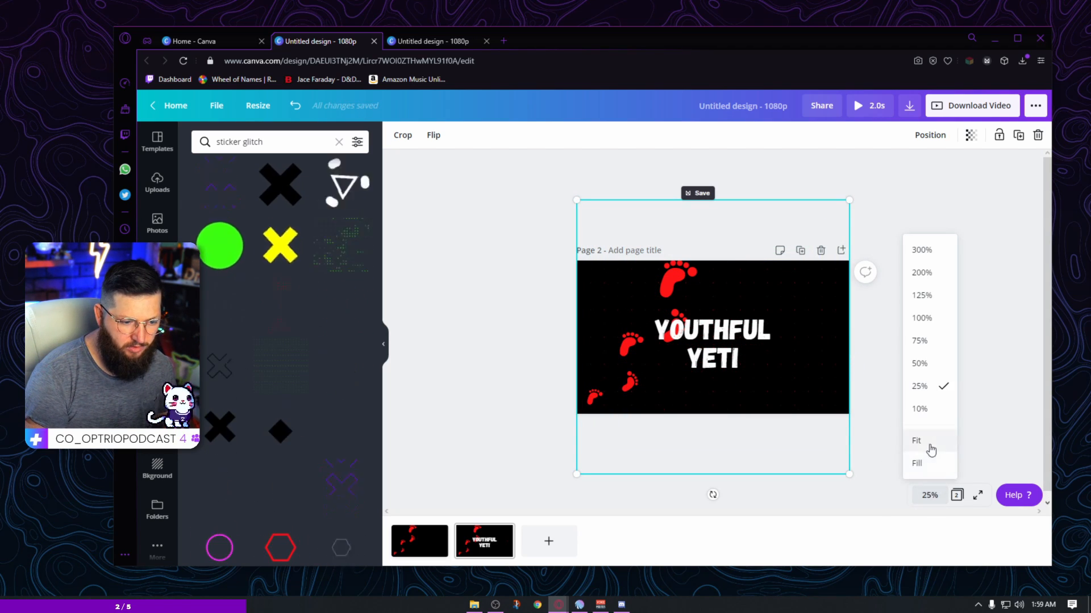
click(917, 440)
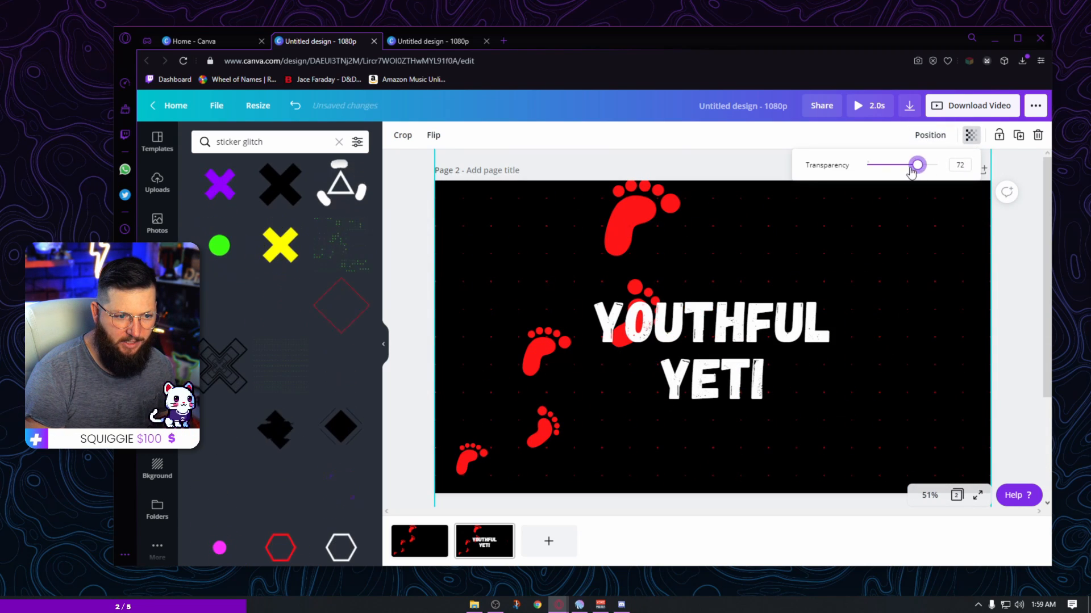
drag(915, 165, 902, 165)
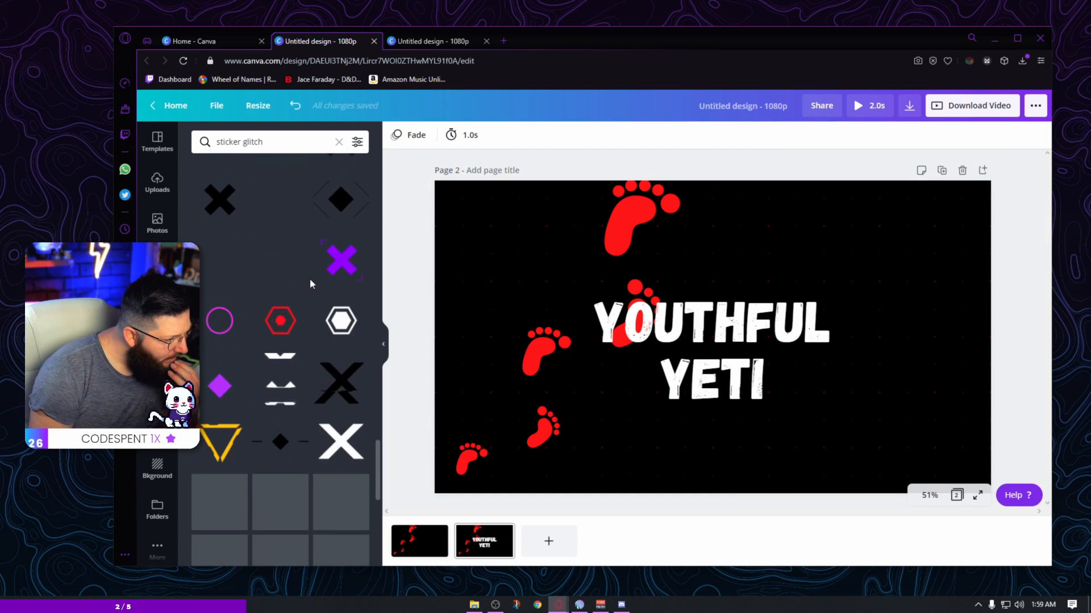
Step: Search Elements for 'sticker monster' and browse the results for the flexed-arm sticker
scroll(down, 3)
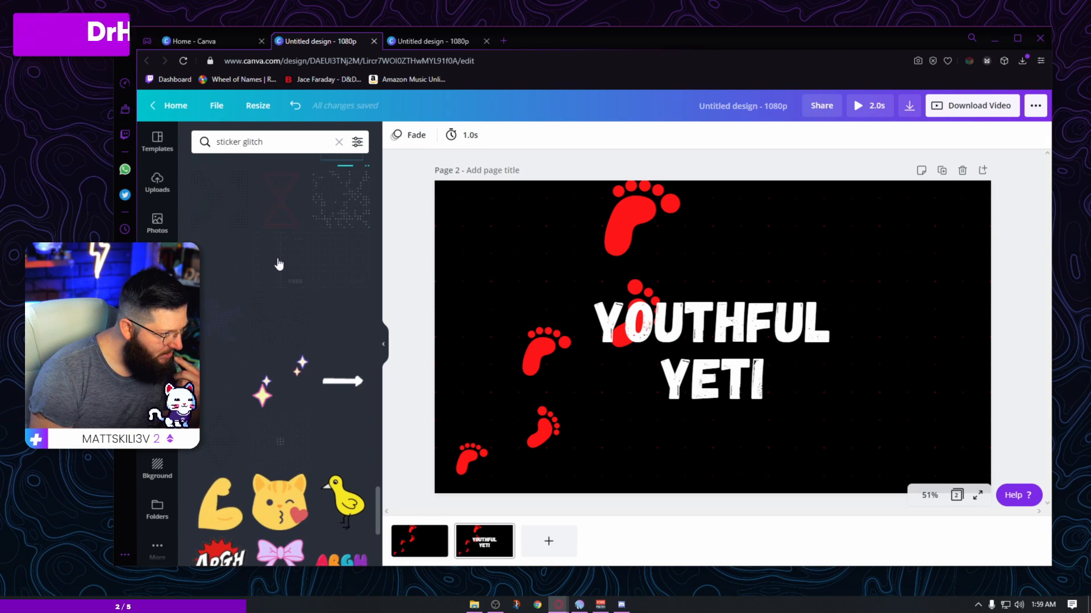
scroll(down, 3)
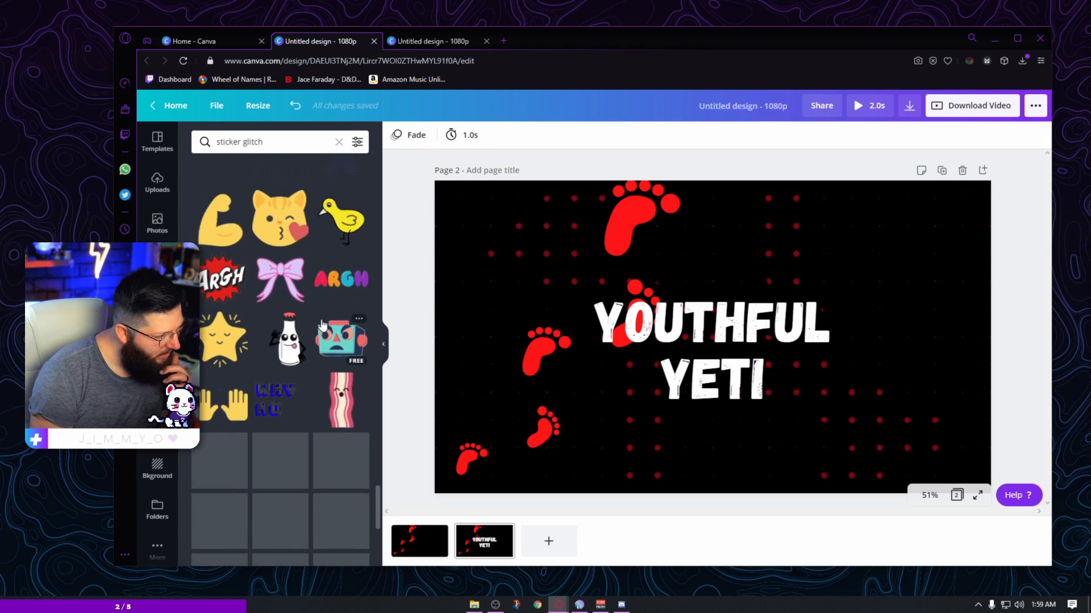
scroll(down, 3)
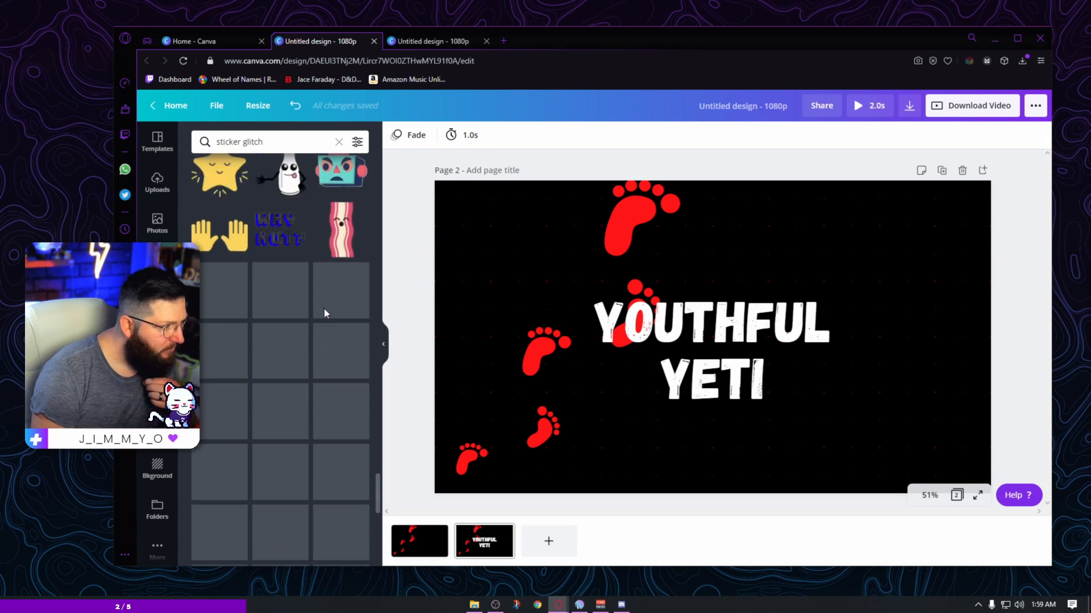
click(271, 142)
text(monster)
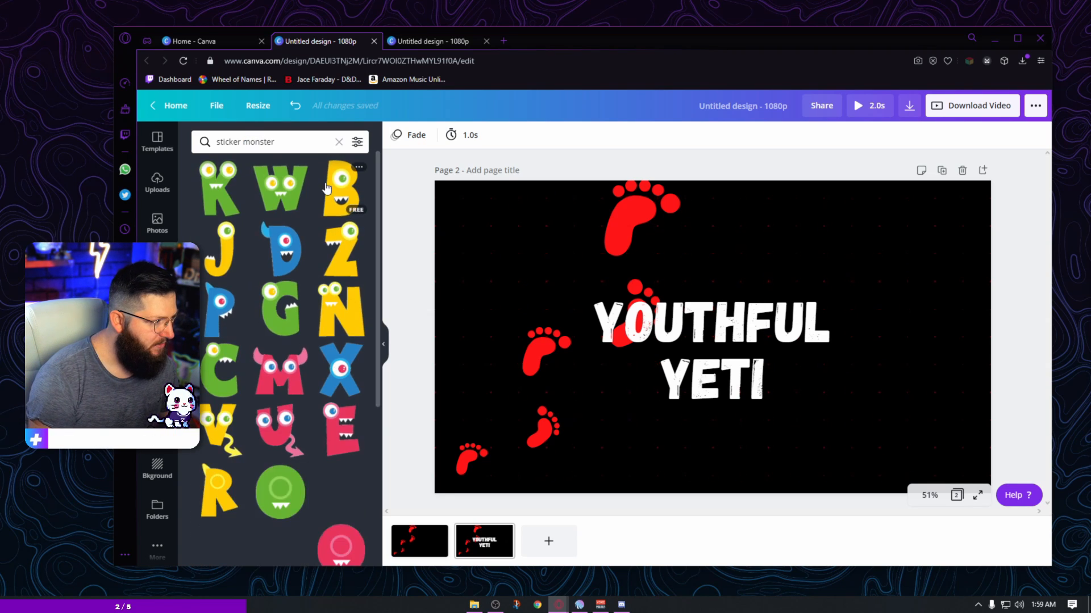
scroll(down, 3)
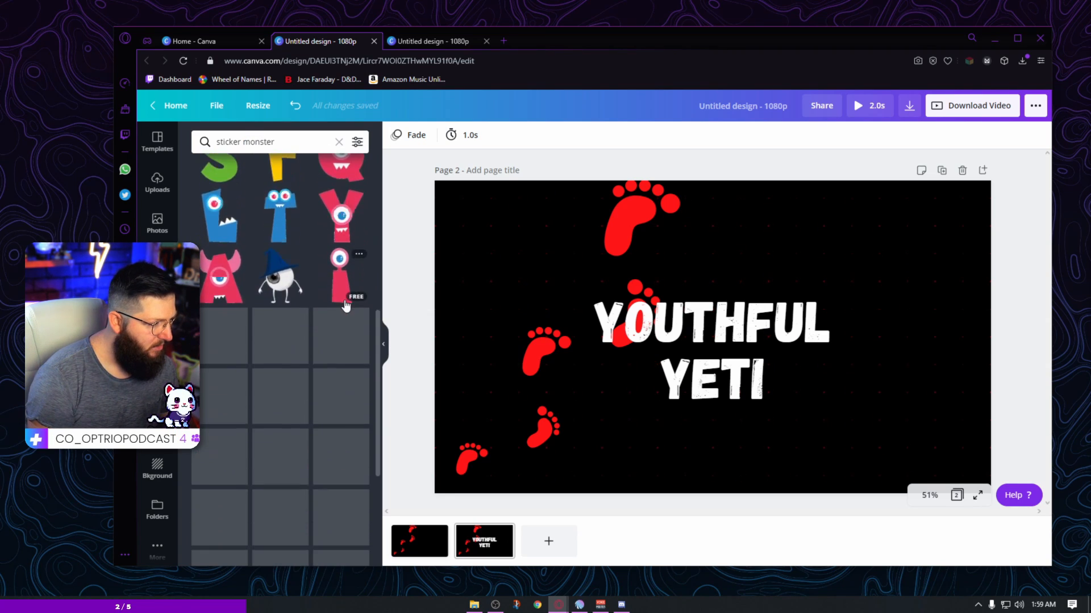
scroll(down, 3)
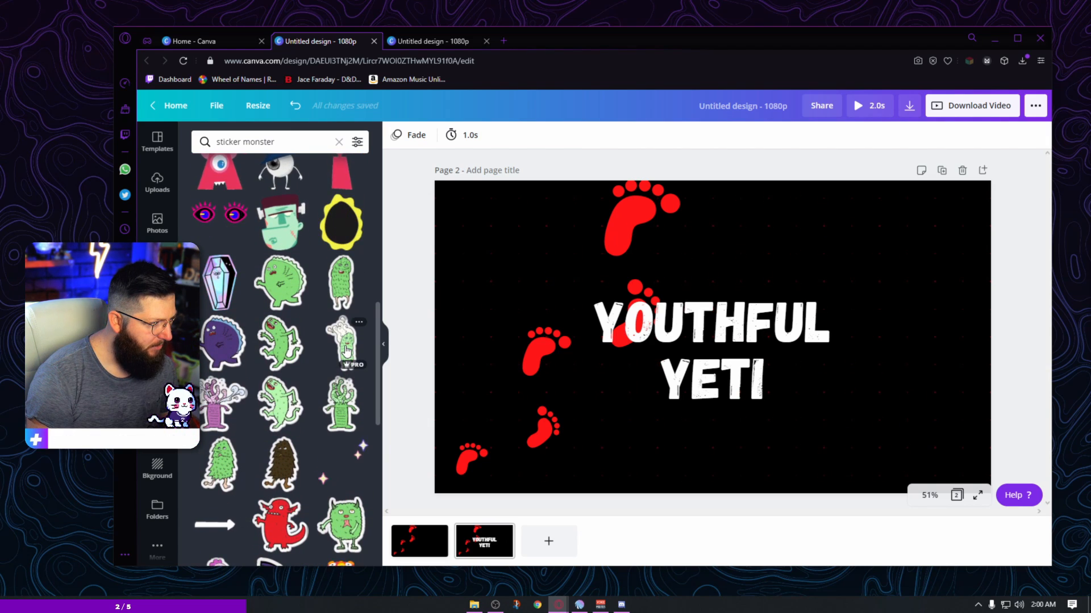
scroll(down, 3)
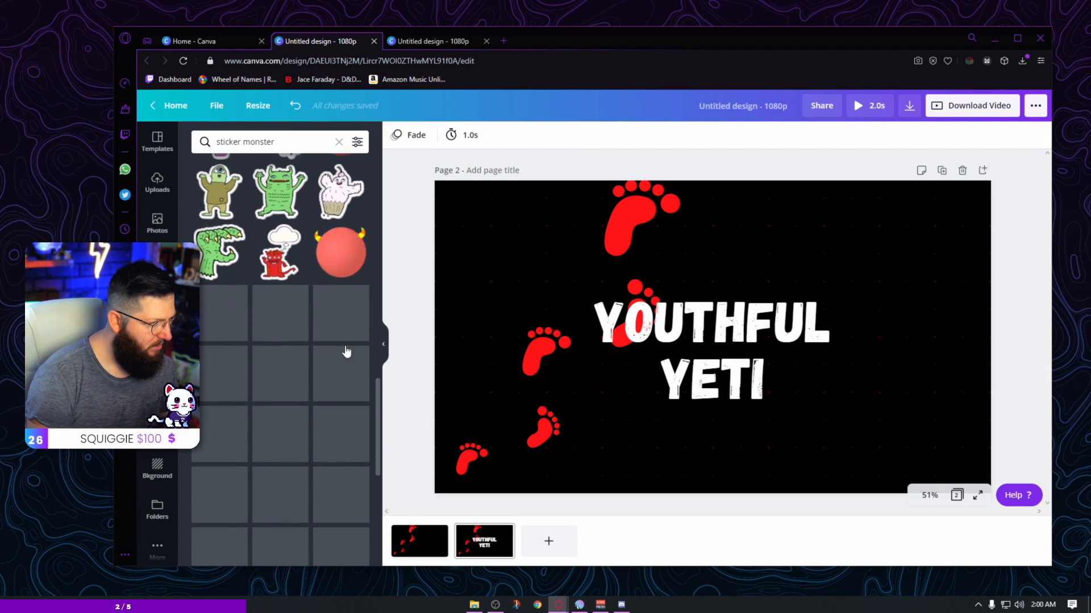
scroll(down, 3)
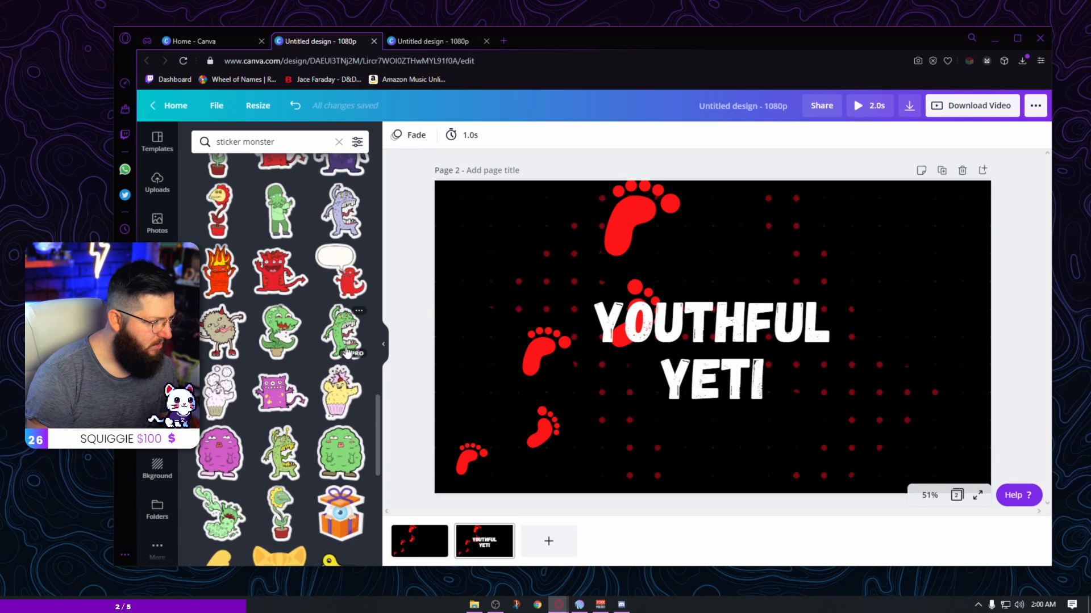
scroll(down, 3)
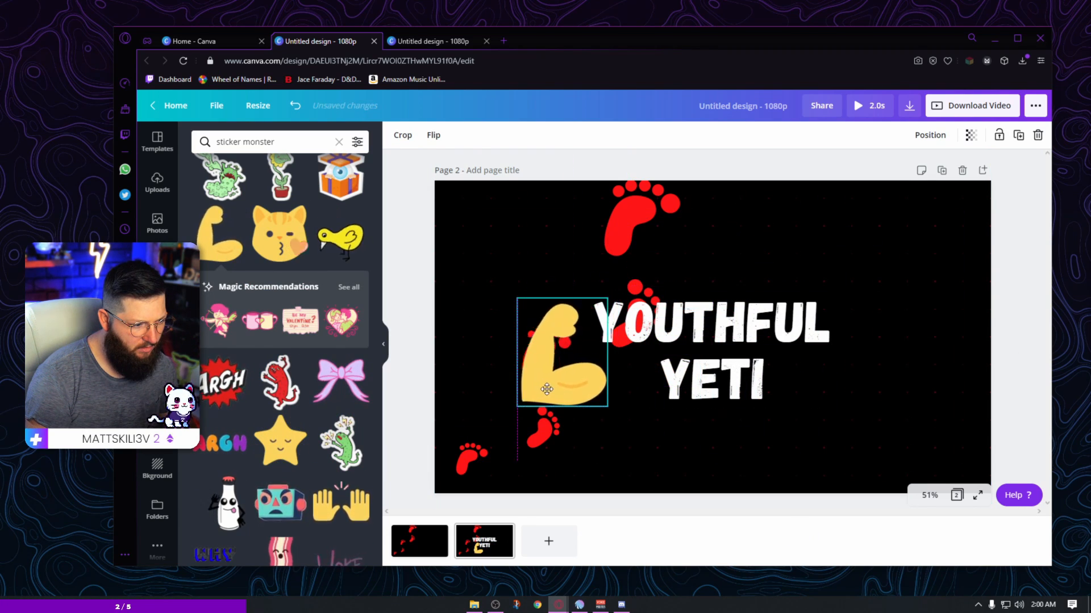
Step: Place flexed-arm stickers beside the YOUTHFUL YETI title, flipping one horizontally to mirror it
drag(564, 351, 723, 365)
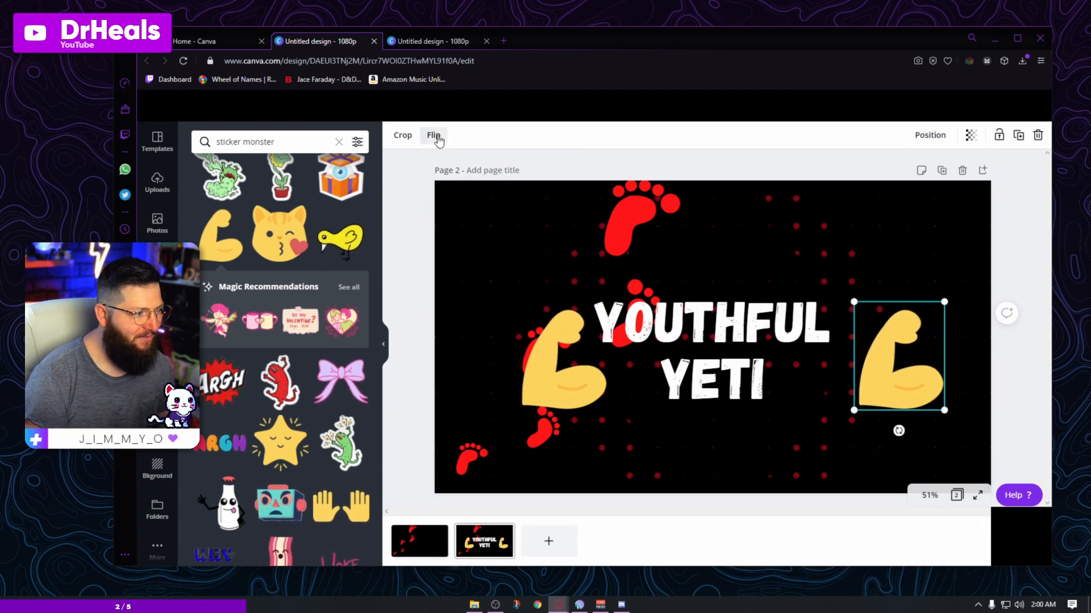
click(432, 135)
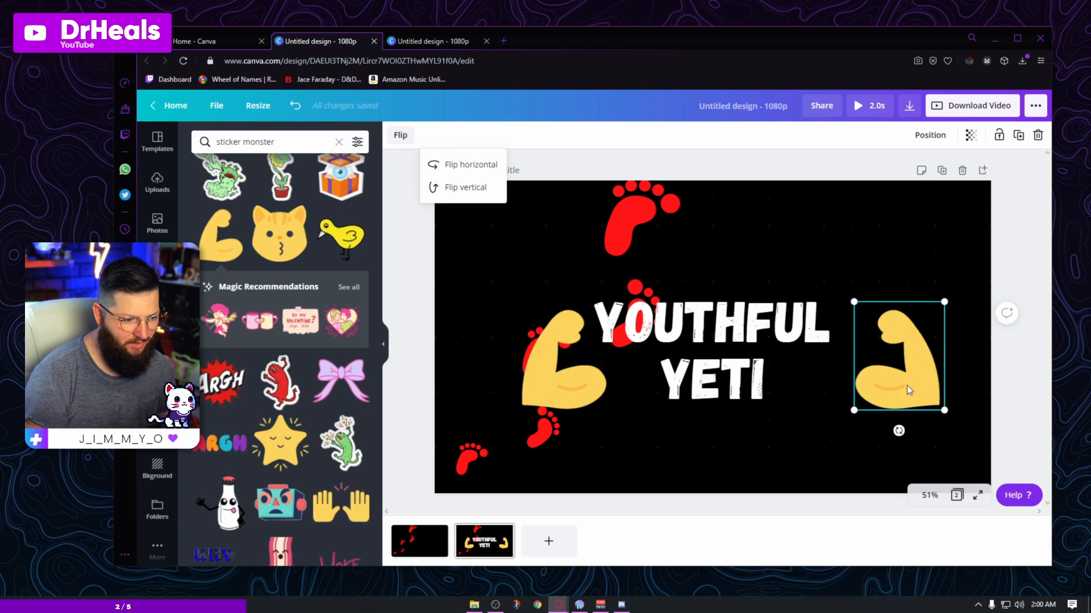
click(462, 165)
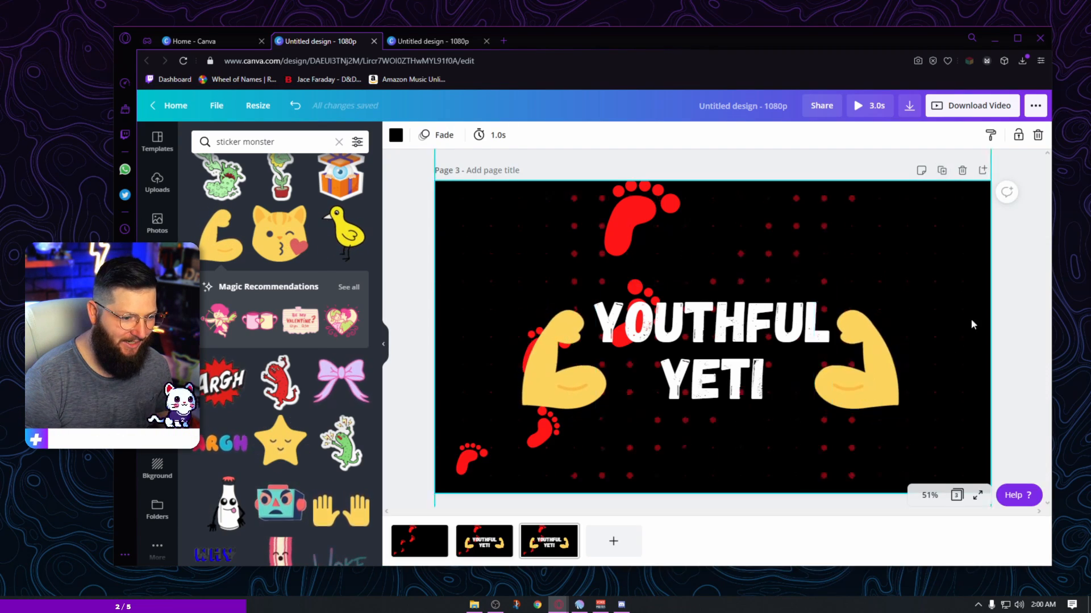
Step: Delete all elements on page 3, leaving it plain black, and select the title page
click(856, 355)
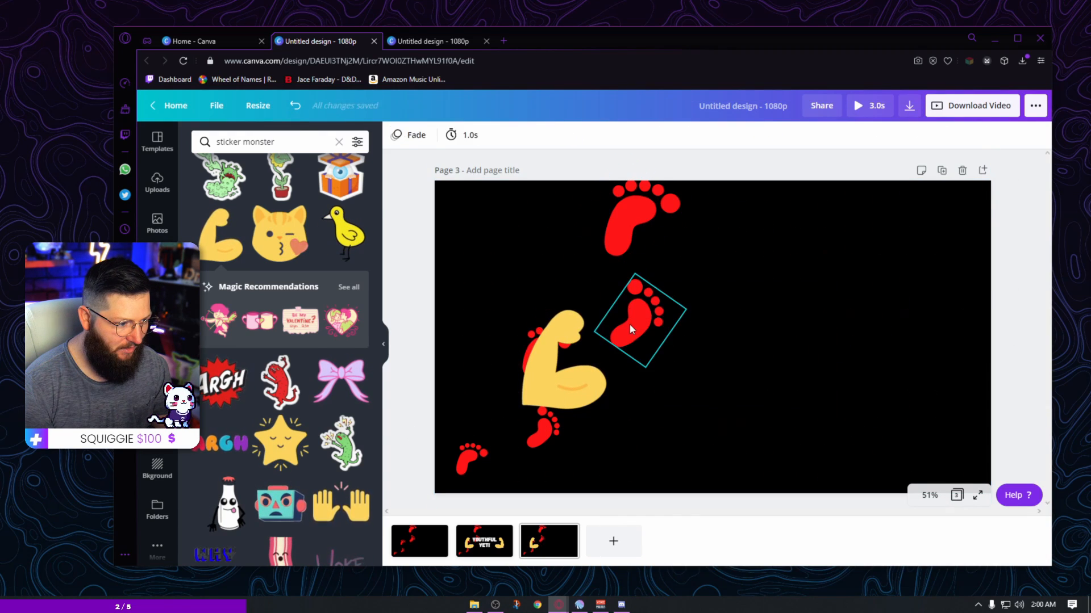
drag(636, 330, 536, 354)
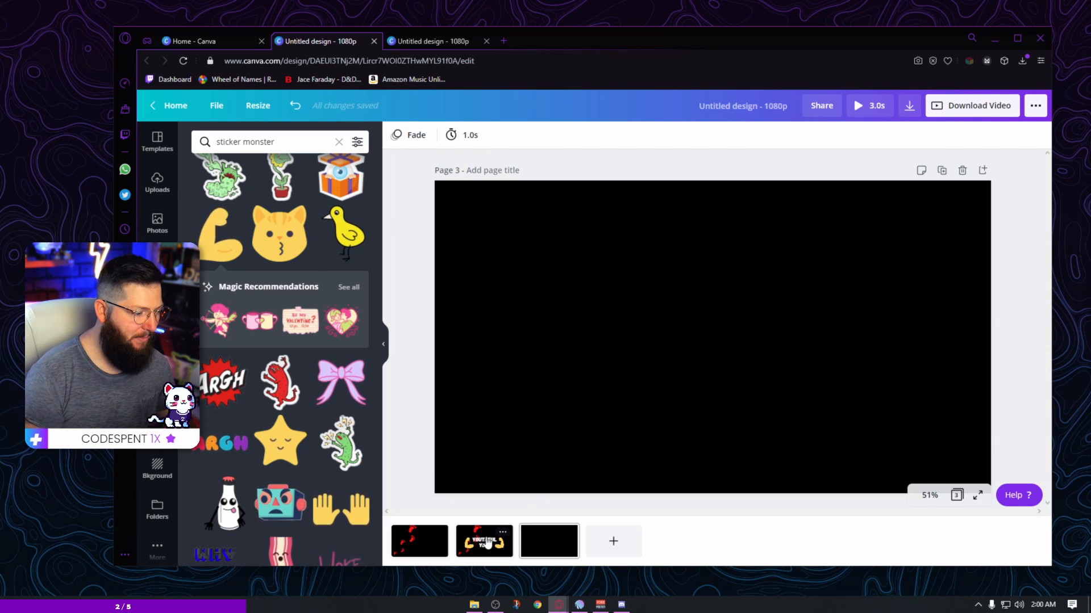
click(484, 542)
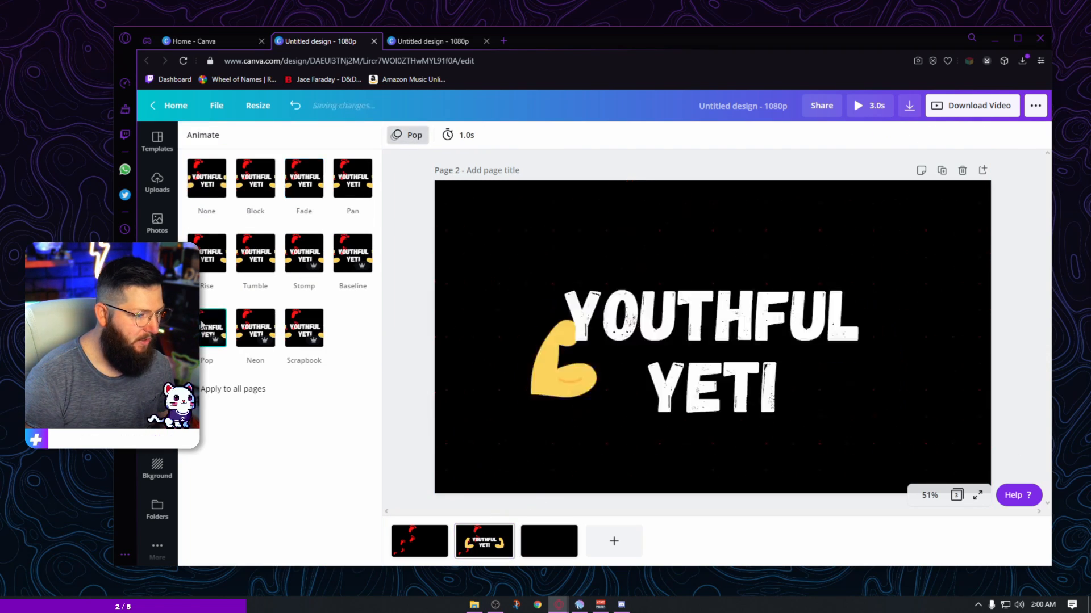
Step: Give the title page the Scrapbook animation after trying Neon, then preview the video
click(254, 329)
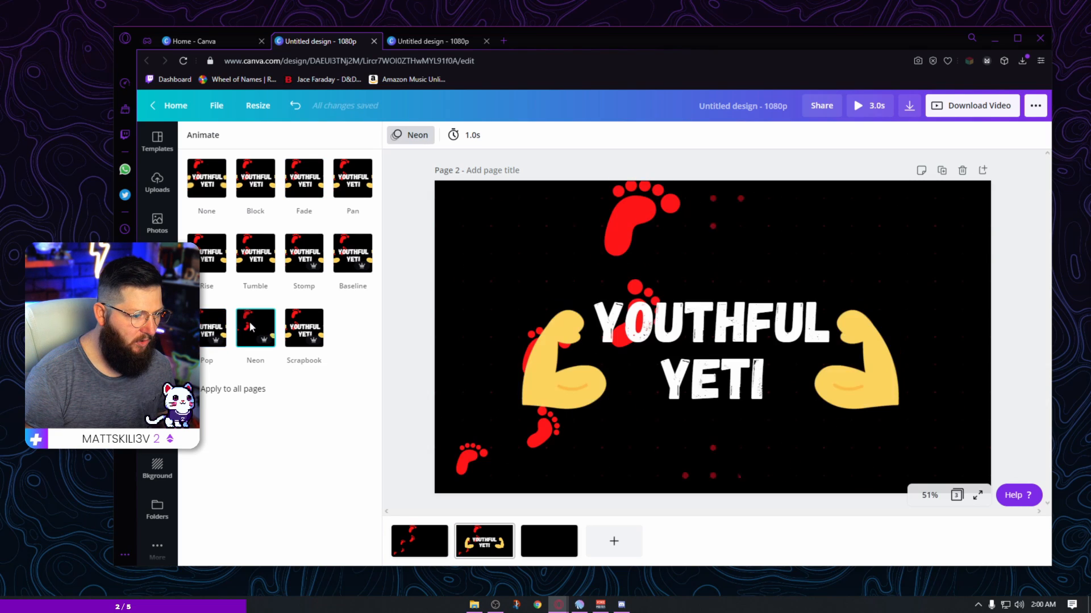
click(304, 328)
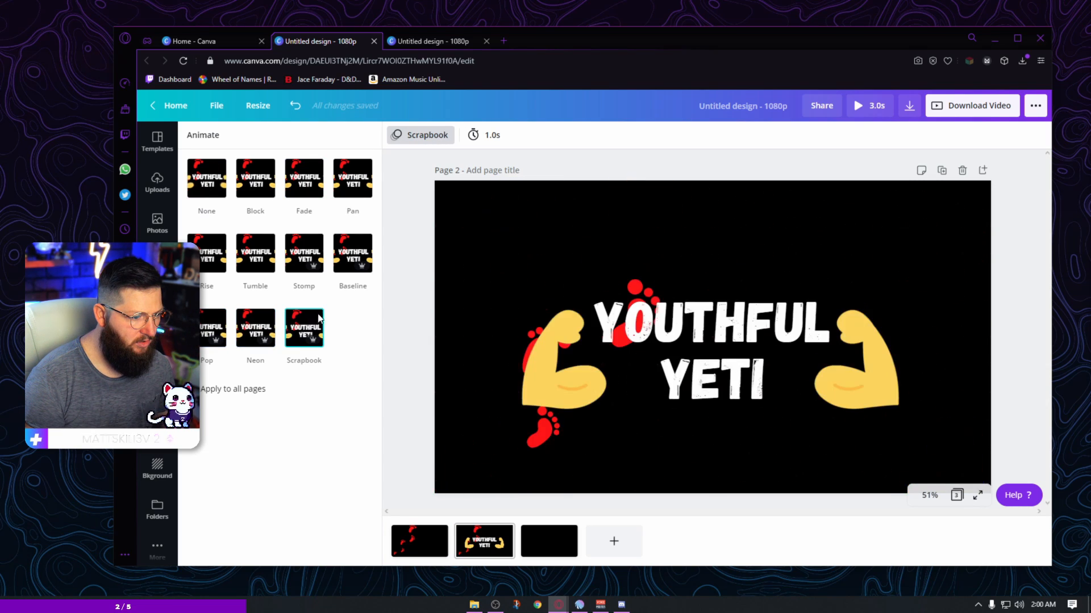
click(549, 542)
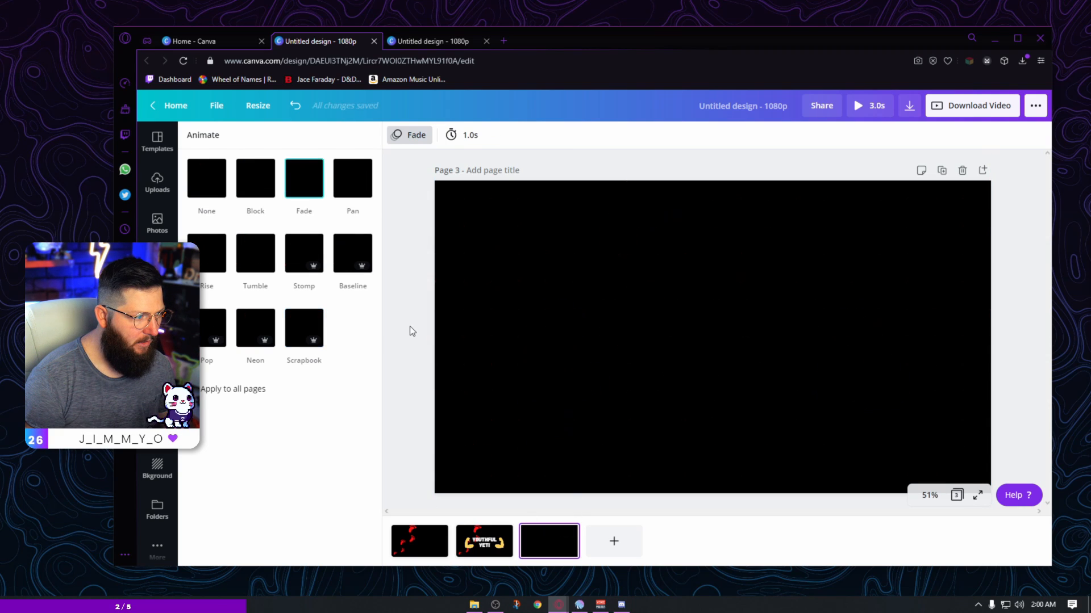
click(868, 105)
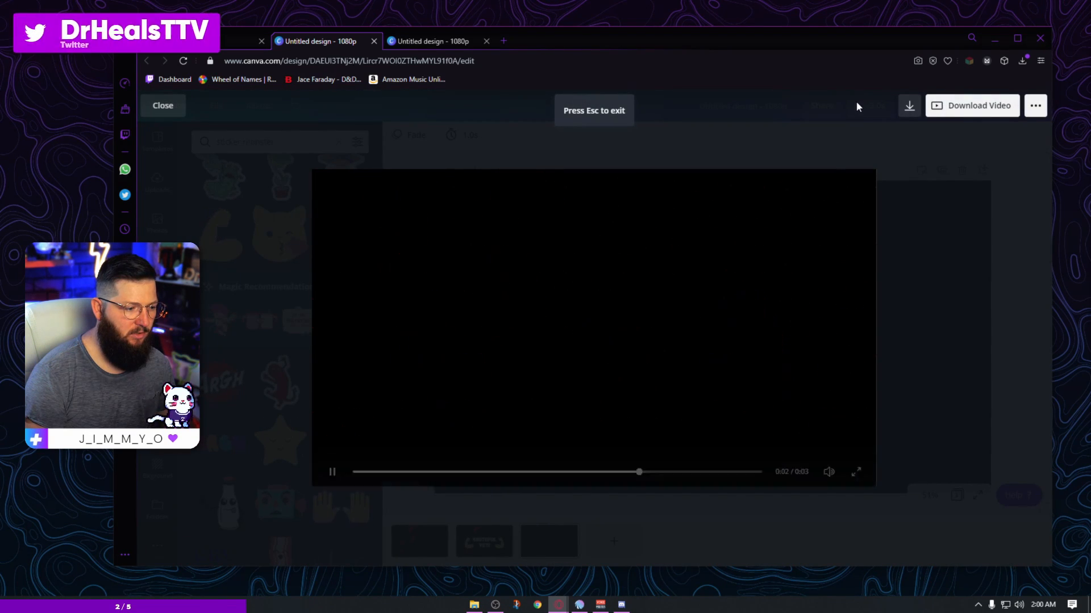
Step: Set the title page duration to 1.5 seconds
click(163, 105)
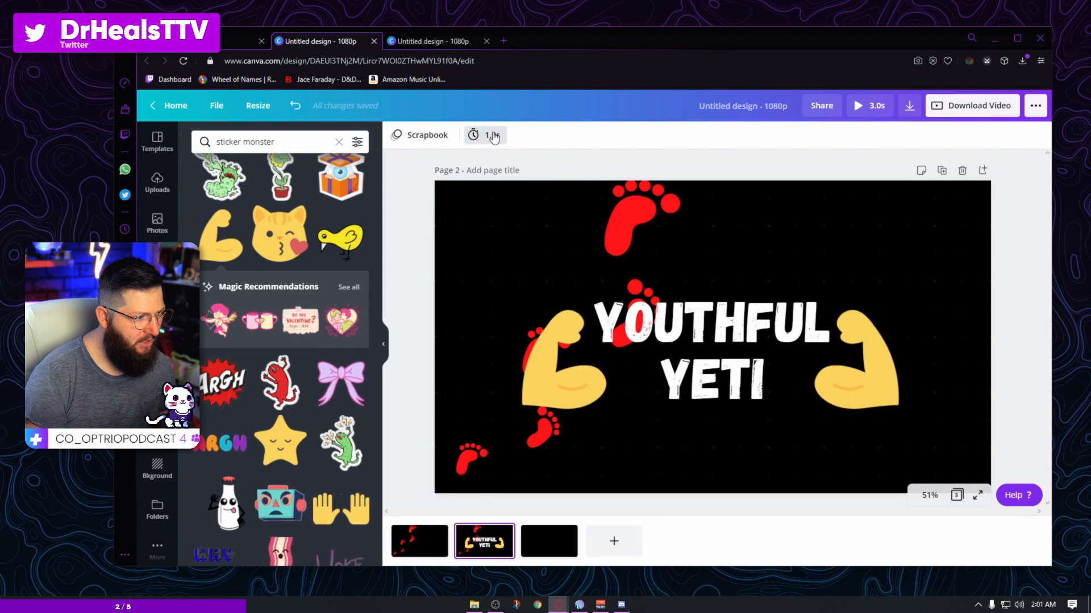
click(484, 135)
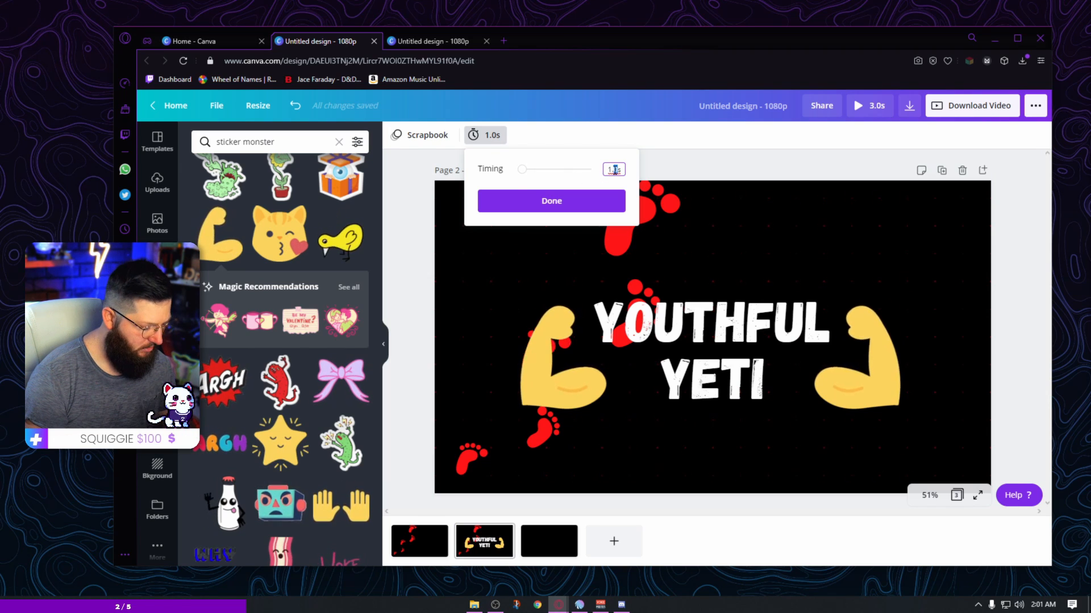
click(551, 201)
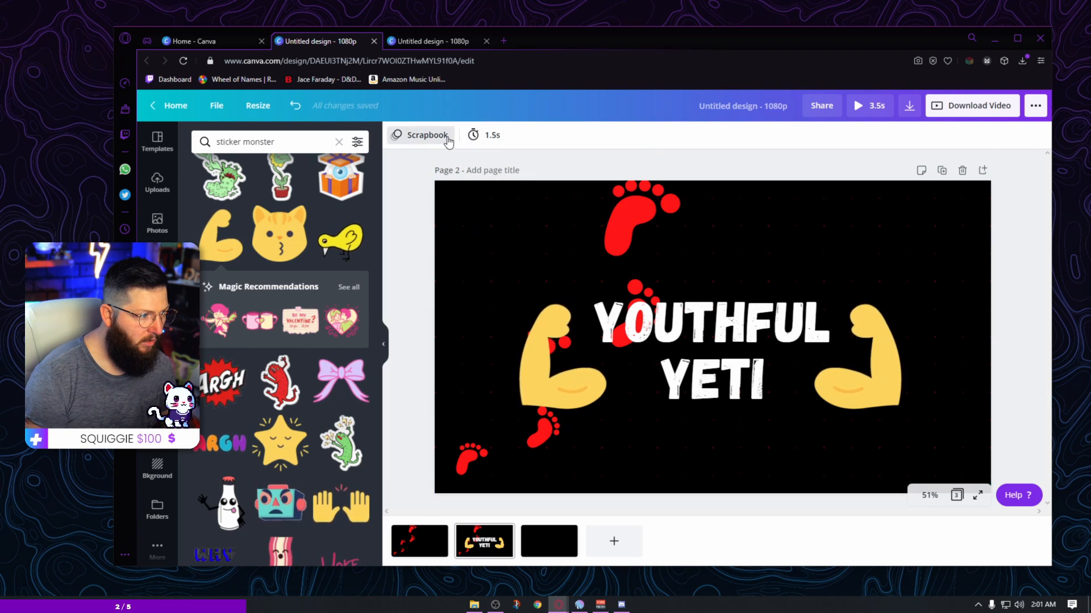
Step: Shorten the footprints page to 0.7 seconds and play the 3.2-second preview
click(473, 135)
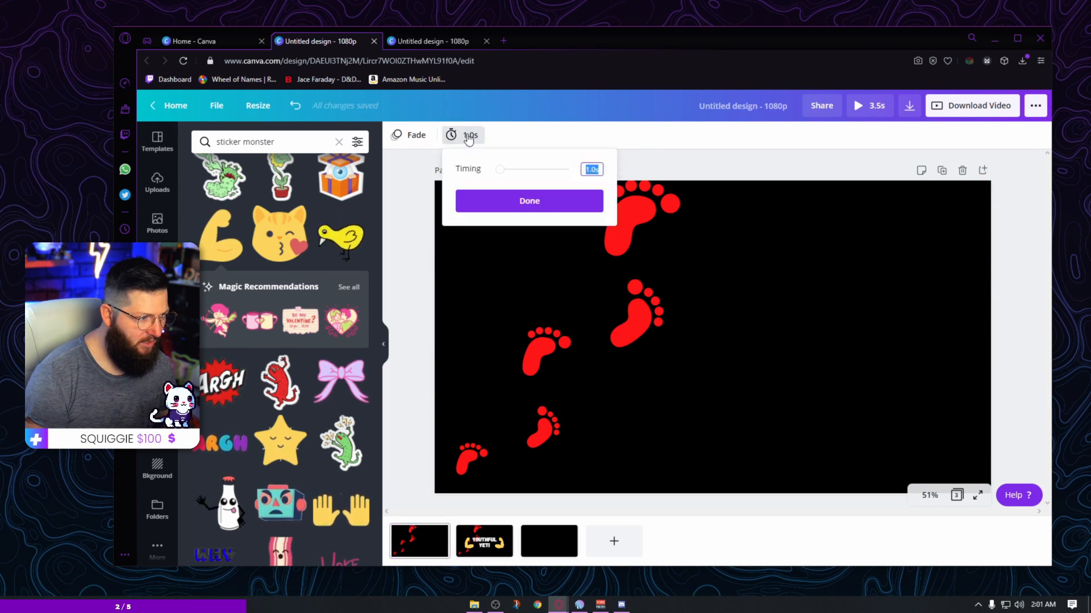
drag(499, 170, 502, 169)
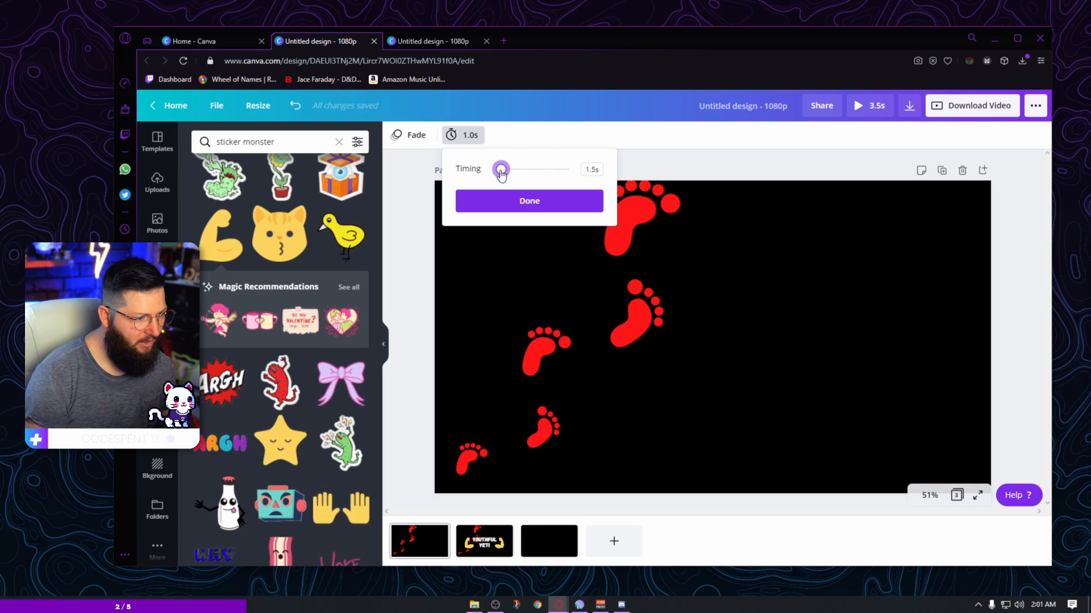
drag(514, 169, 501, 169)
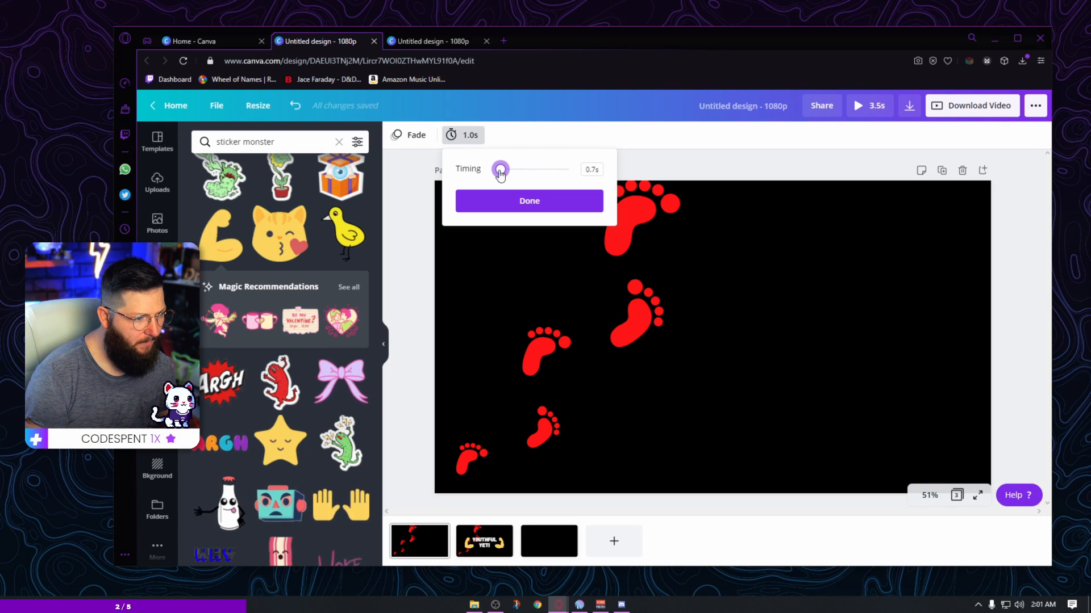
click(529, 200)
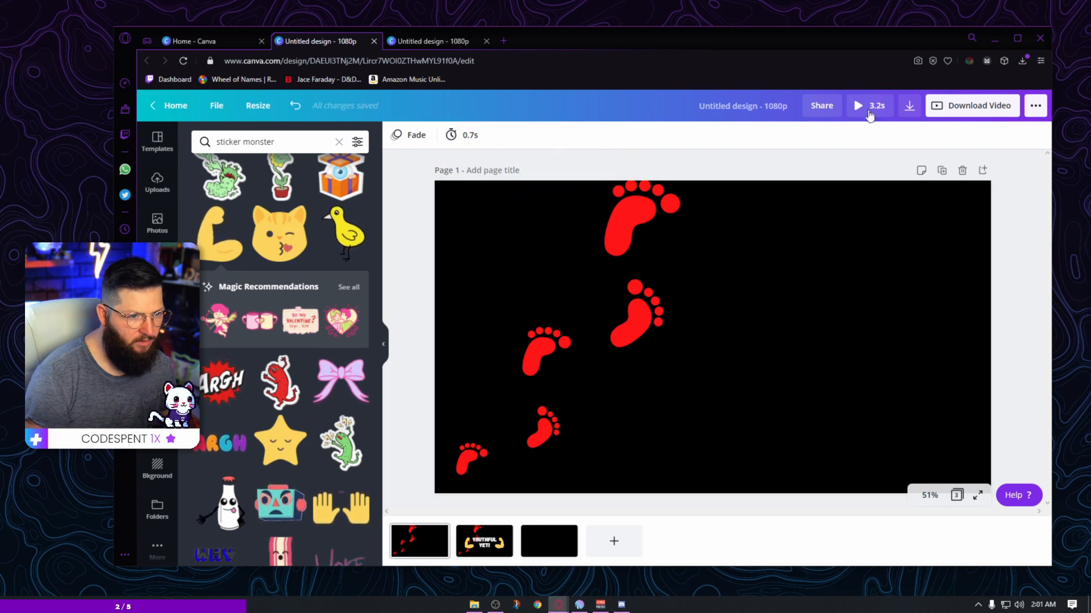
click(858, 106)
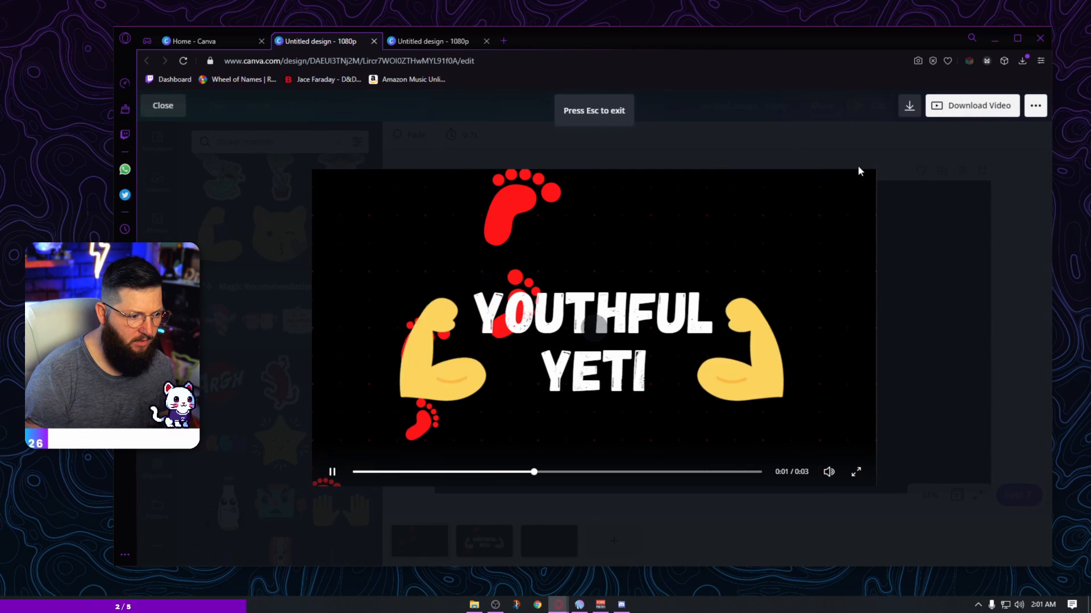